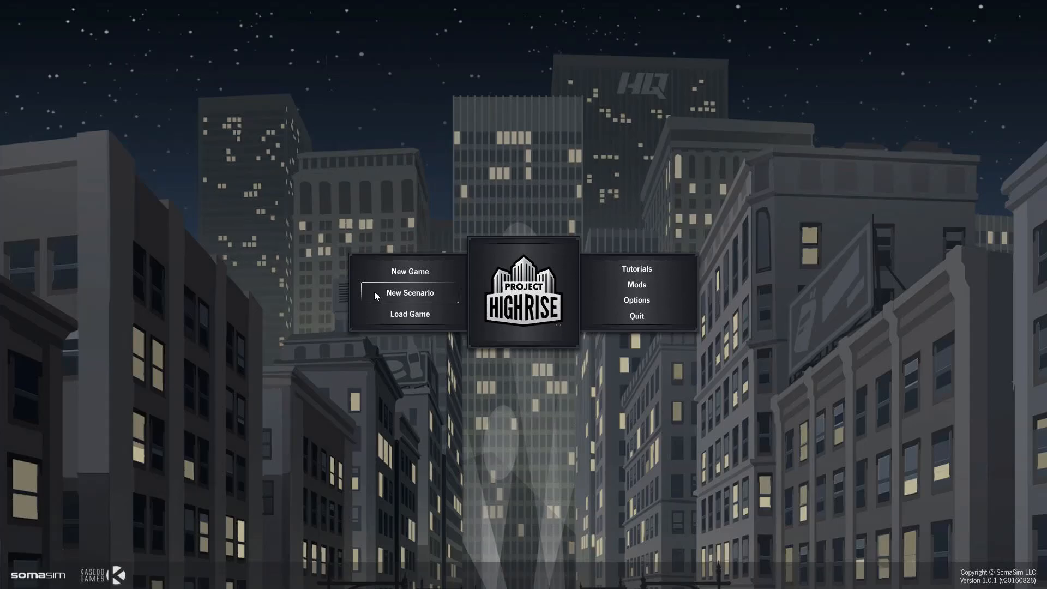
mouse_move(363, 361)
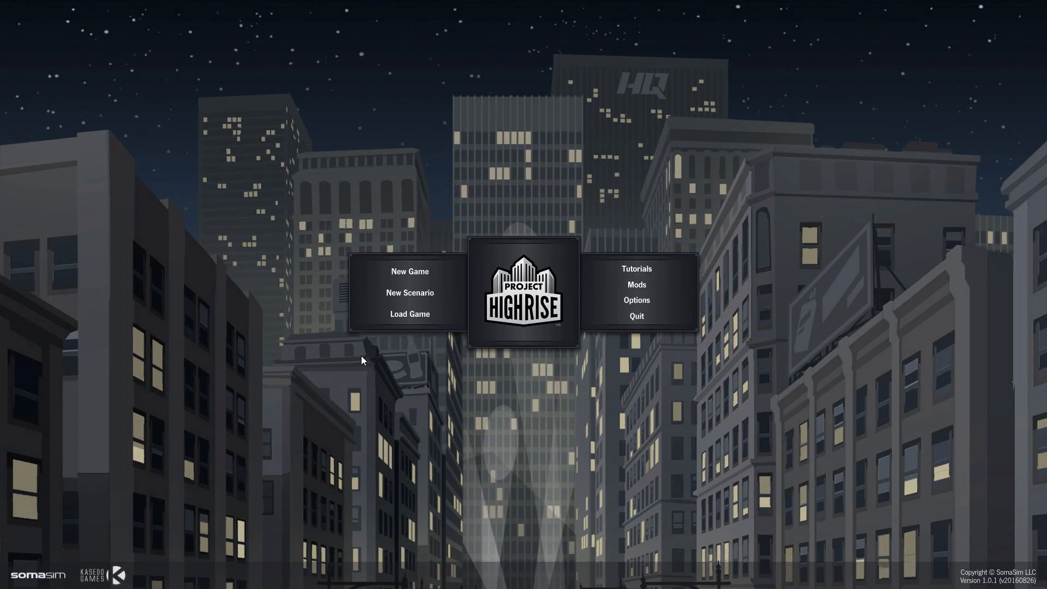
mouse_move(373, 351)
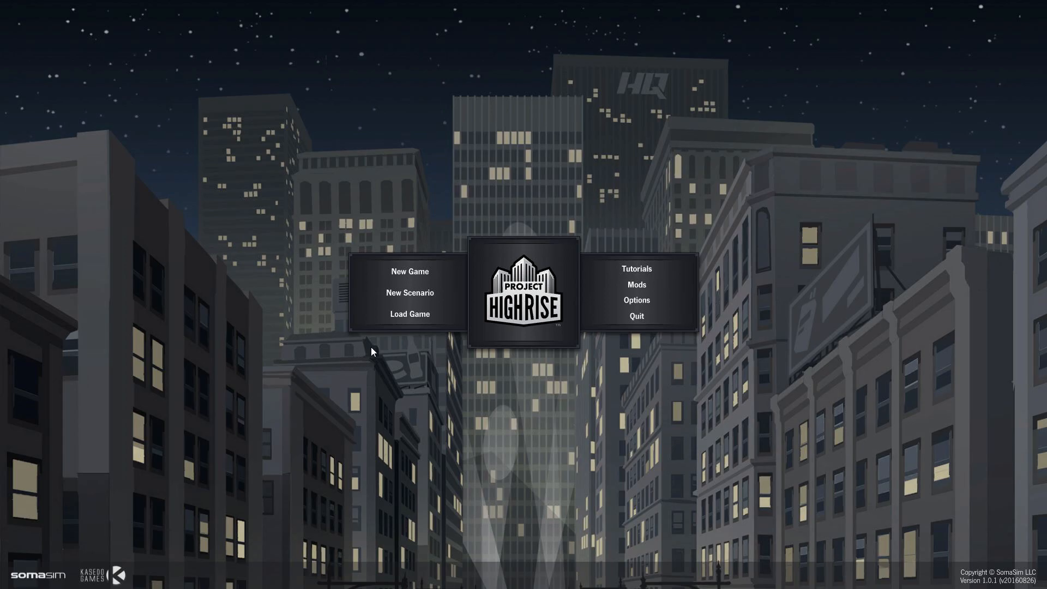
mouse_move(409, 292)
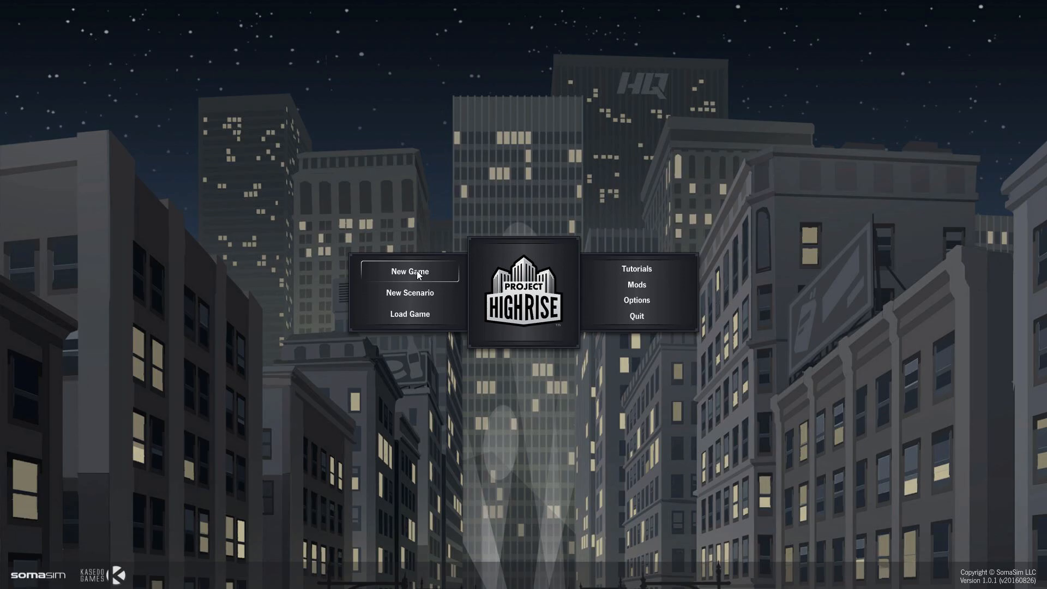
Open the Load Game list of autosaves and named towers from the main menu
left_click(409, 314)
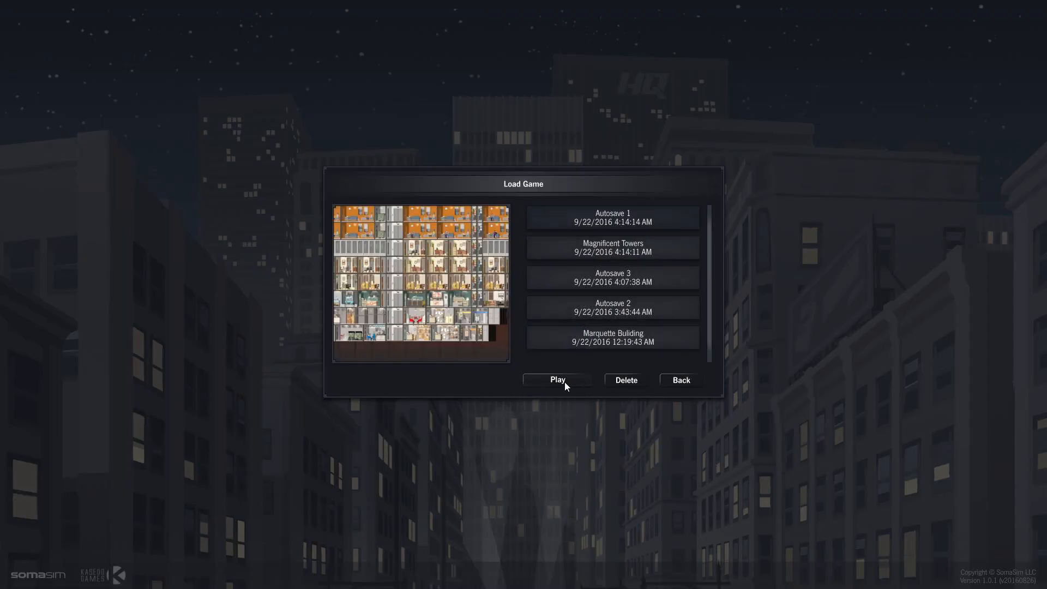
Play the selected saved tower and bring up the Apartments allocation choices
left_click(556, 379)
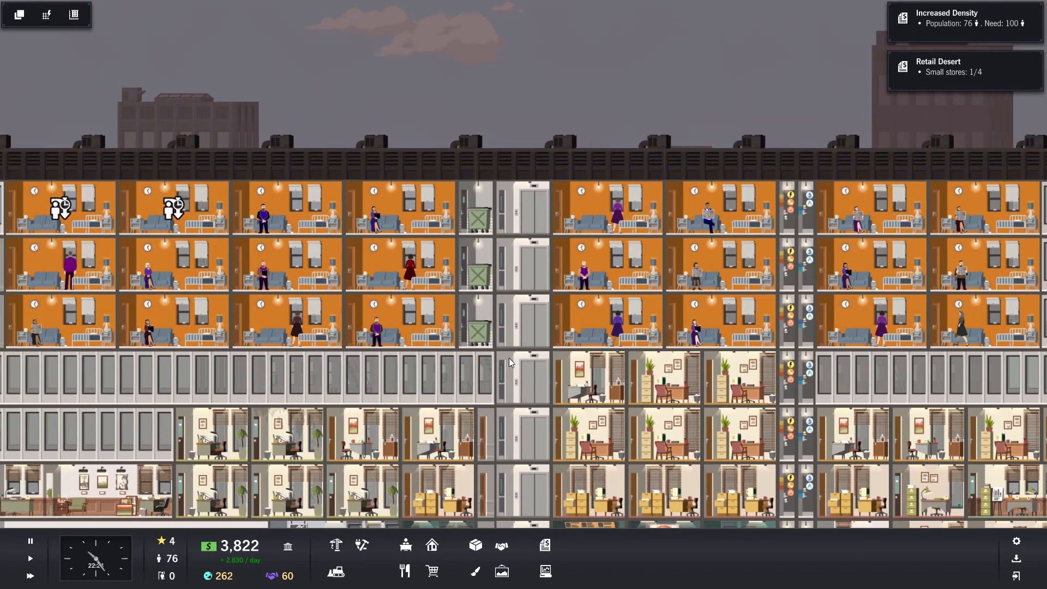
left_click(18, 15)
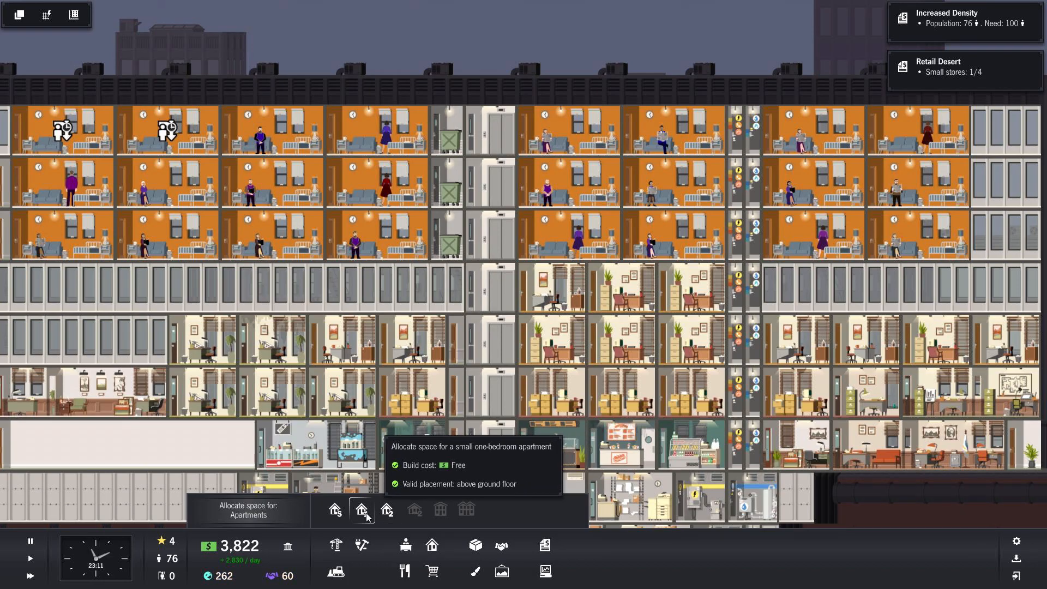
mouse_move(334, 511)
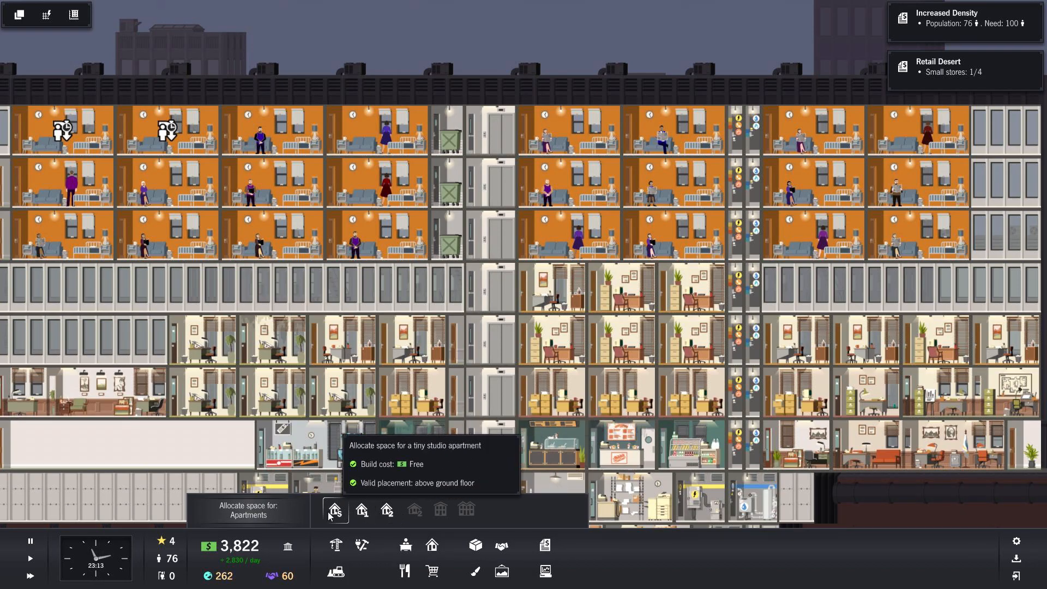
mouse_move(387, 510)
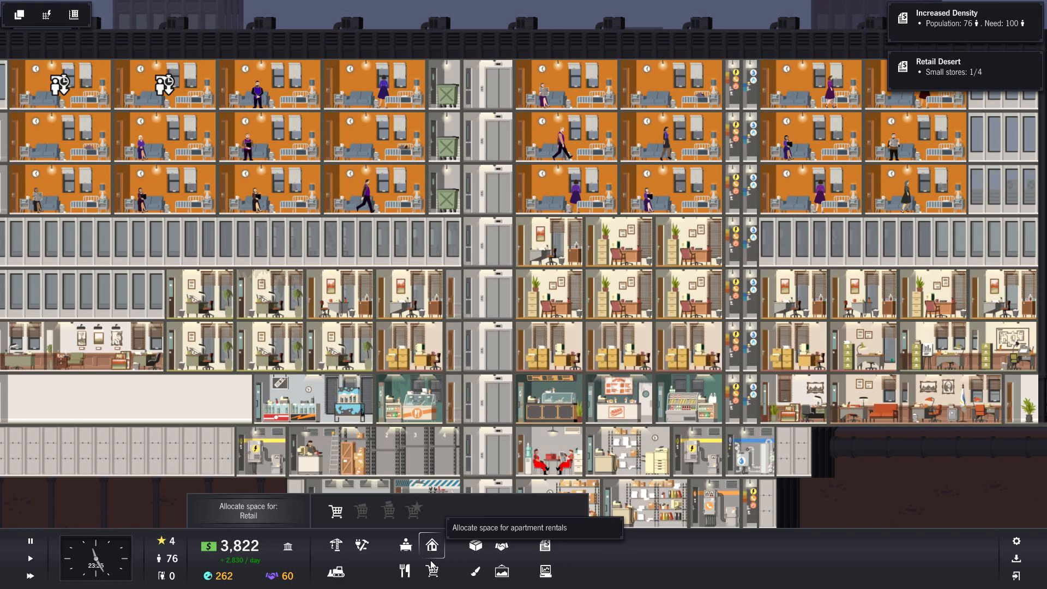
Put away the allocation choices and scroll to the Ward Investigations office
left_click(403, 545)
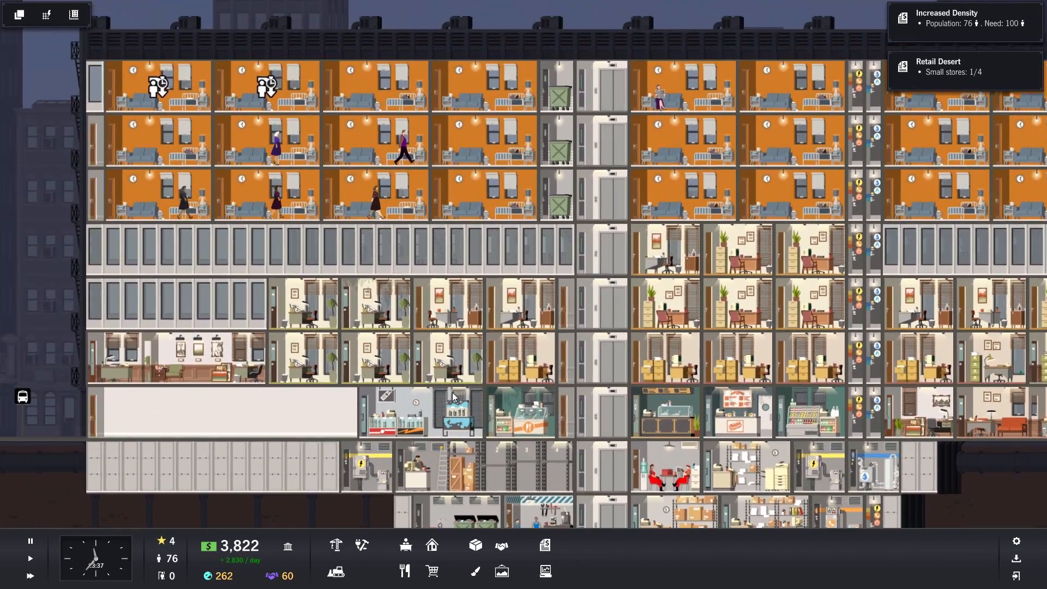
scroll("down", 3)
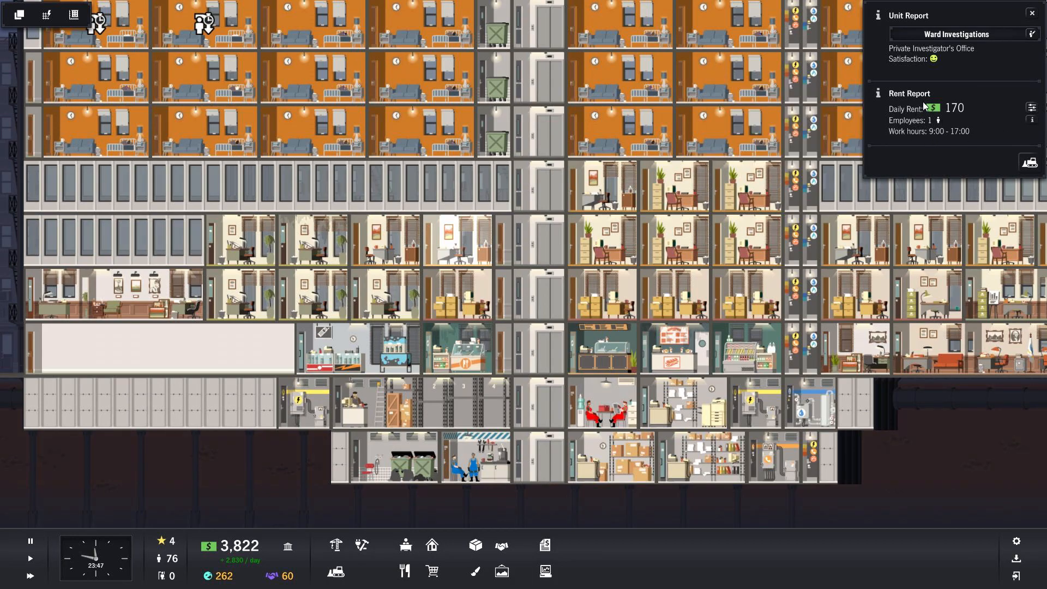
mouse_move(1028, 28)
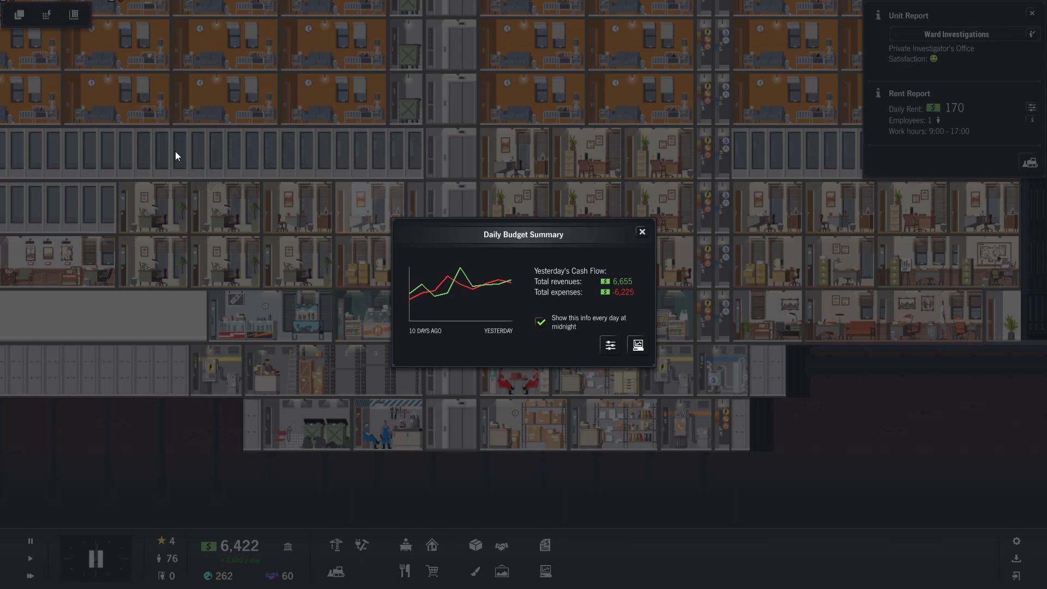
Dismiss the daily budget summary, view the utility lines, then open the overlays list
left_click(641, 231)
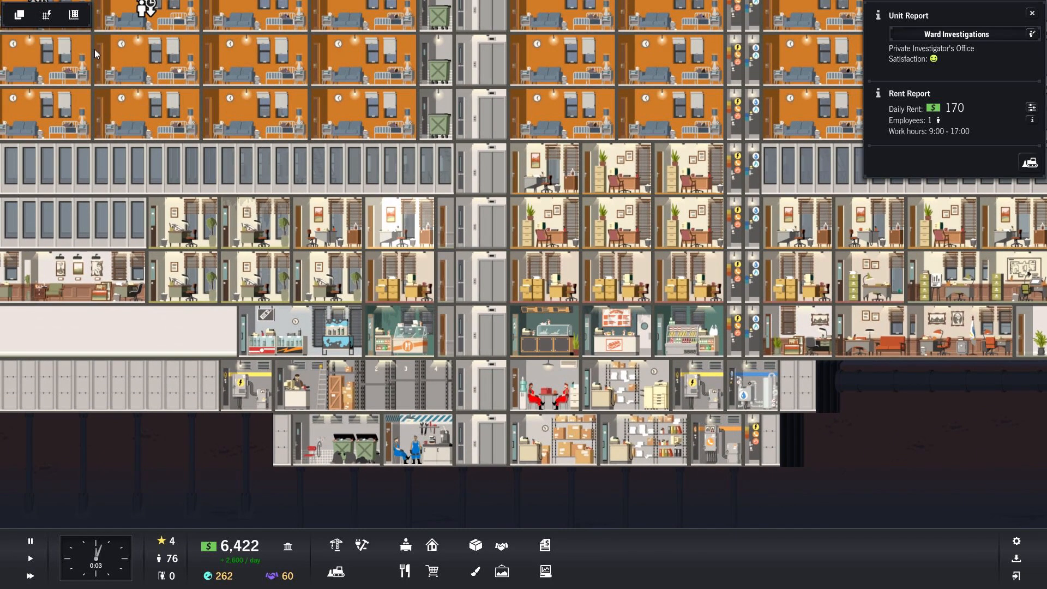
mouse_move(47, 16)
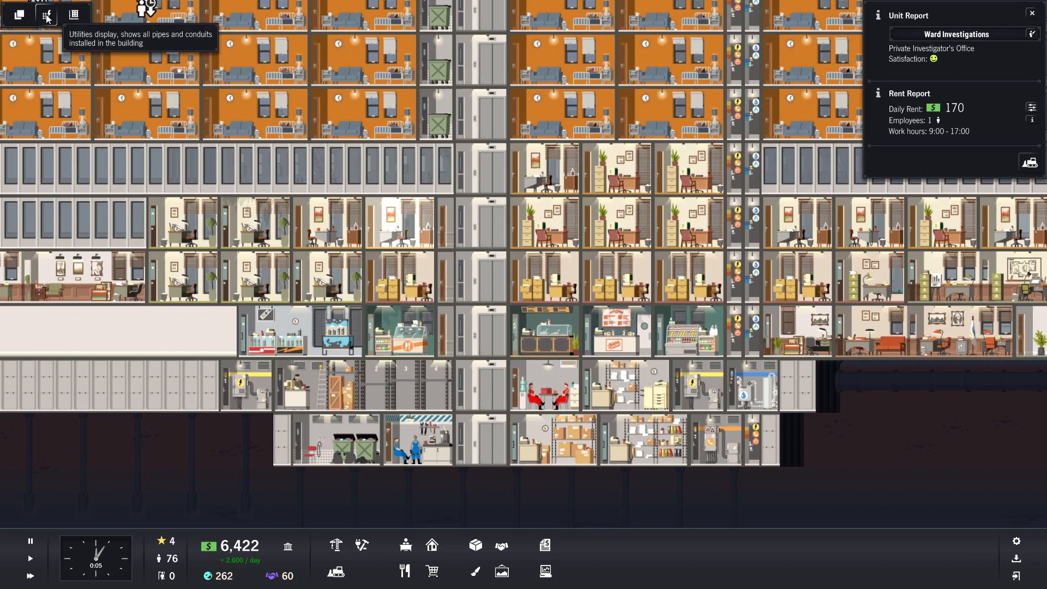
left_click(45, 14)
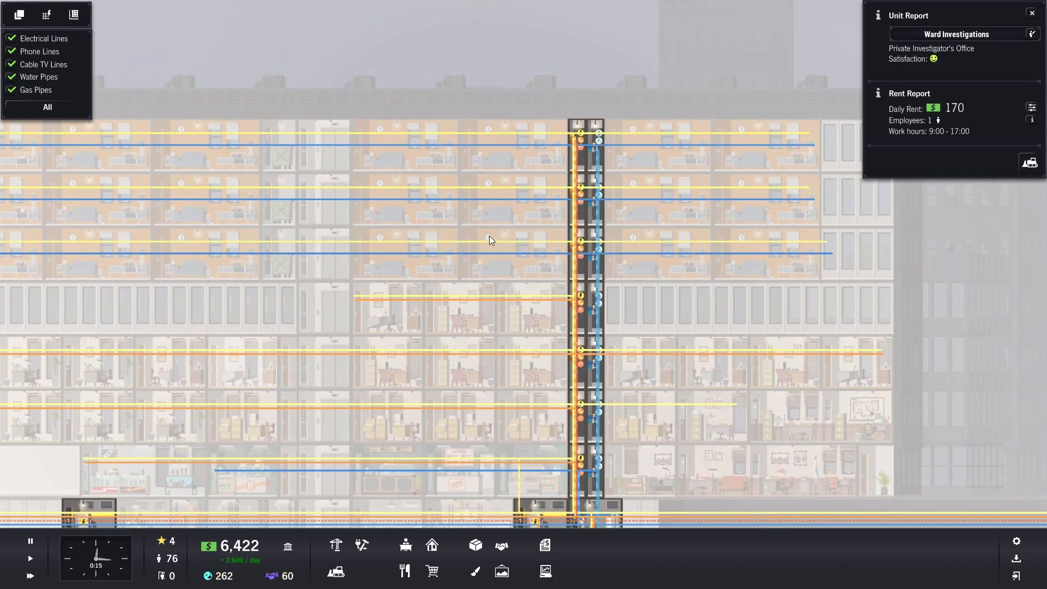
scroll("down", 3)
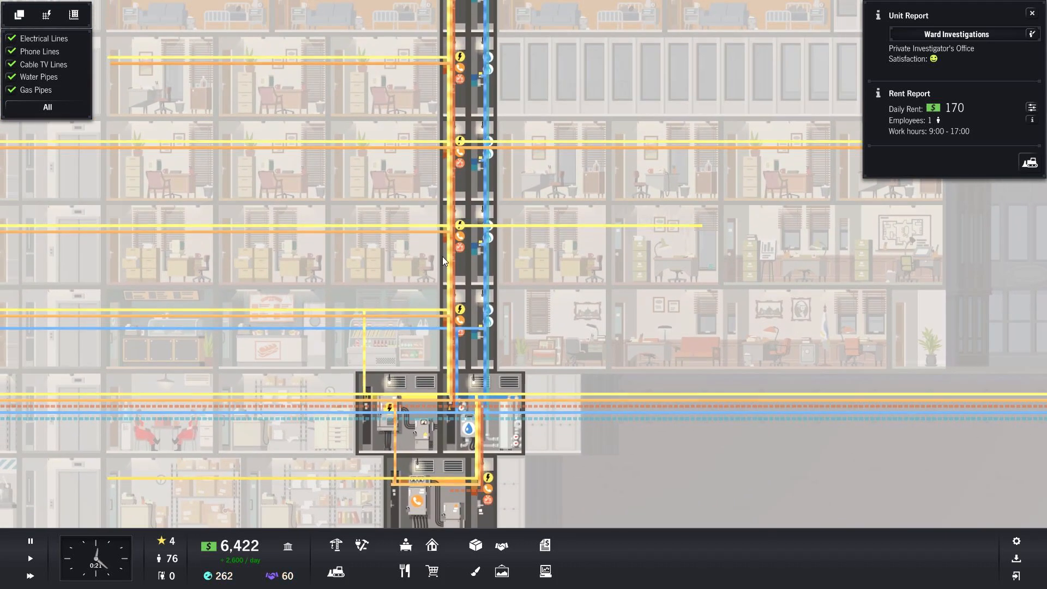
left_click(47, 14)
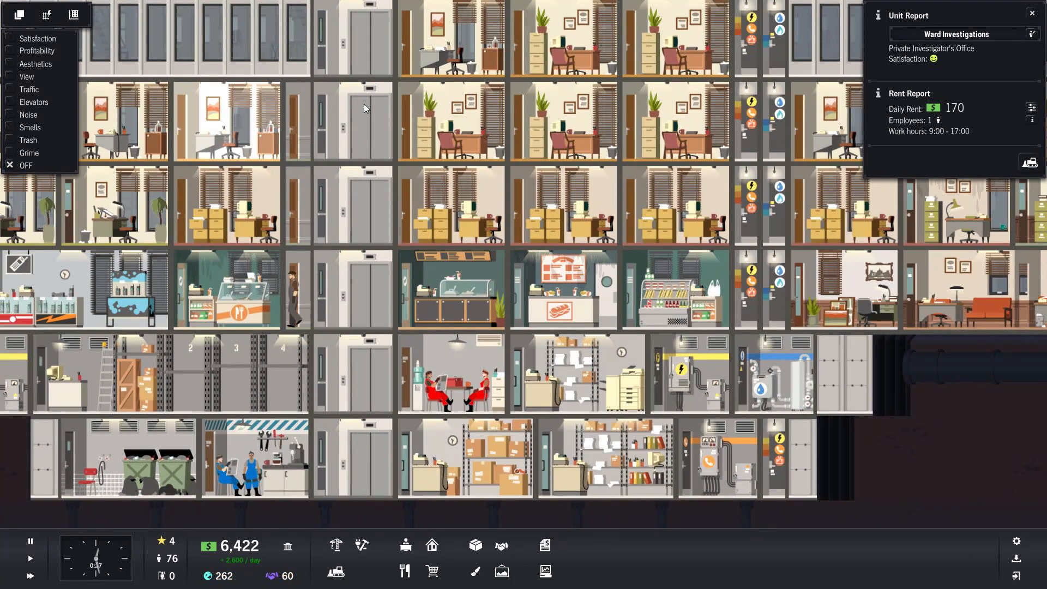
Scroll around the tower and close the Fast Fresh Soups unit report
scroll("down", 3)
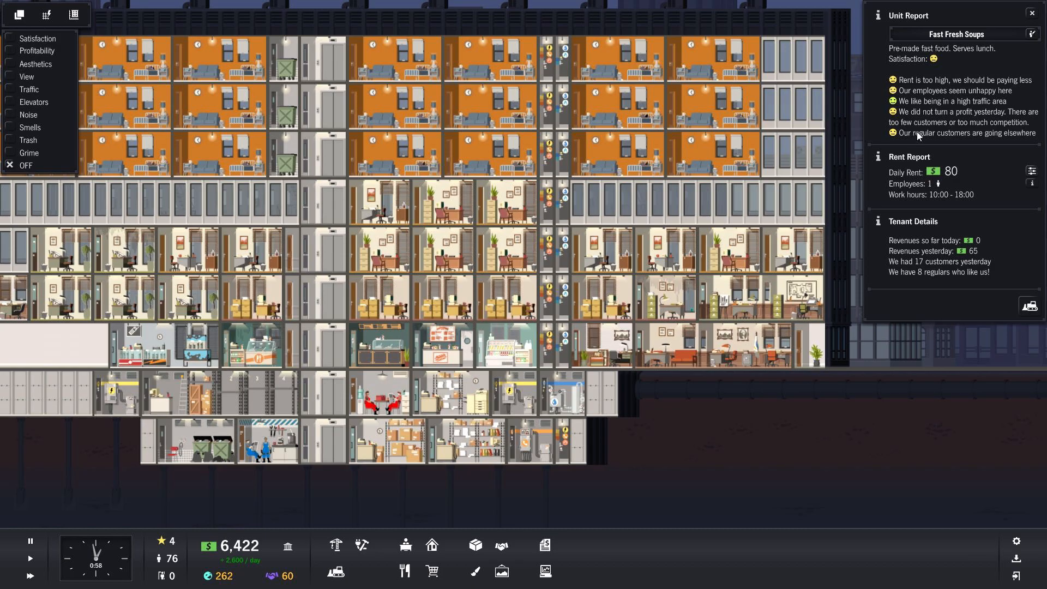
left_click(1034, 12)
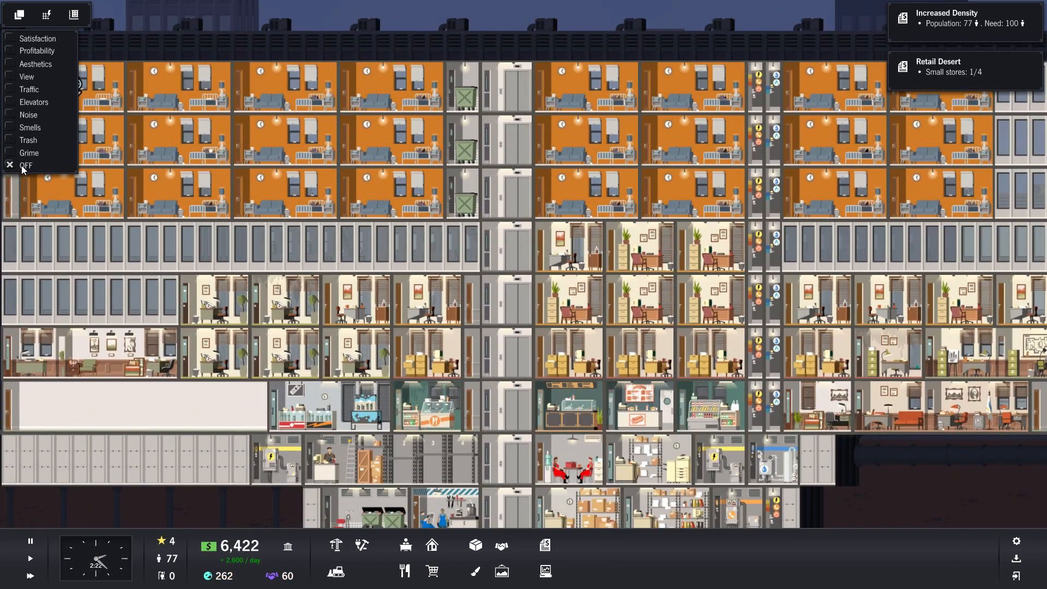
View the Noise, Elevators and Traffic heat maps, then close the overlays list
left_click(29, 153)
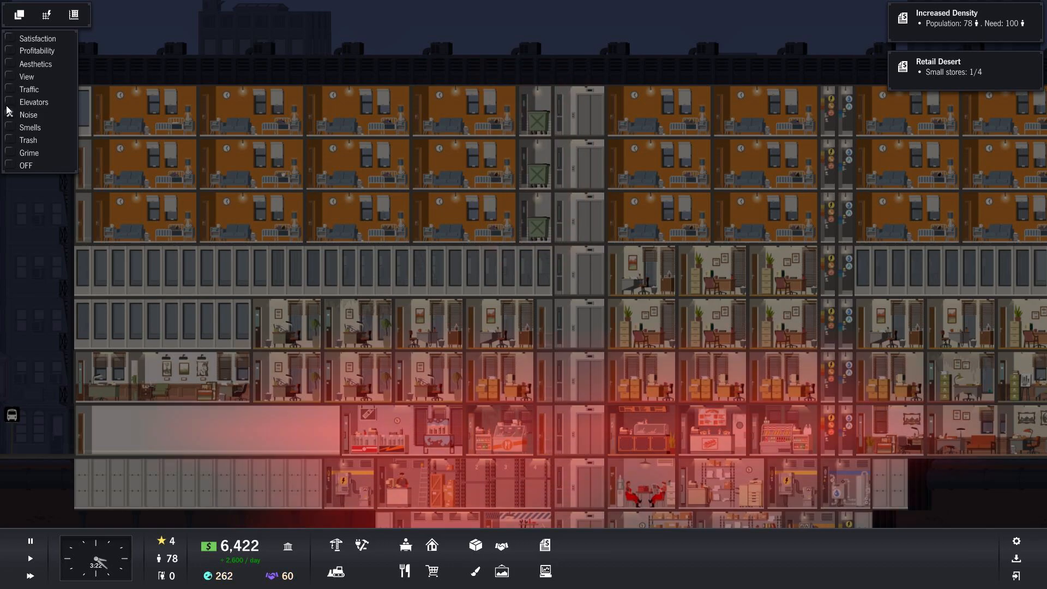
left_click(34, 102)
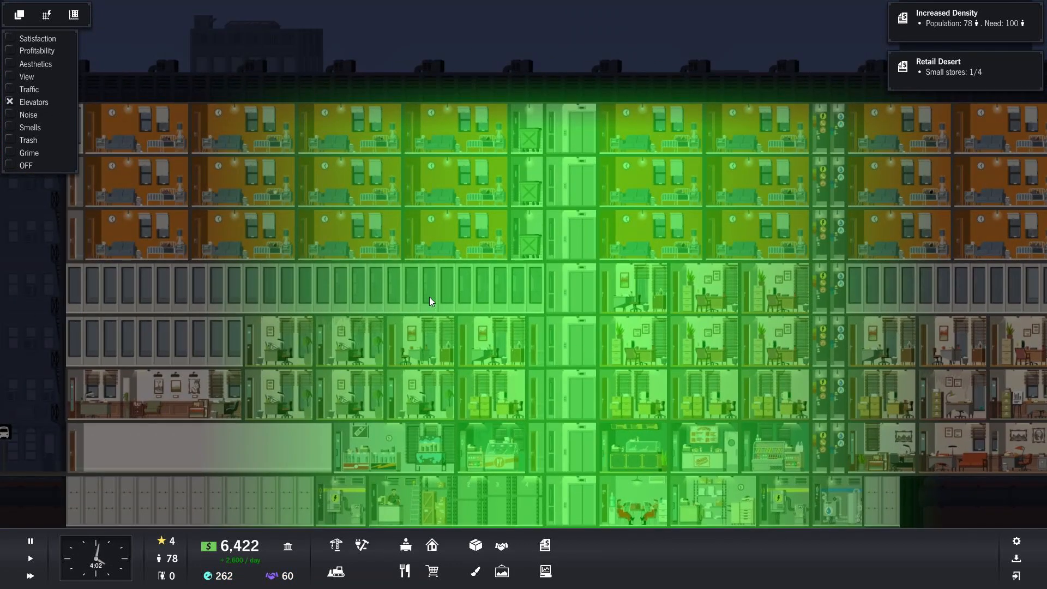
left_click(10, 89)
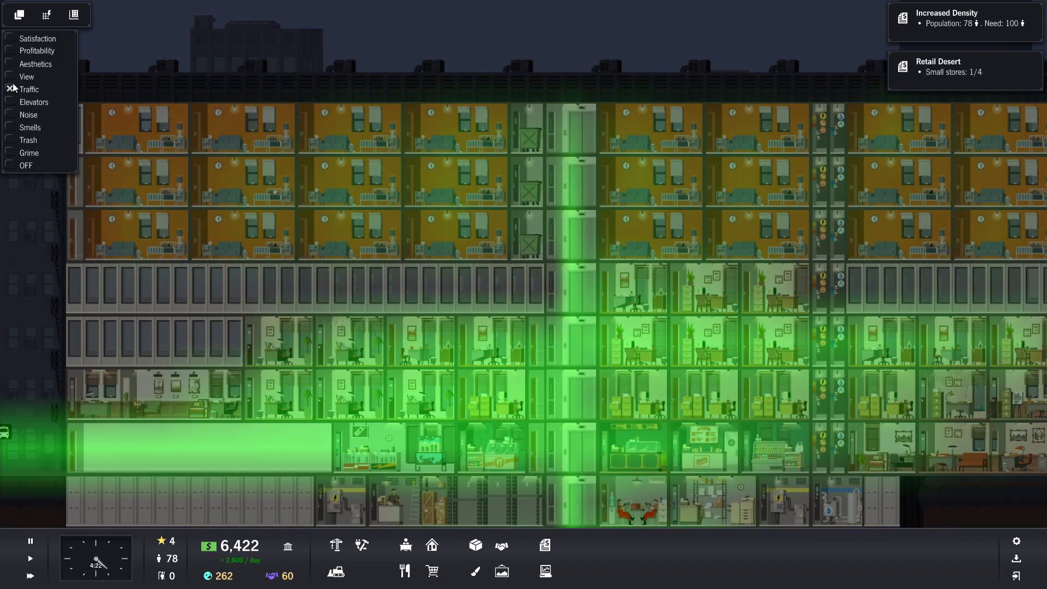
left_click(9, 77)
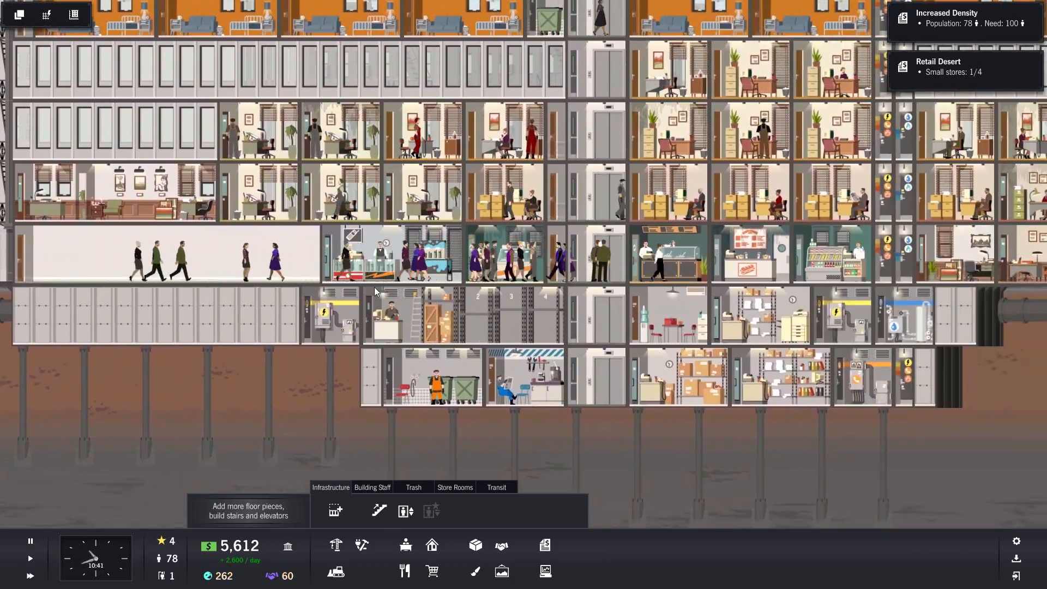
Scroll the view down to the basement with Infrastructure options open
scroll("down", 3)
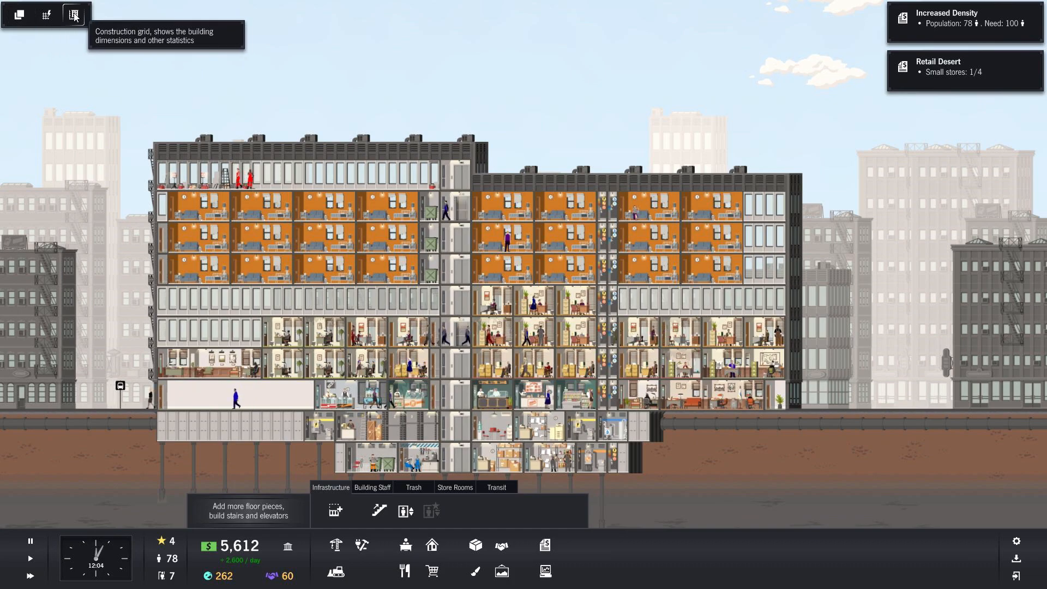
left_click(74, 15)
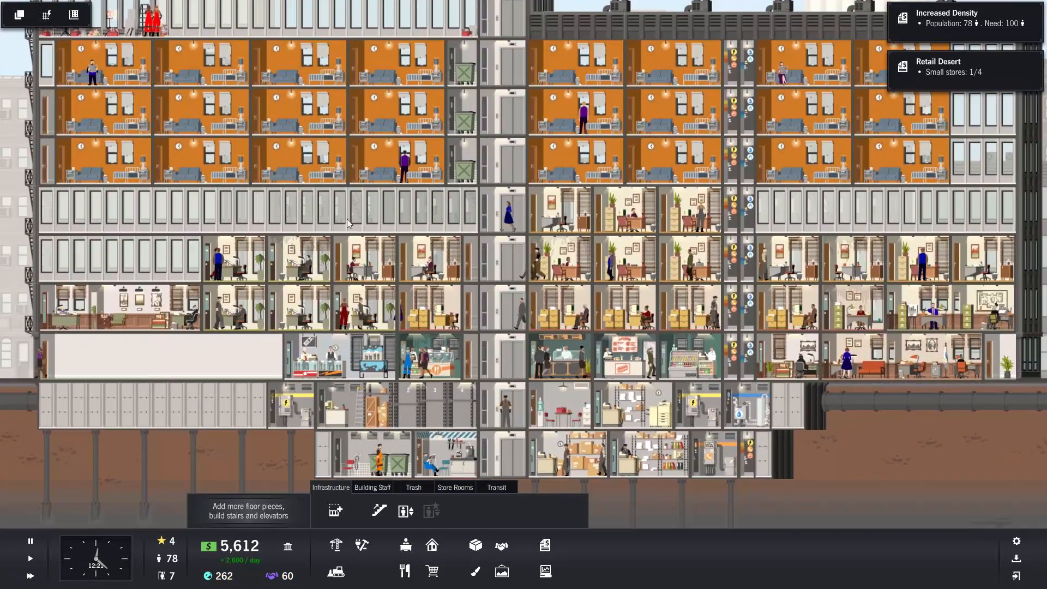
scroll("down", 3)
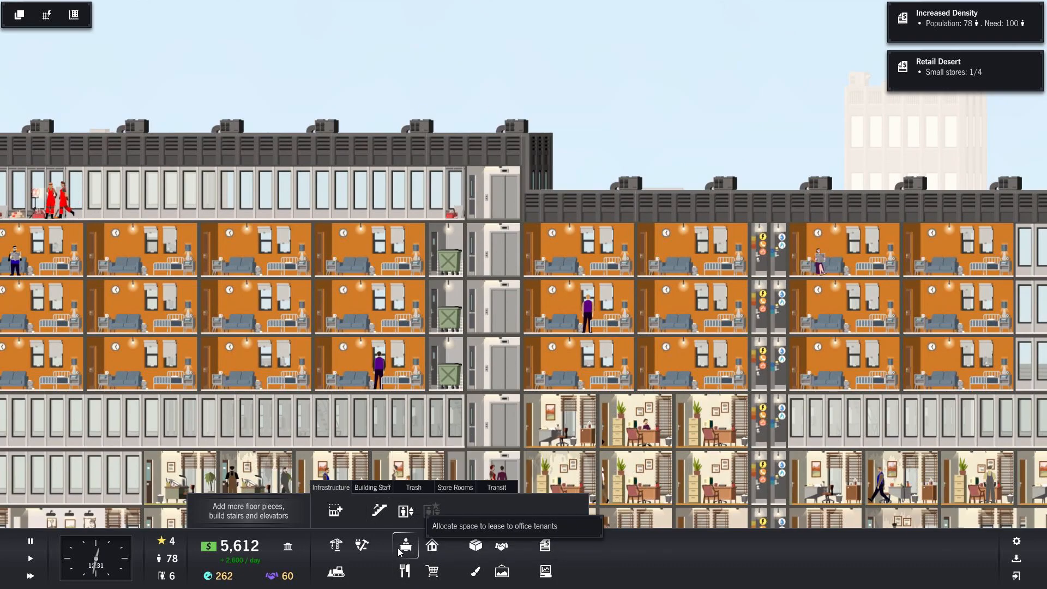
Browse office and apartment allocation, then build a new top-floor unit
left_click(431, 545)
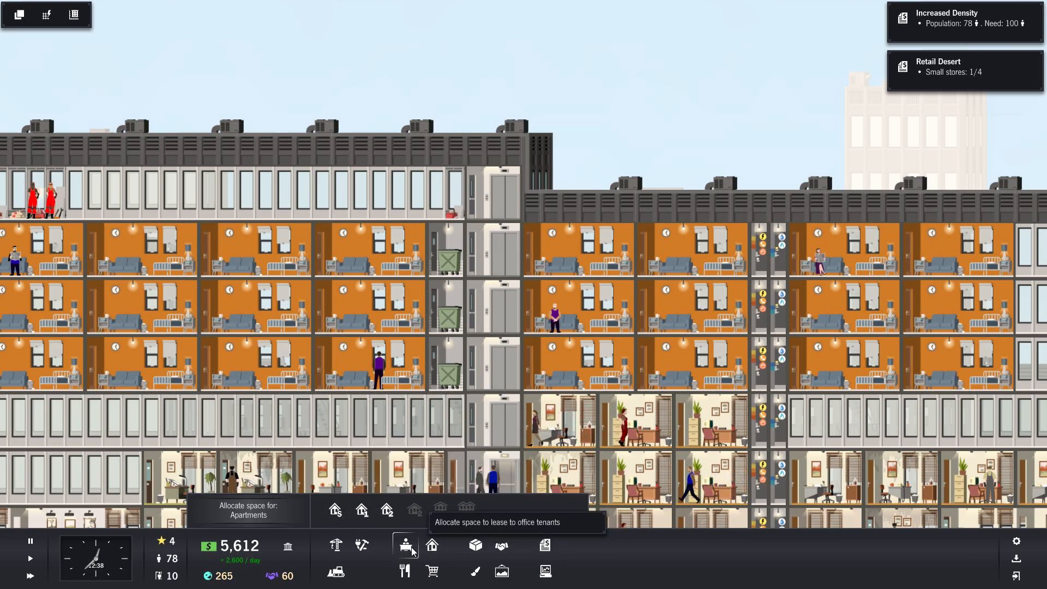
left_click(405, 545)
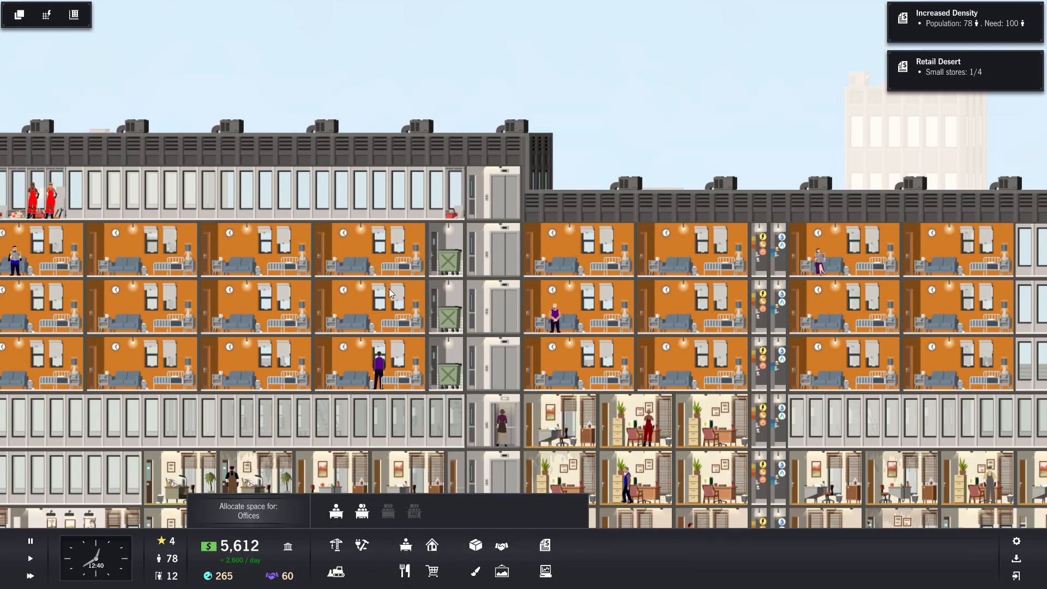
scroll("down", 3)
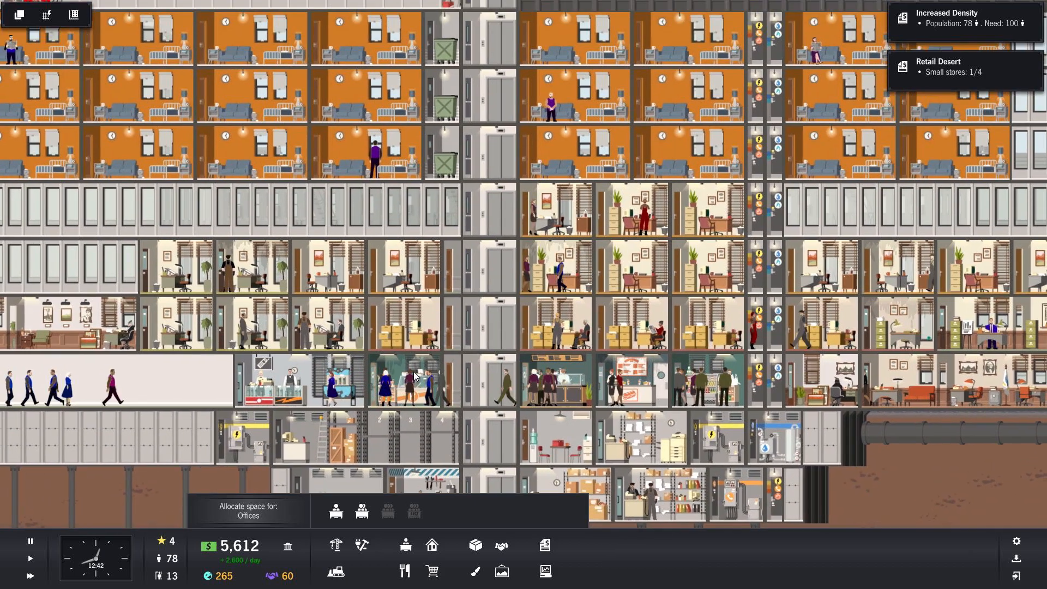
scroll("down", 3)
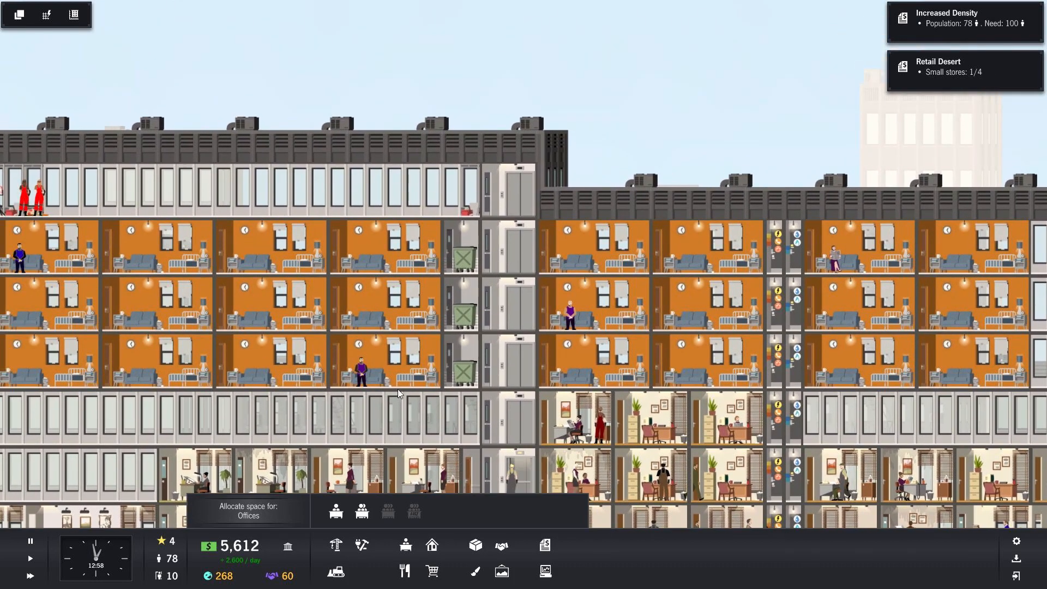
mouse_move(432, 545)
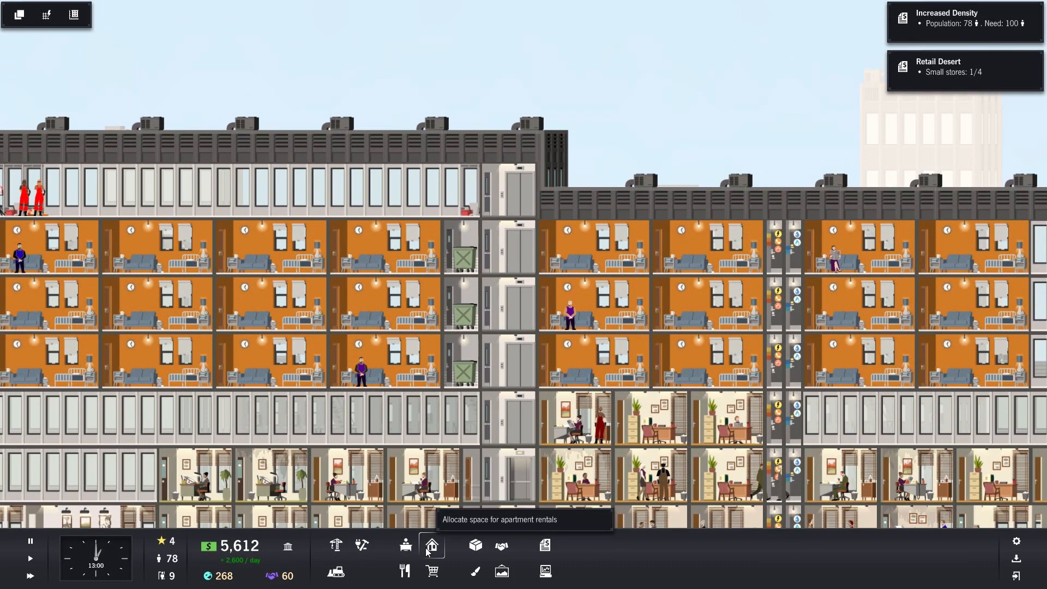
left_click(431, 545)
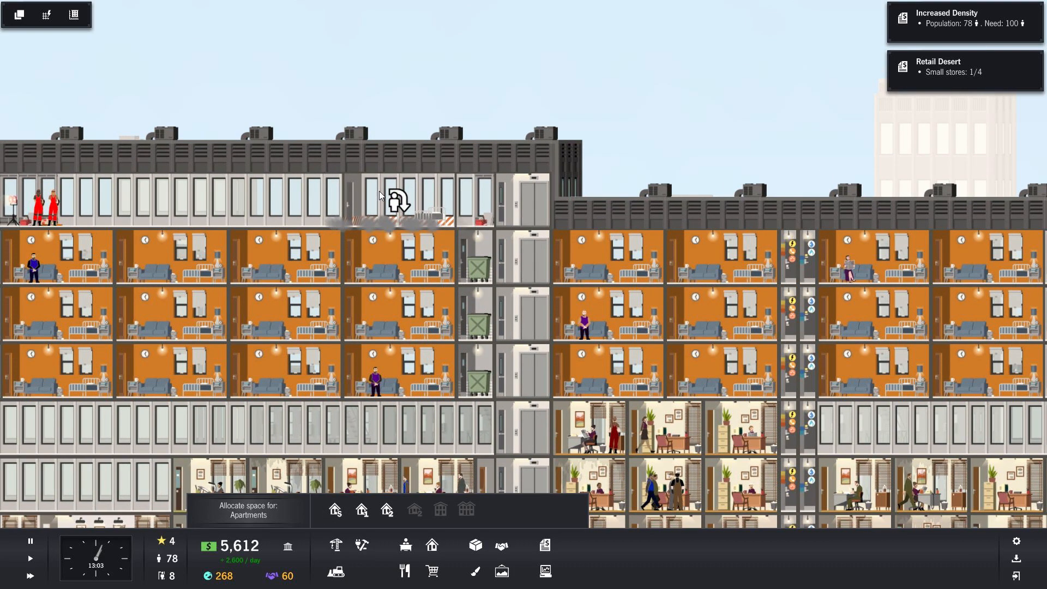
mouse_move(335, 545)
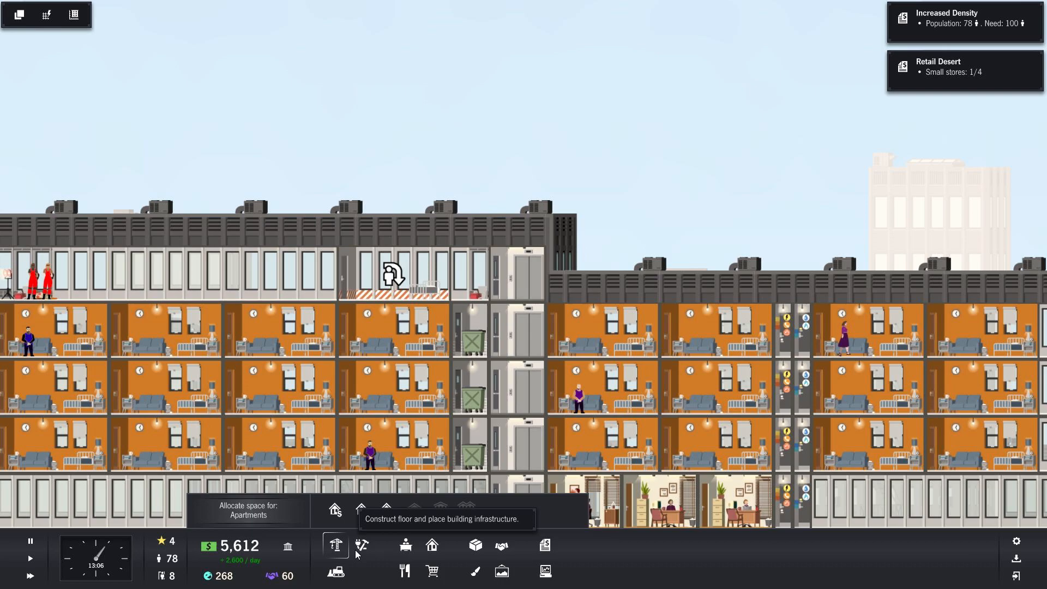
left_click(361, 545)
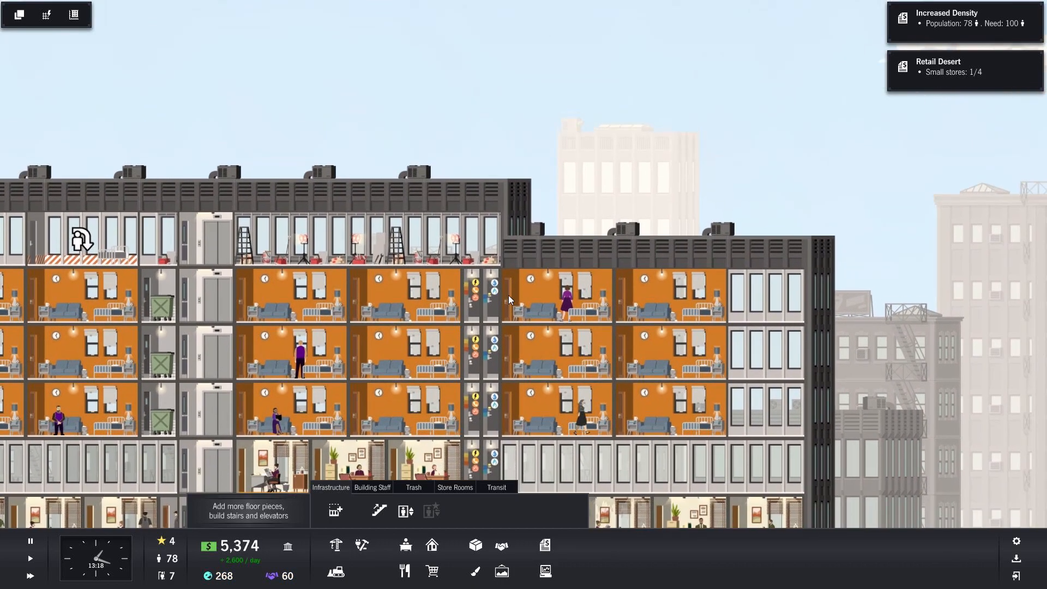
scroll("down", 3)
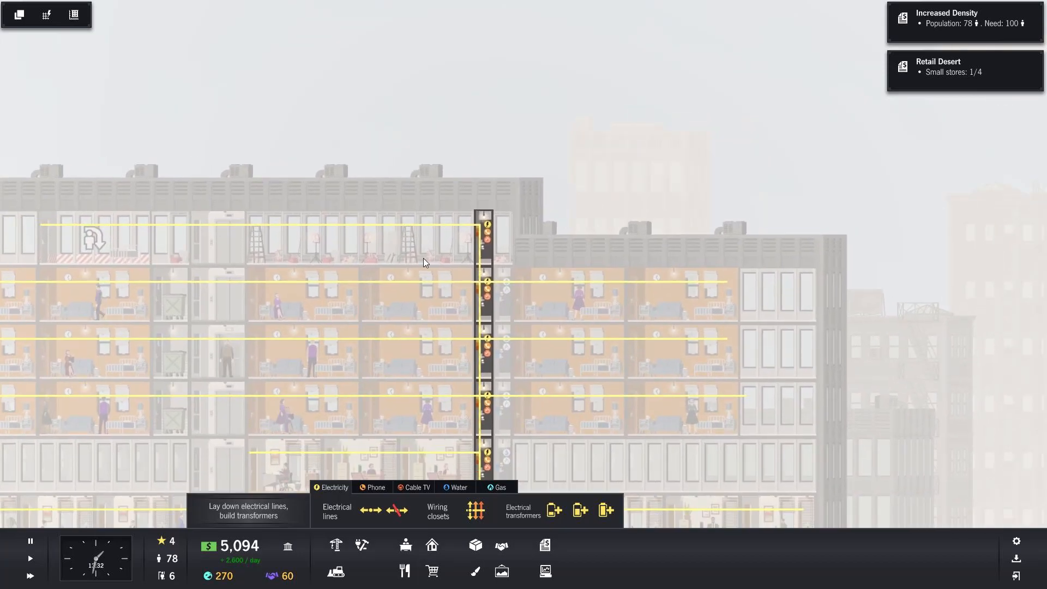
Lay a water pipe along the top floor to the new space
left_click(458, 487)
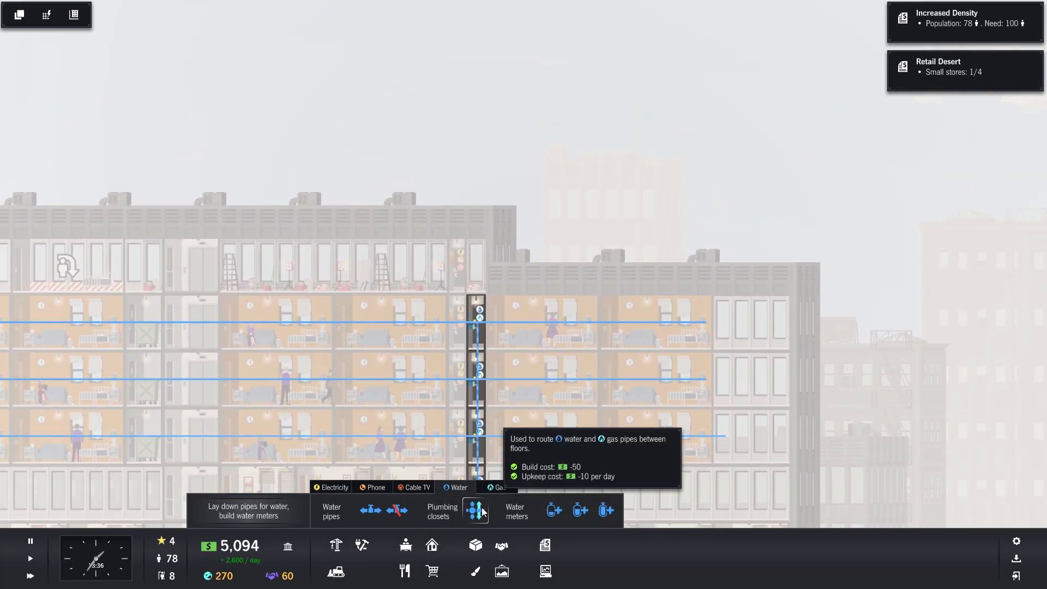
left_click(475, 510)
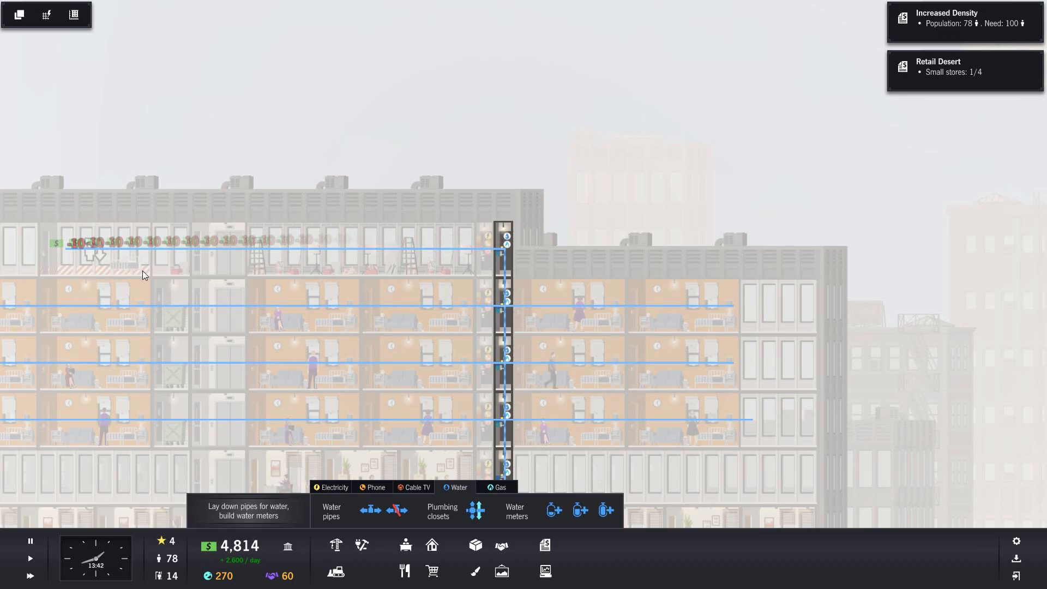
left_click(330, 511)
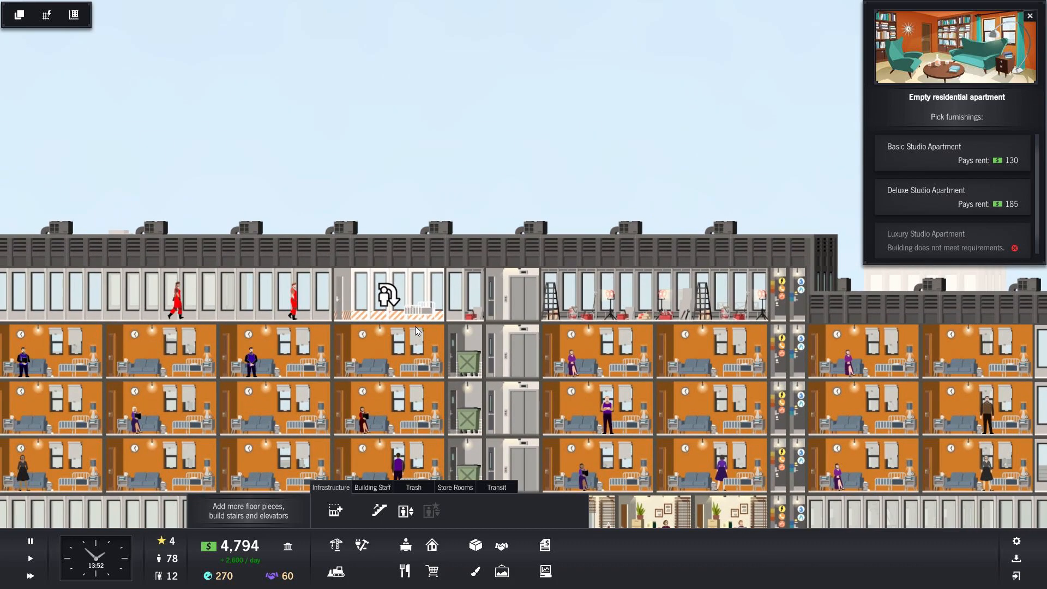
mouse_move(999, 152)
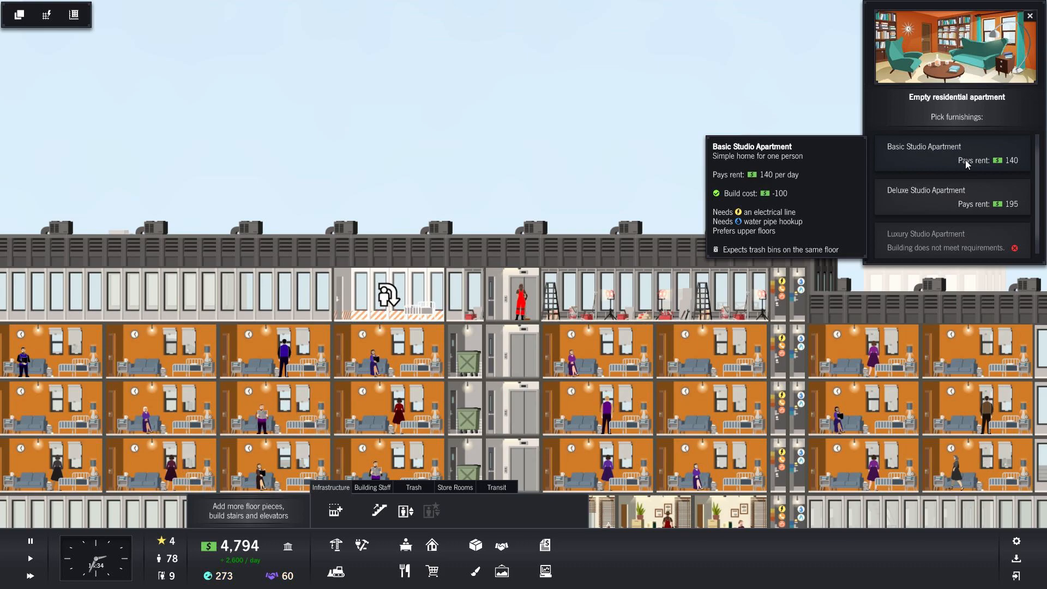
mouse_move(971, 197)
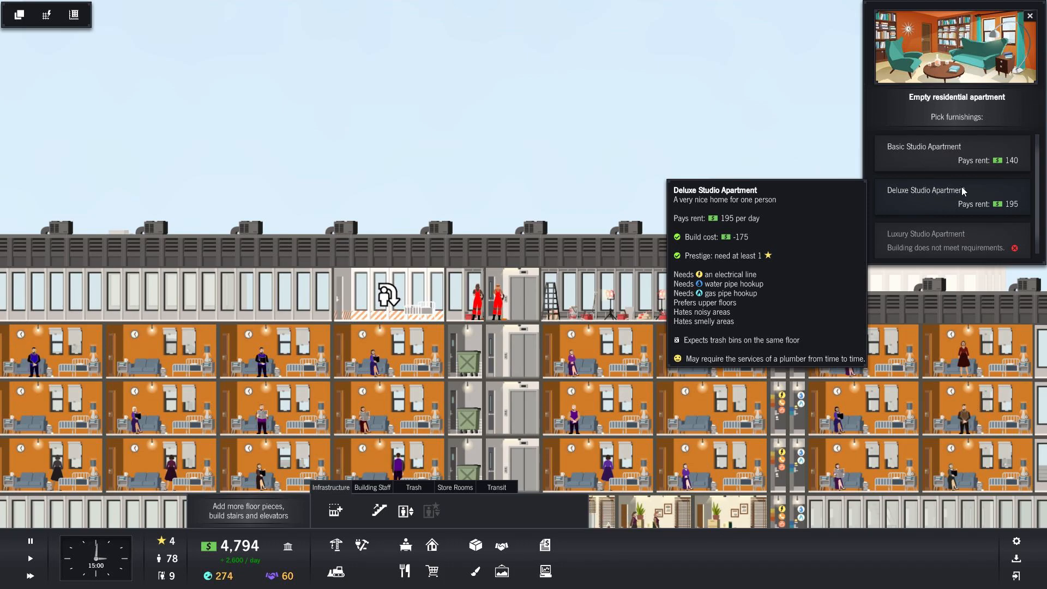
mouse_move(922, 146)
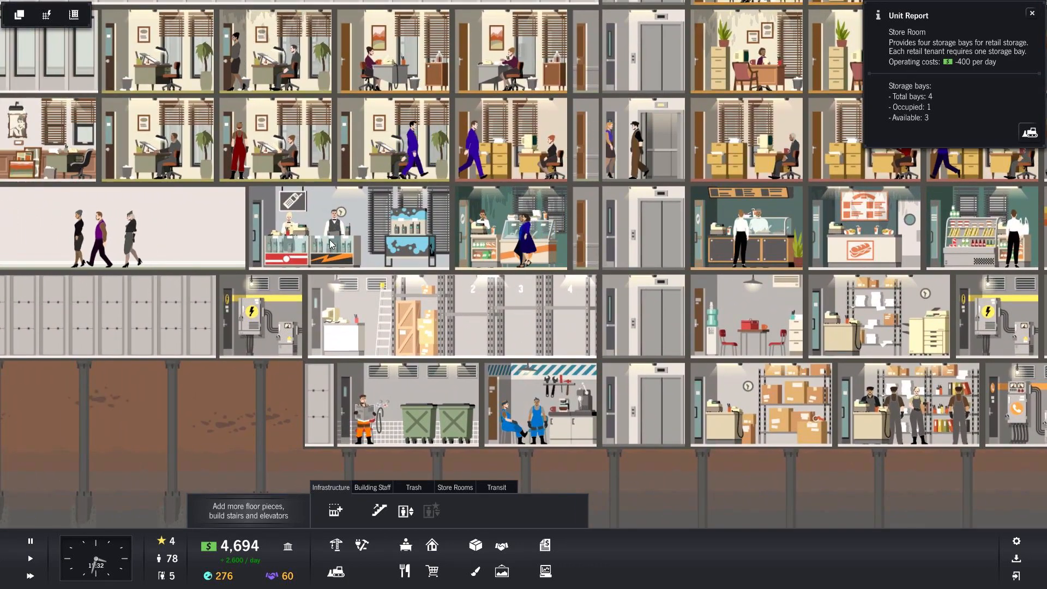
Scroll past the basement Store Room to the office and shop floors
scroll("down", 3)
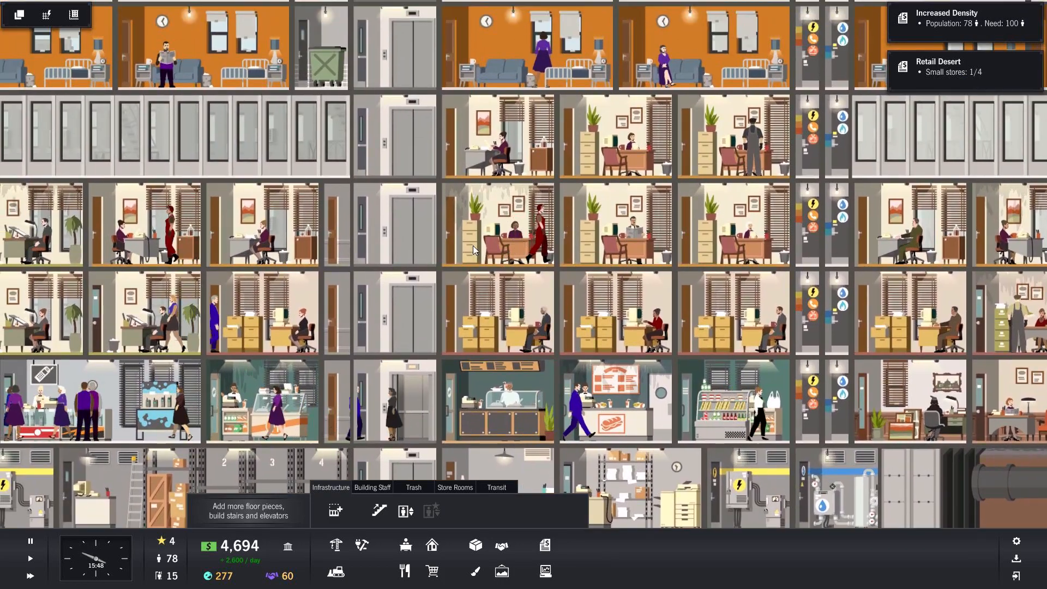
scroll("down", 3)
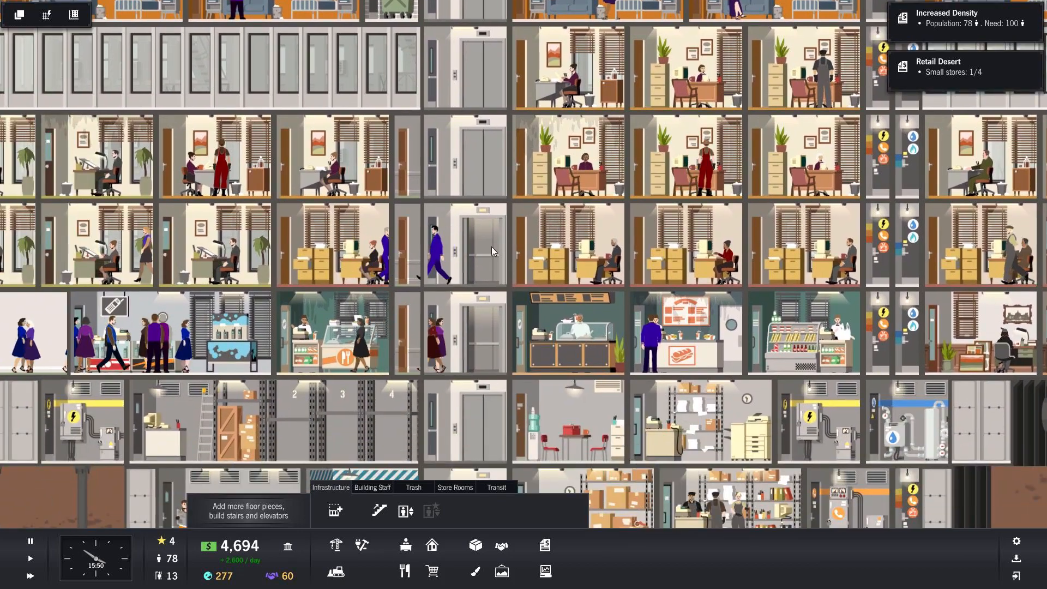
scroll("down", 3)
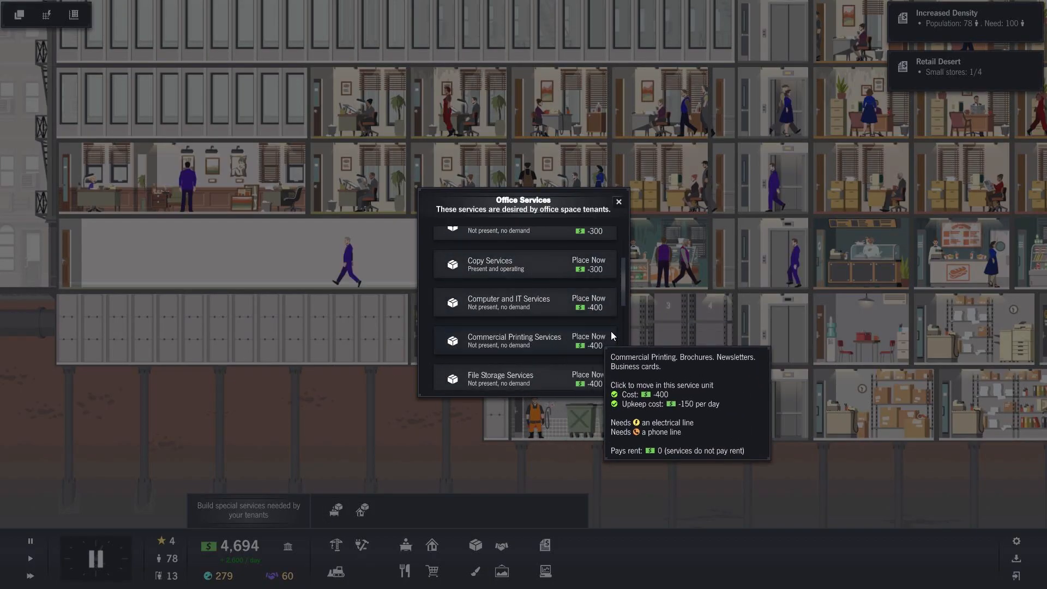
scroll("down", 3)
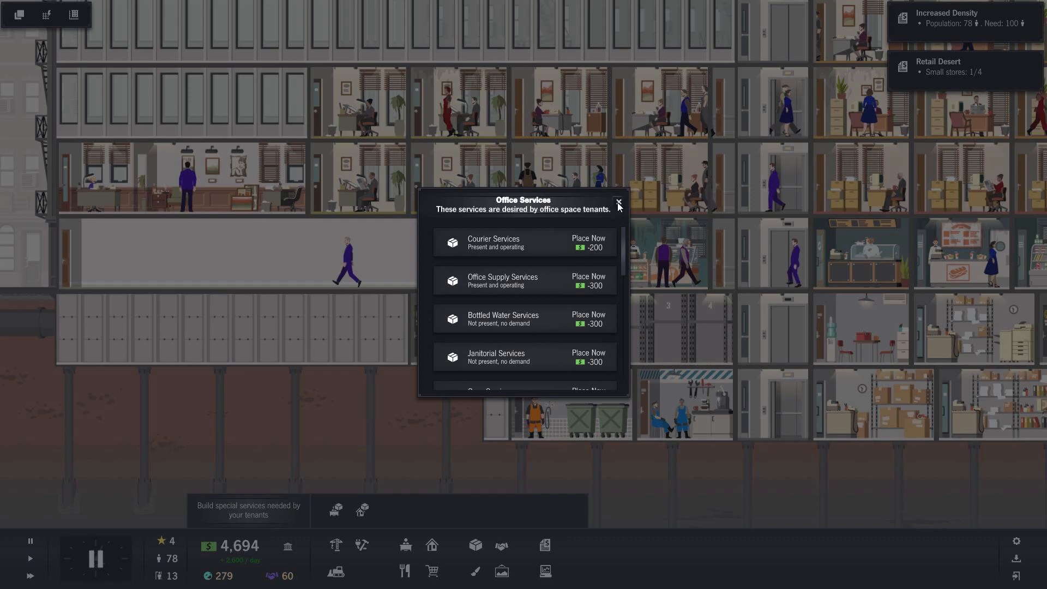
left_click(617, 203)
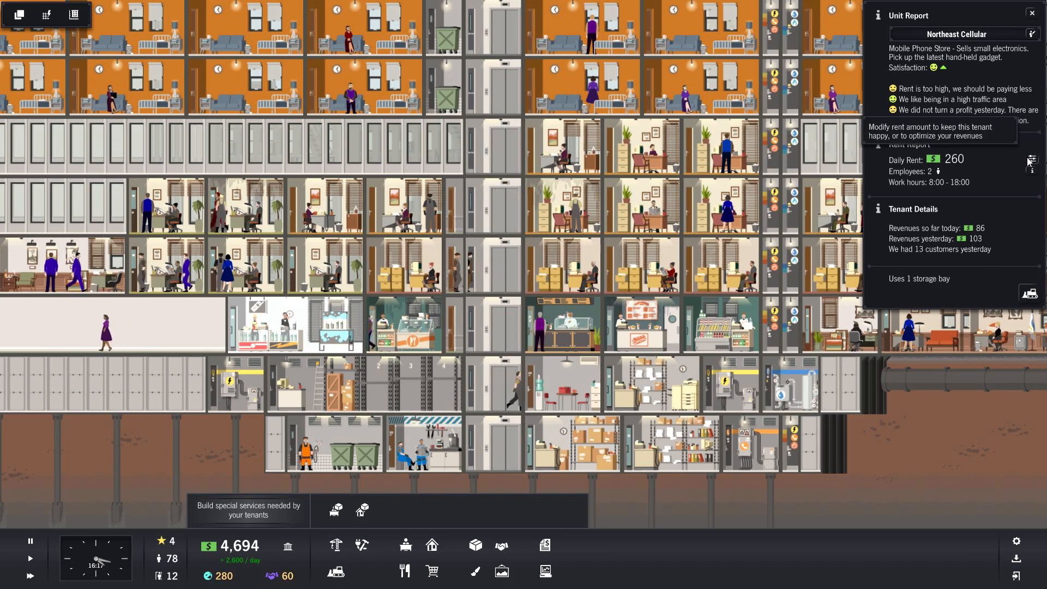
Drag the rent slider to 200%, doubling Fast Fresh Soups' daily rent from 80 to 160
left_click(1029, 161)
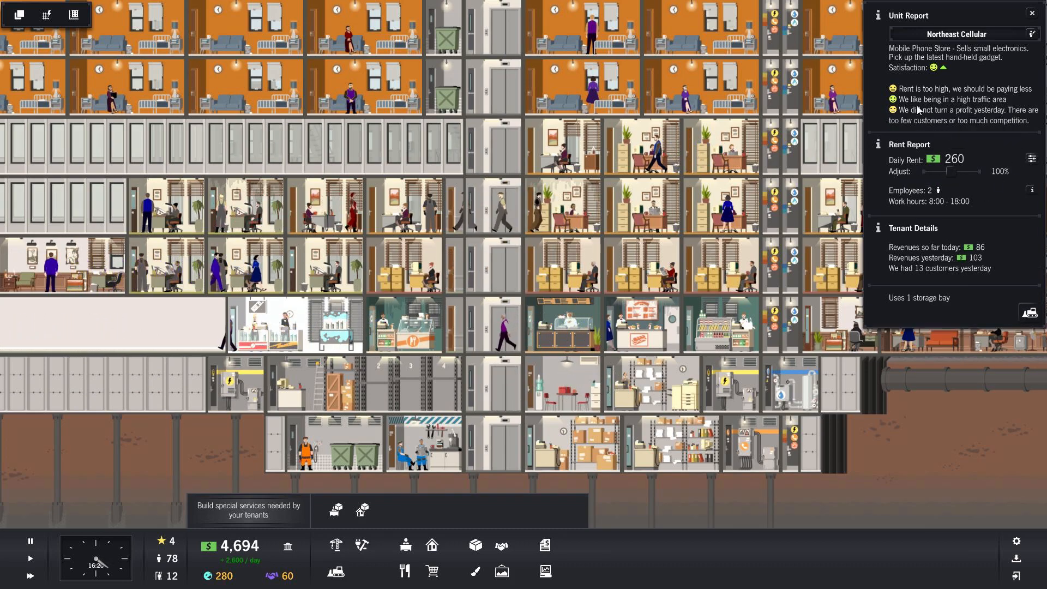
left_click_drag(951, 171, 975, 171)
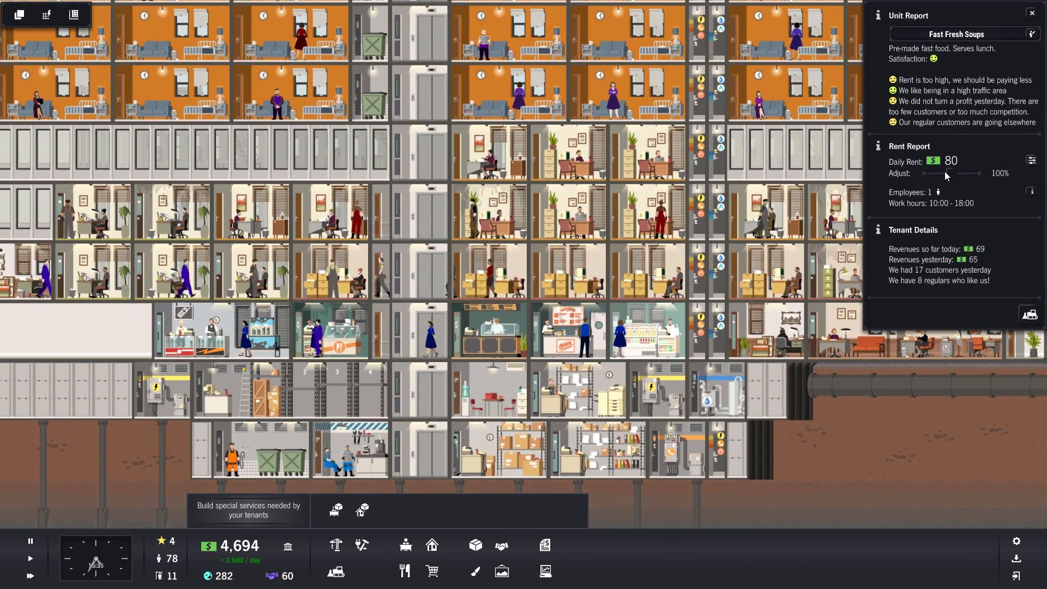
left_click_drag(952, 173, 978, 173)
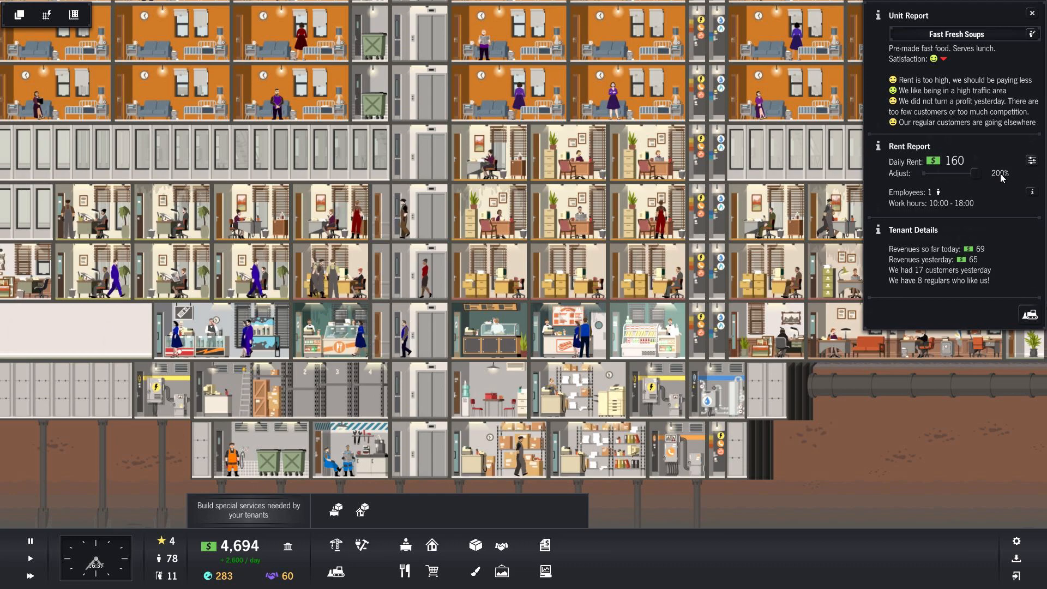
left_click_drag(980, 173, 971, 173)
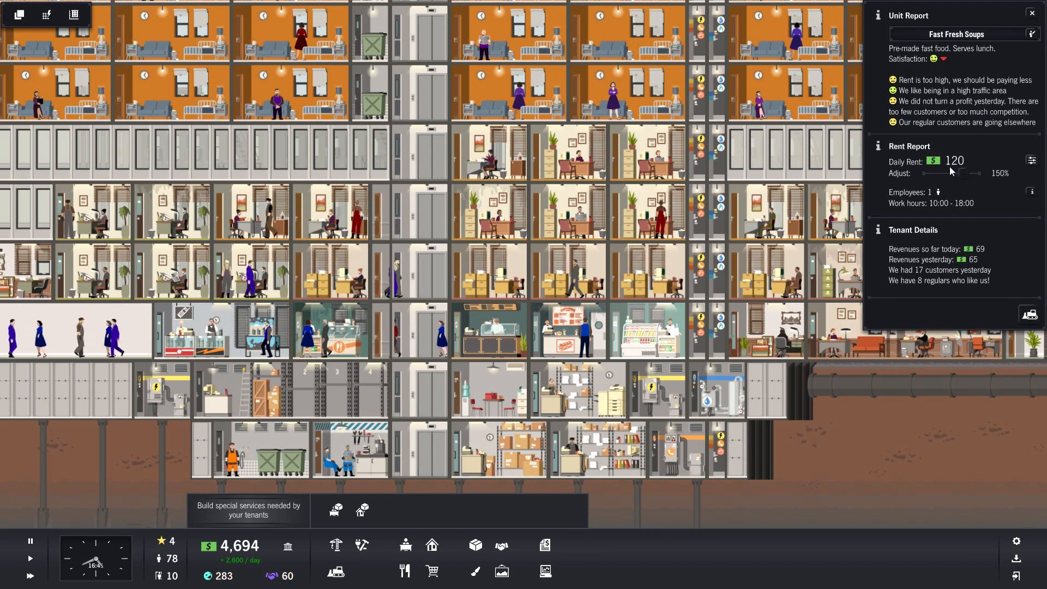
left_click_drag(951, 173, 975, 173)
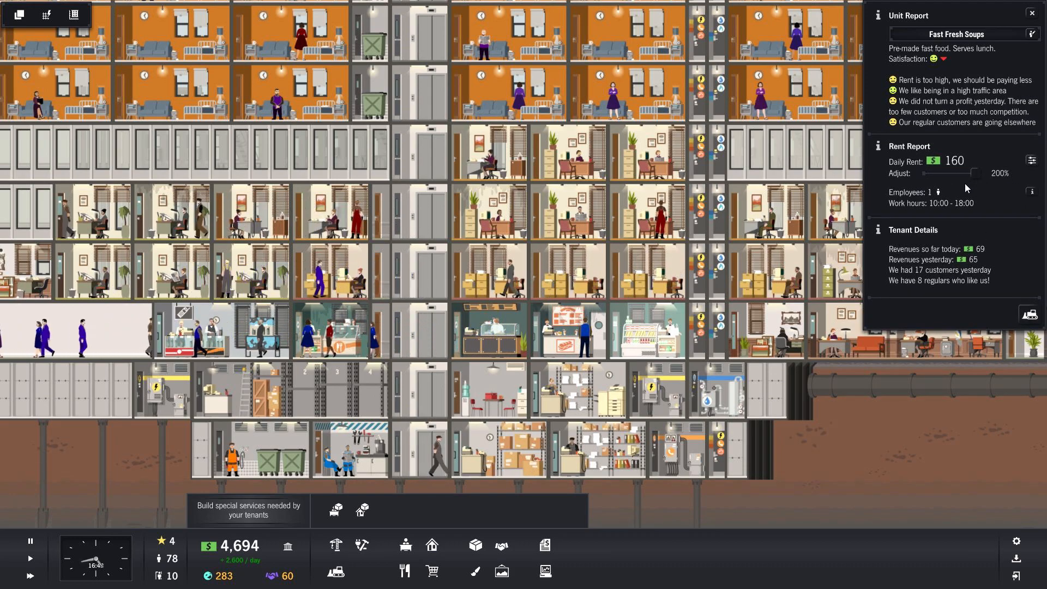
left_click_drag(970, 172, 941, 172)
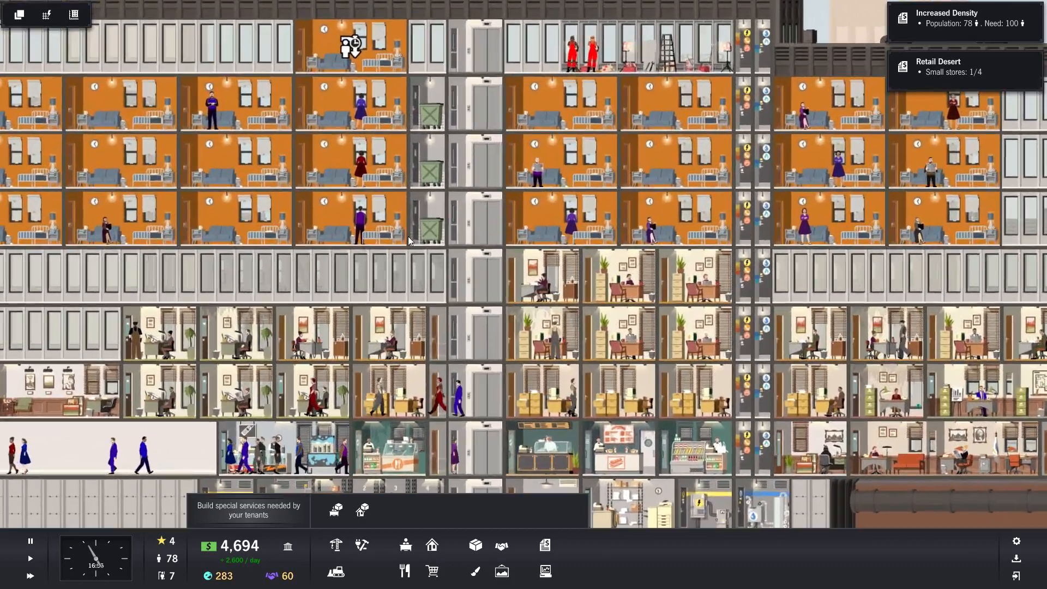
Zoom out over the furnished top-floor apartment and open the decoration options
left_click(350, 45)
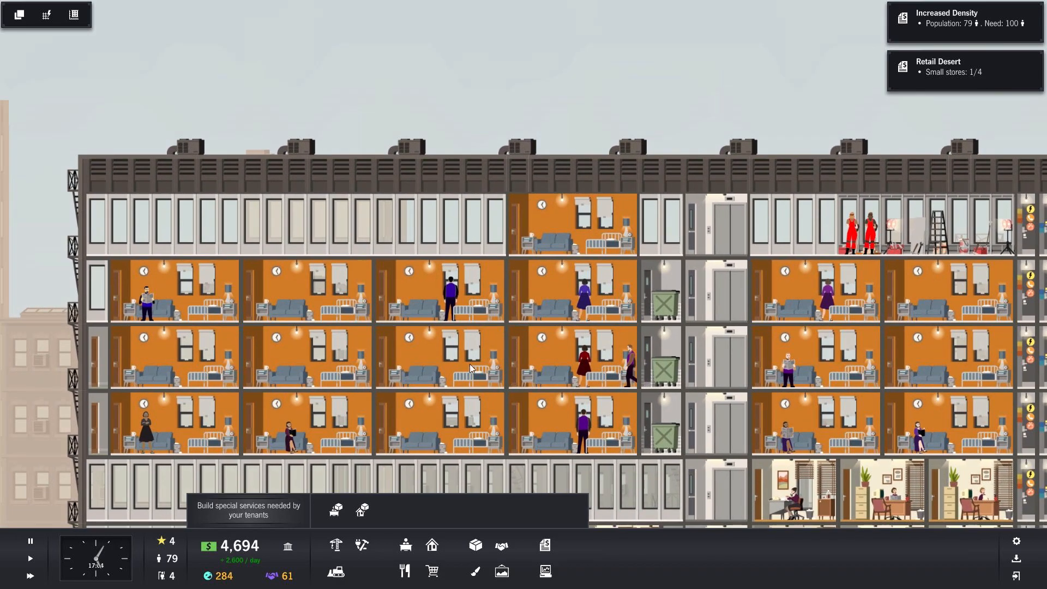
scroll("down", 3)
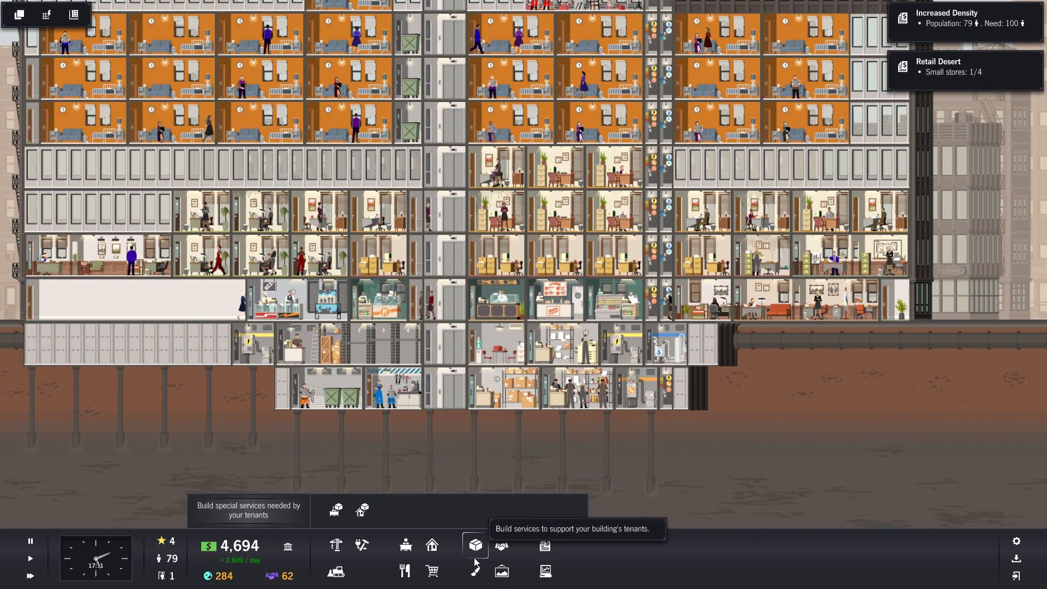
left_click(500, 544)
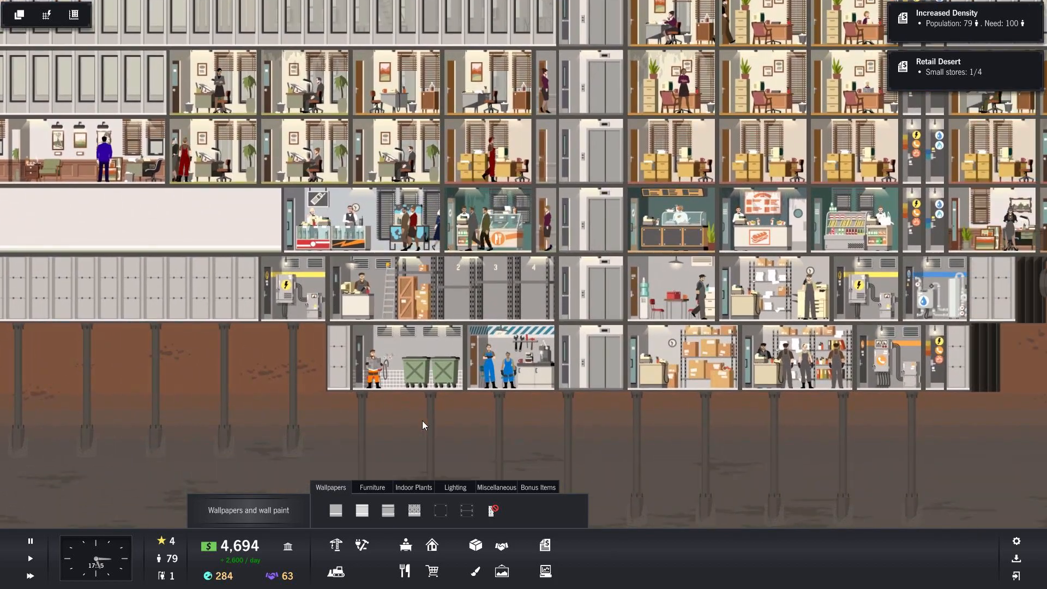
left_click(500, 545)
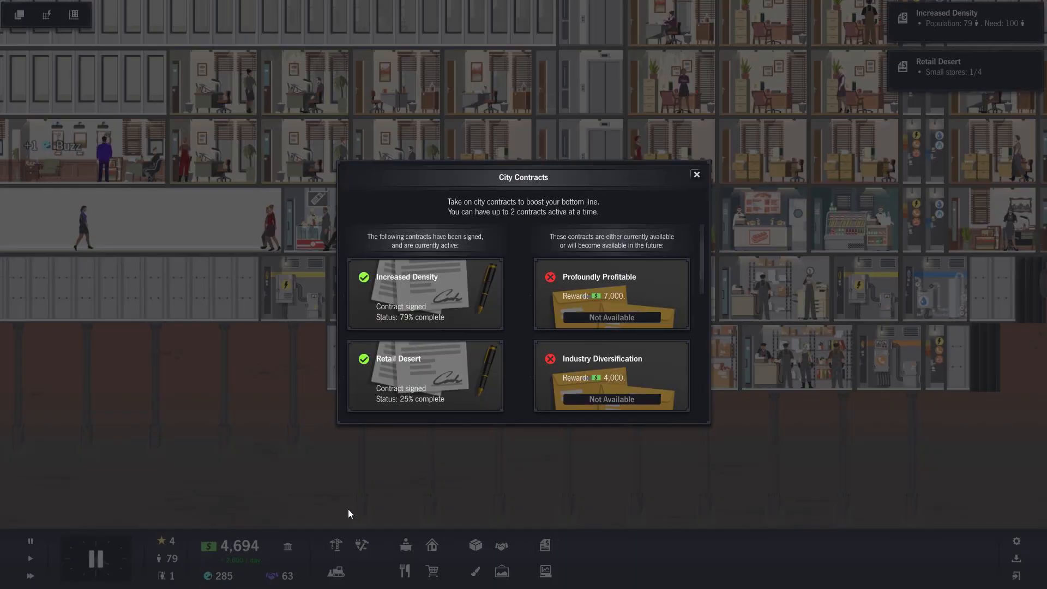
scroll("down", 3)
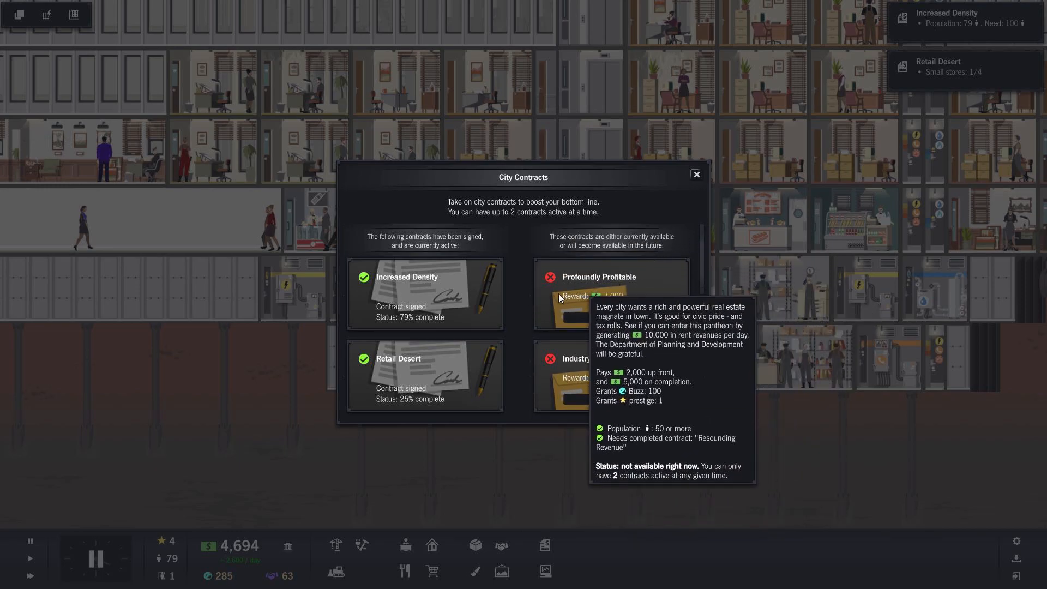
mouse_move(683, 204)
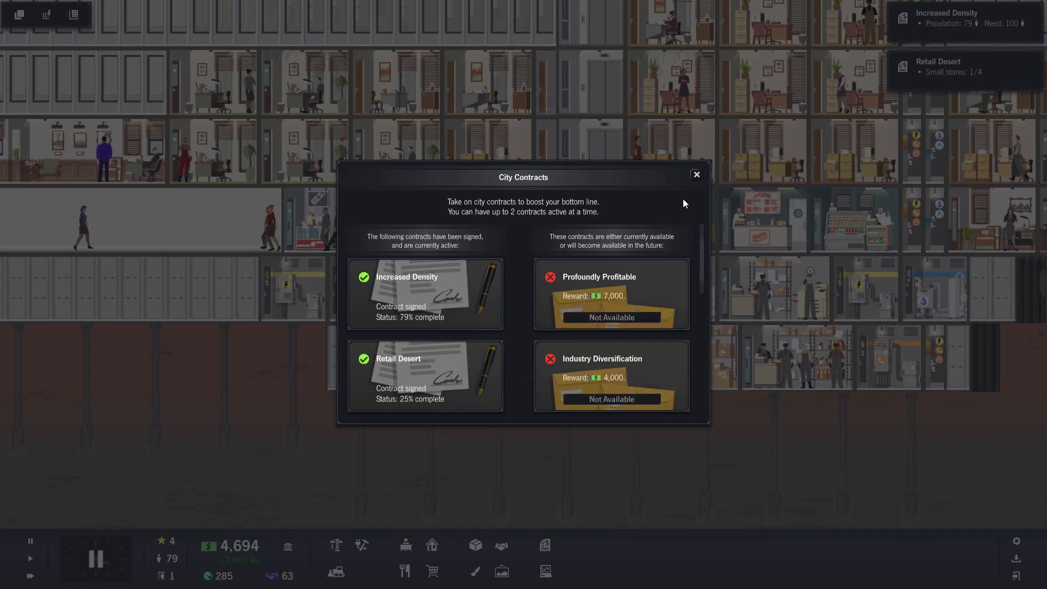
mouse_move(696, 181)
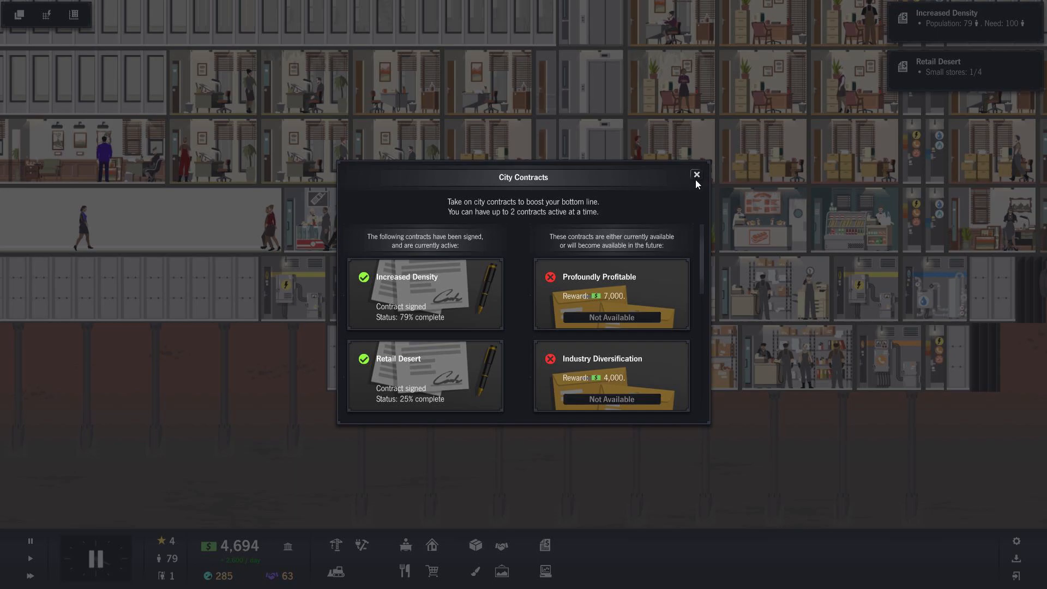
mouse_move(697, 187)
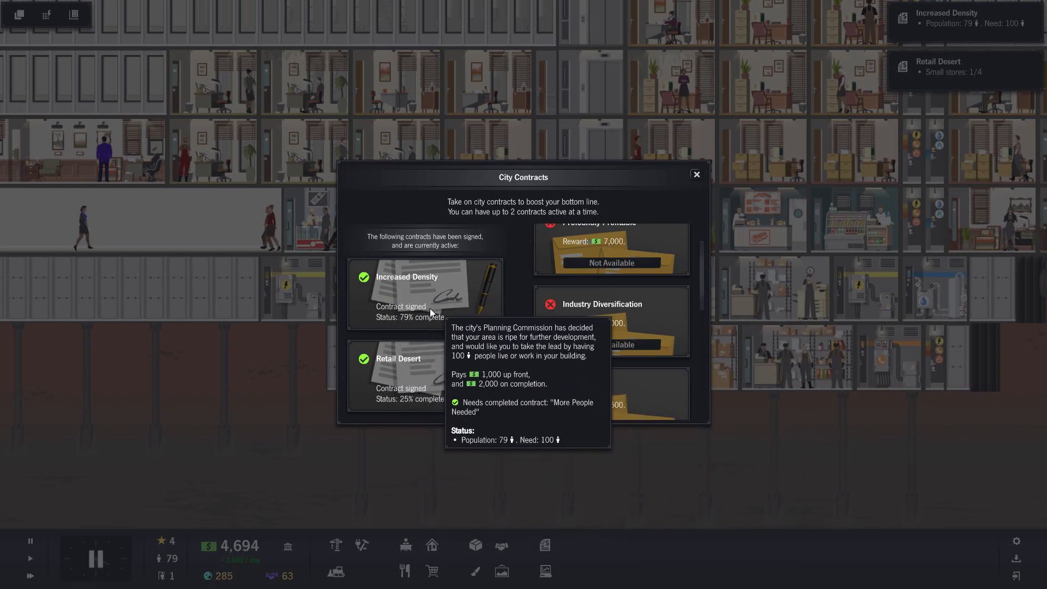
left_click(696, 174)
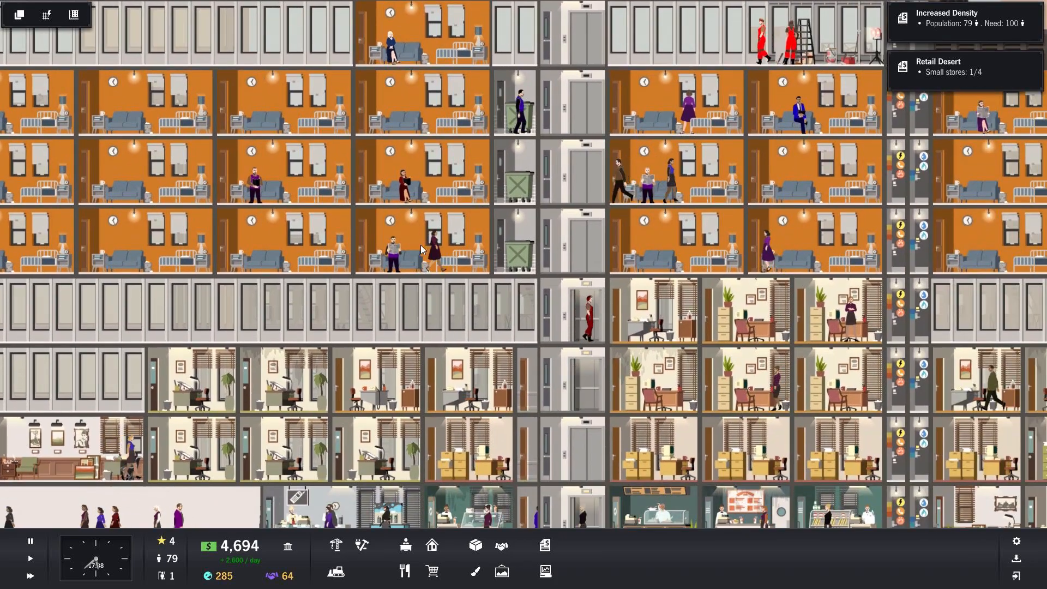
scroll("down", 3)
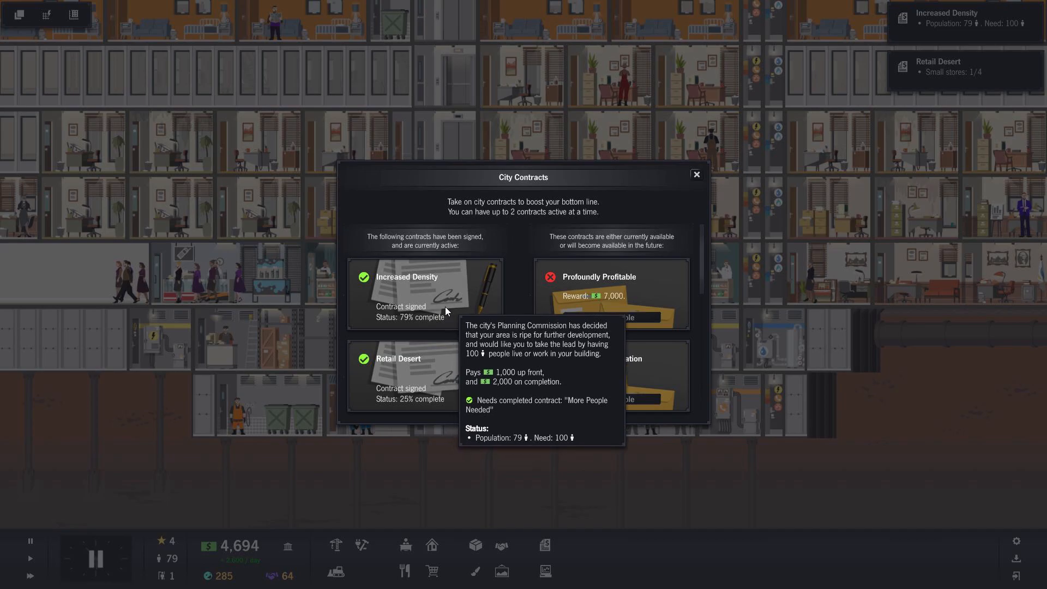
left_click(696, 174)
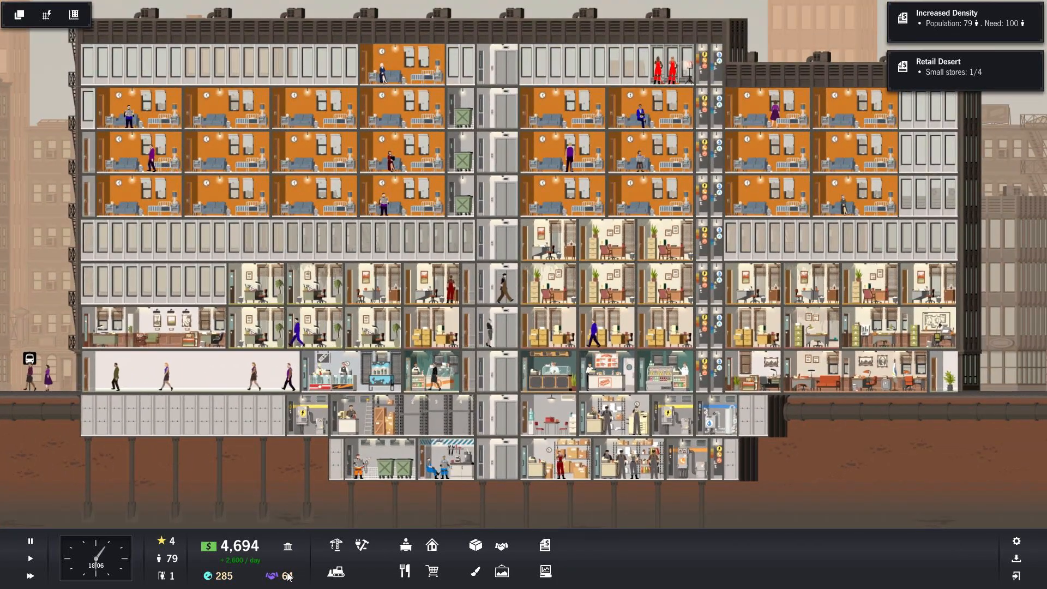
mouse_move(273, 575)
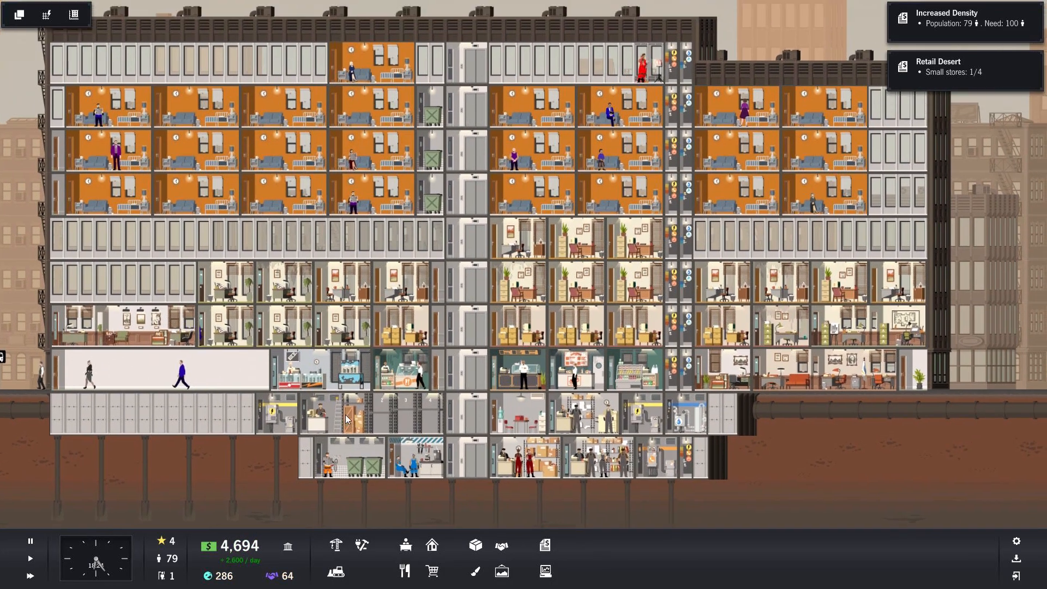
mouse_move(281, 577)
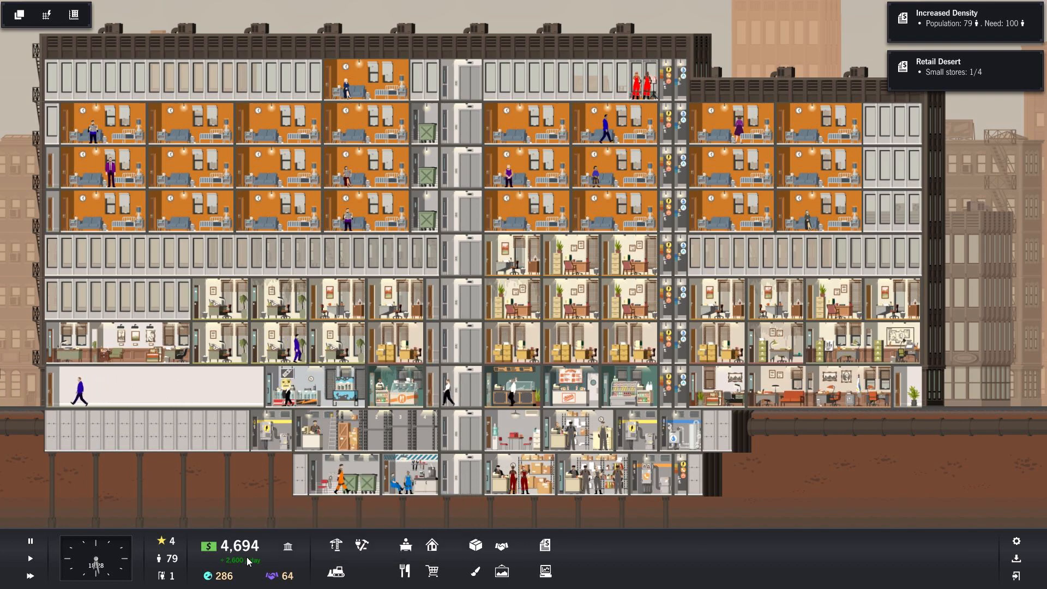
scroll("down", 3)
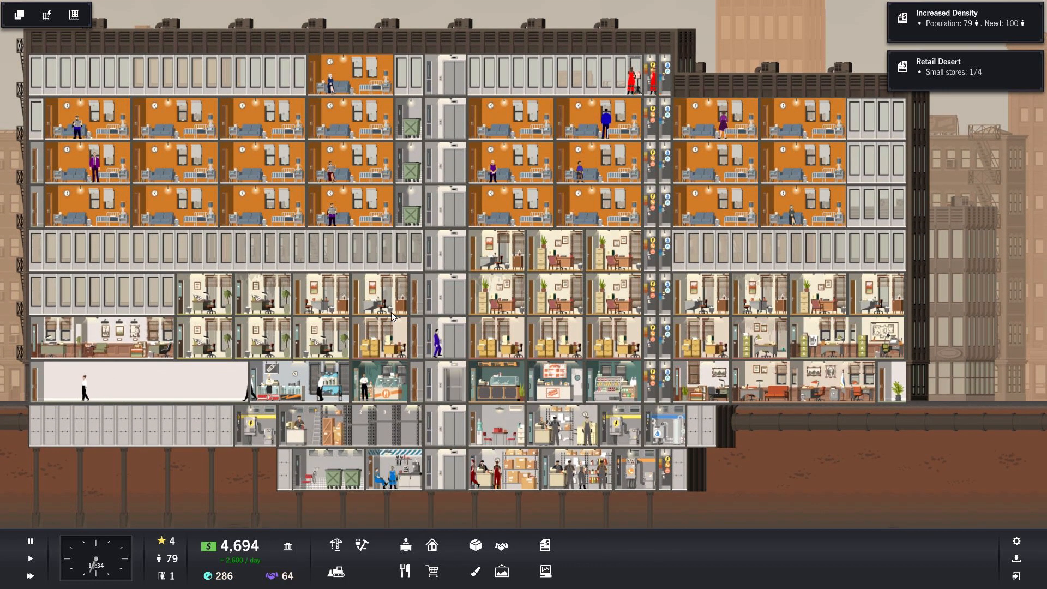
mouse_move(273, 576)
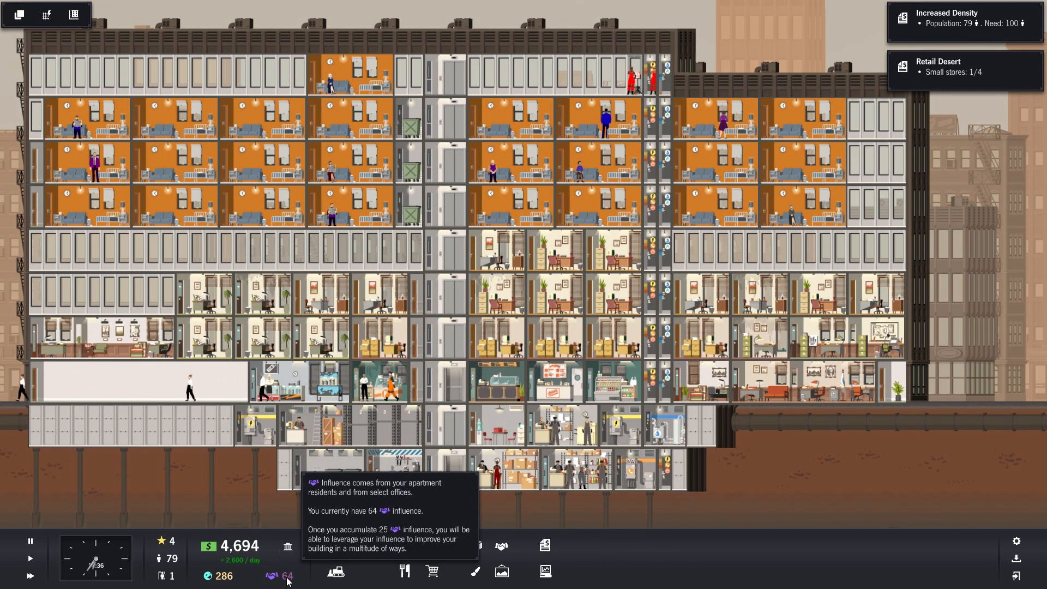
left_click(270, 575)
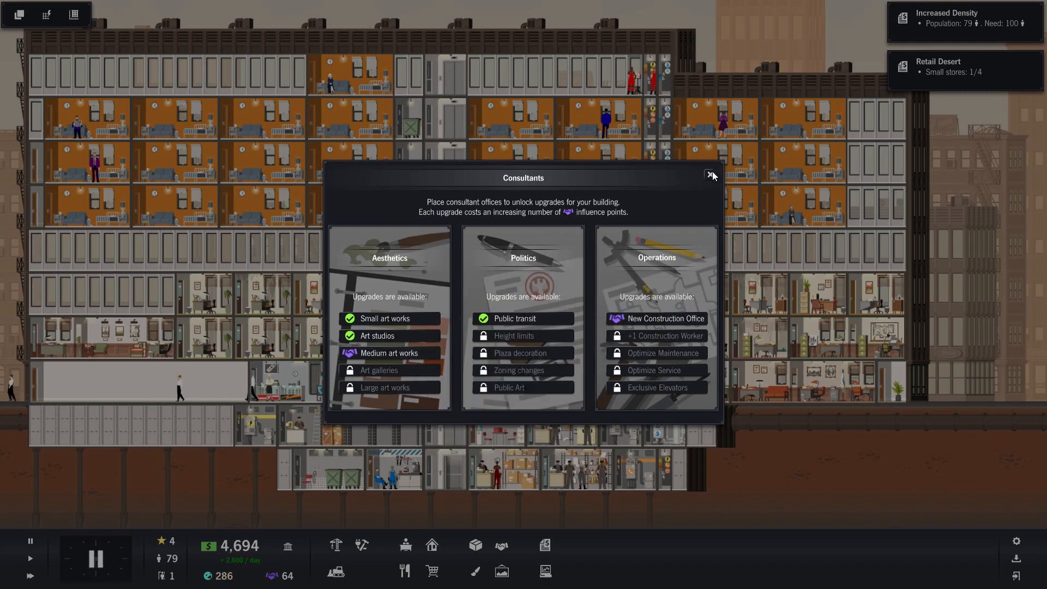
mouse_move(662, 319)
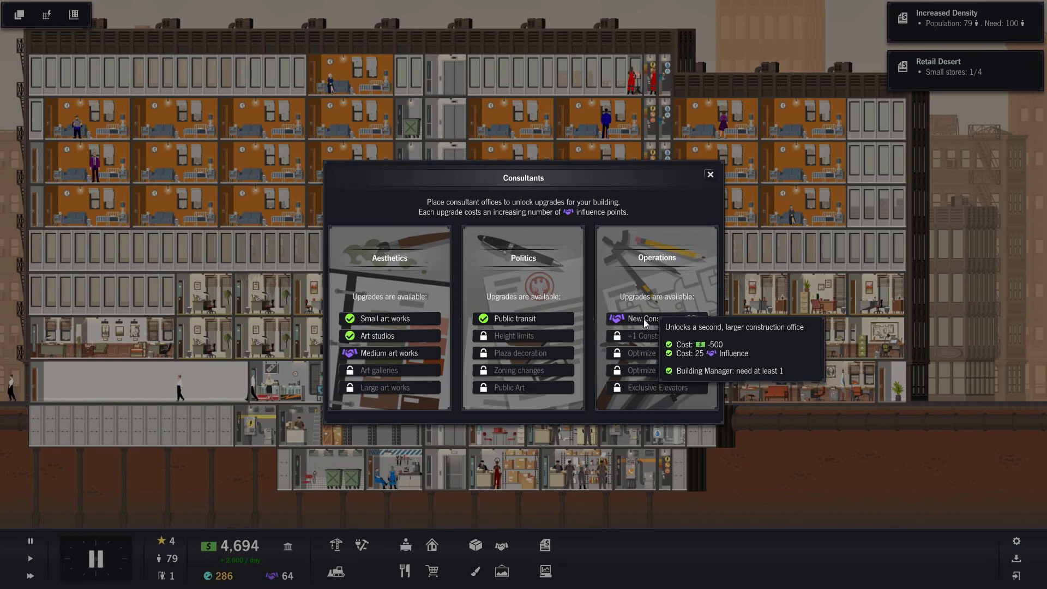
left_click(710, 175)
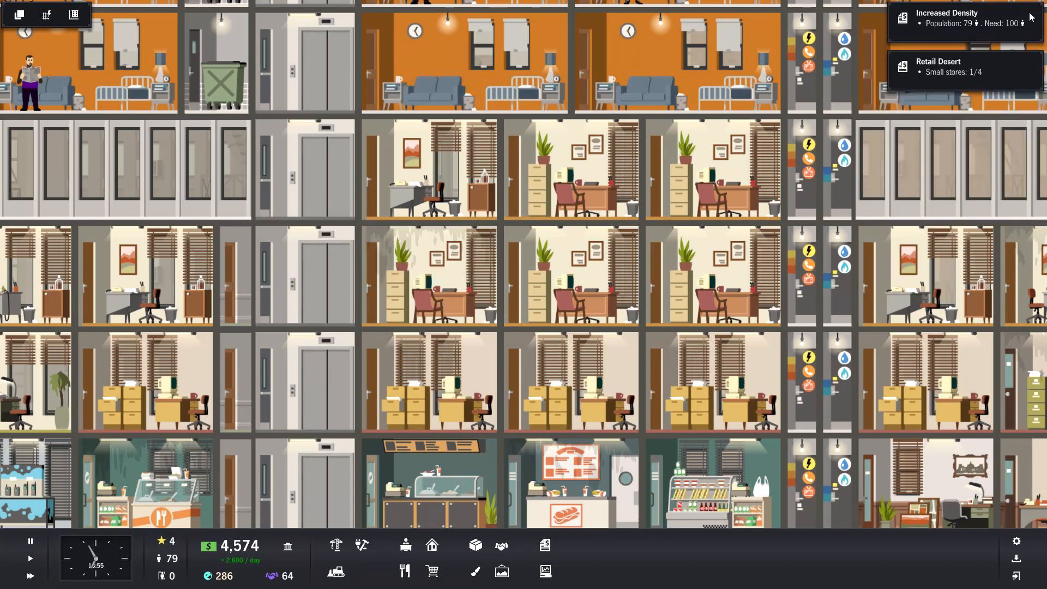
scroll("down", 3)
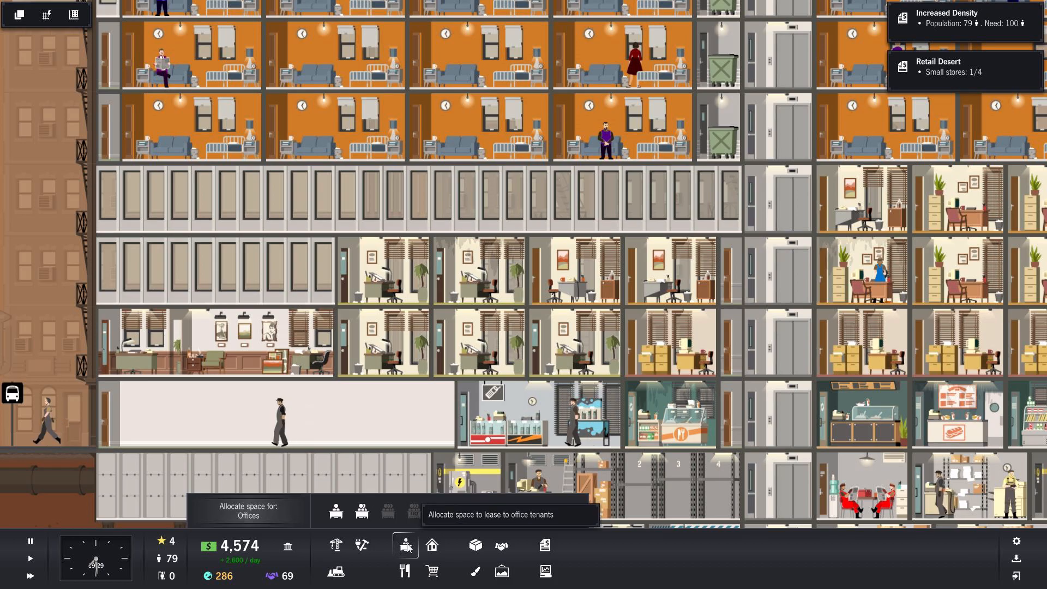
Choose Offices in Allocate Space to mark the empty floor space as office
left_click(405, 545)
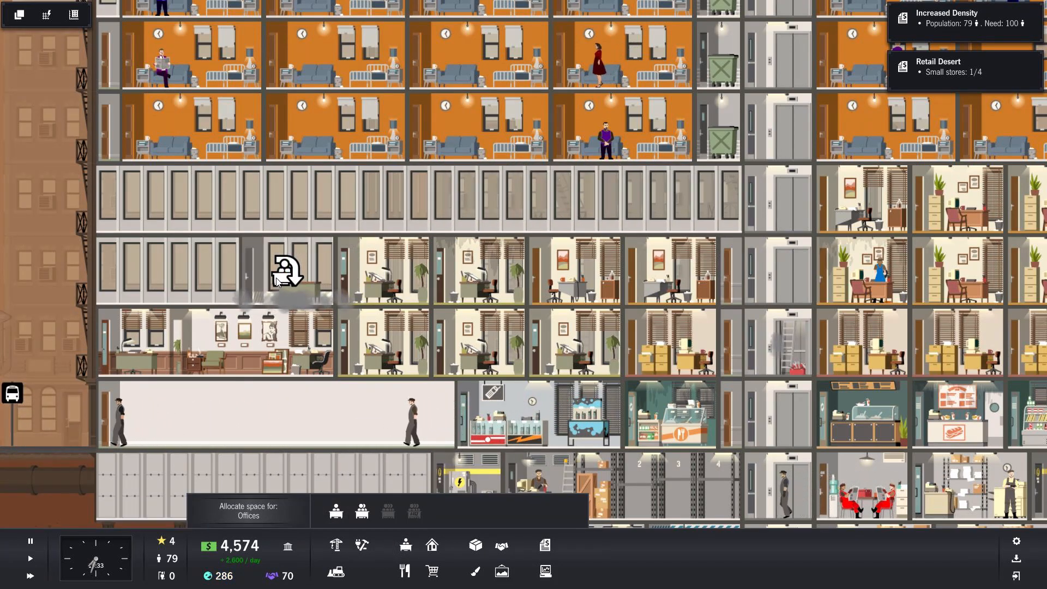
Select the new office unit and view Creative Offices tenants, including Brilliant Design at 155 rent
left_click(297, 288)
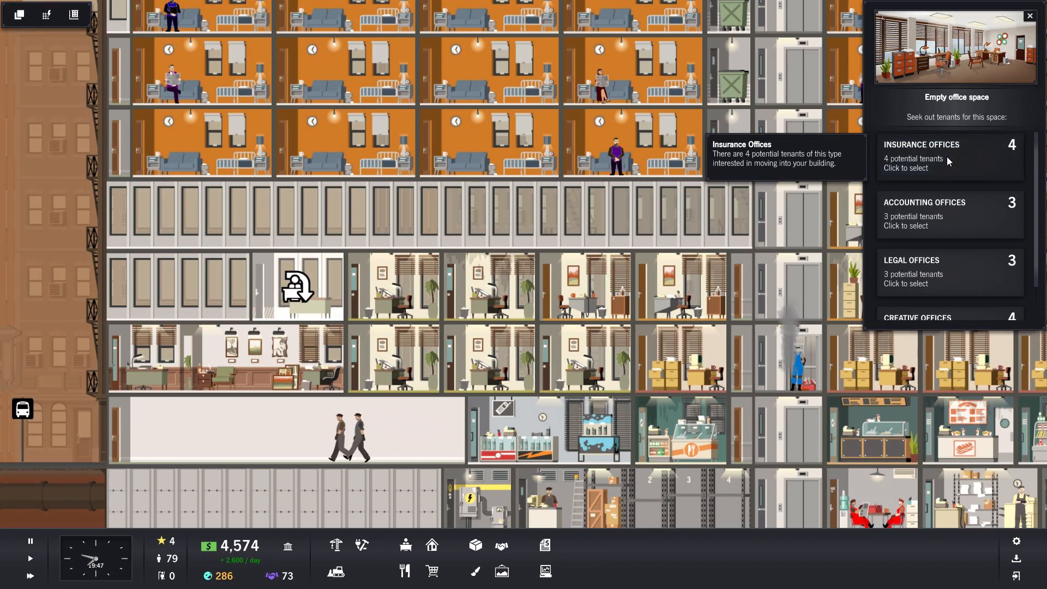
left_click(948, 156)
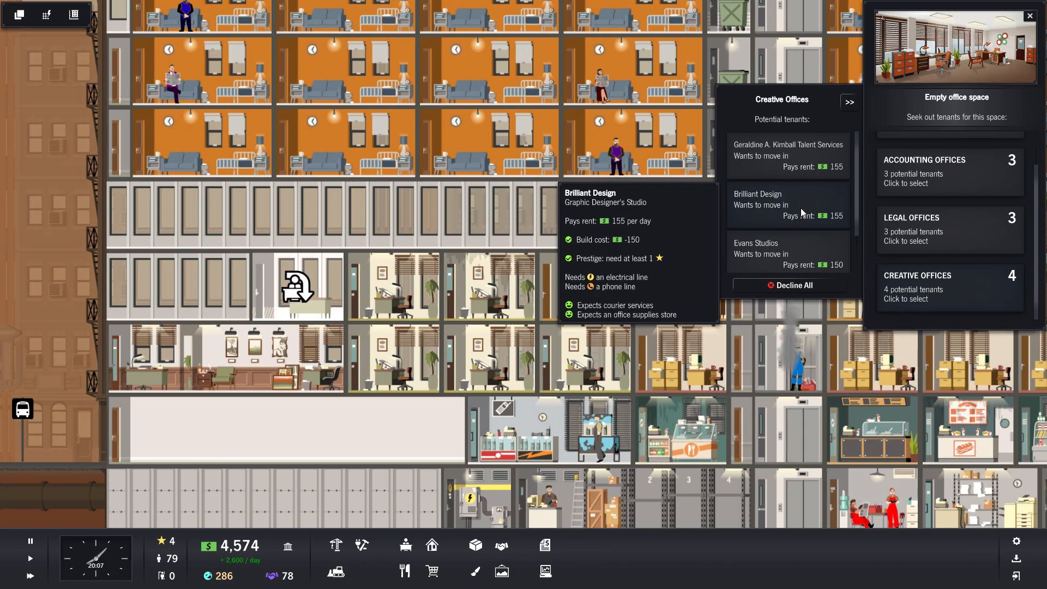
mouse_move(805, 209)
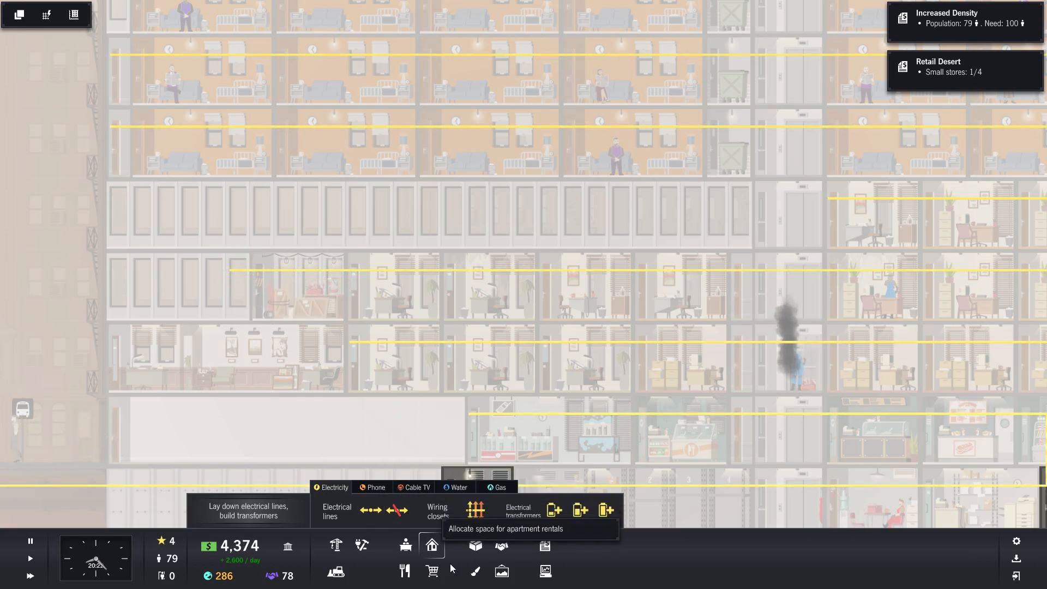
Extend a phone line to the new creative office with the Phone lines tool
left_click(375, 487)
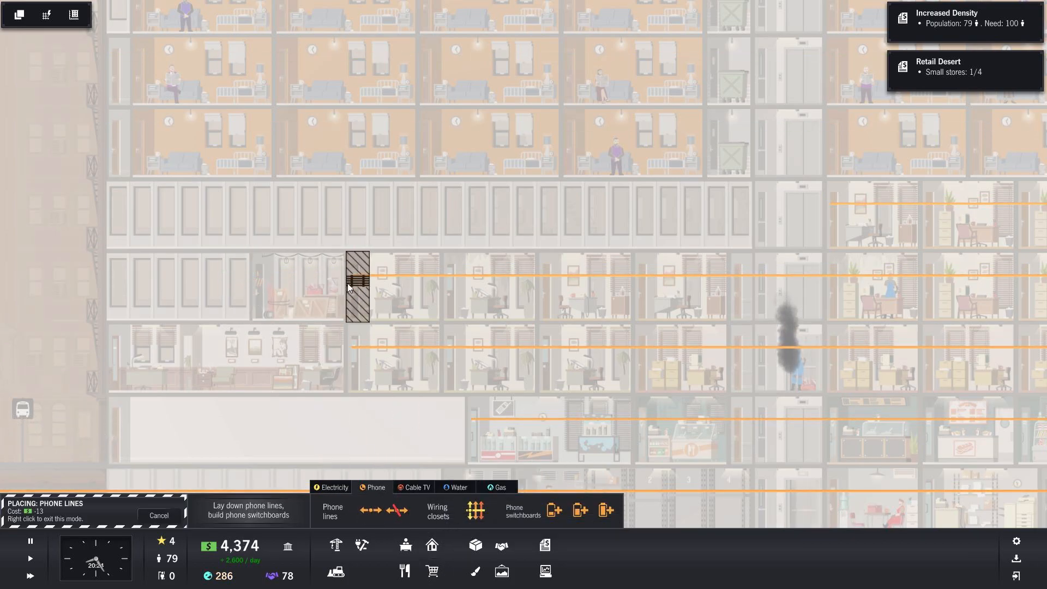
left_click(347, 288)
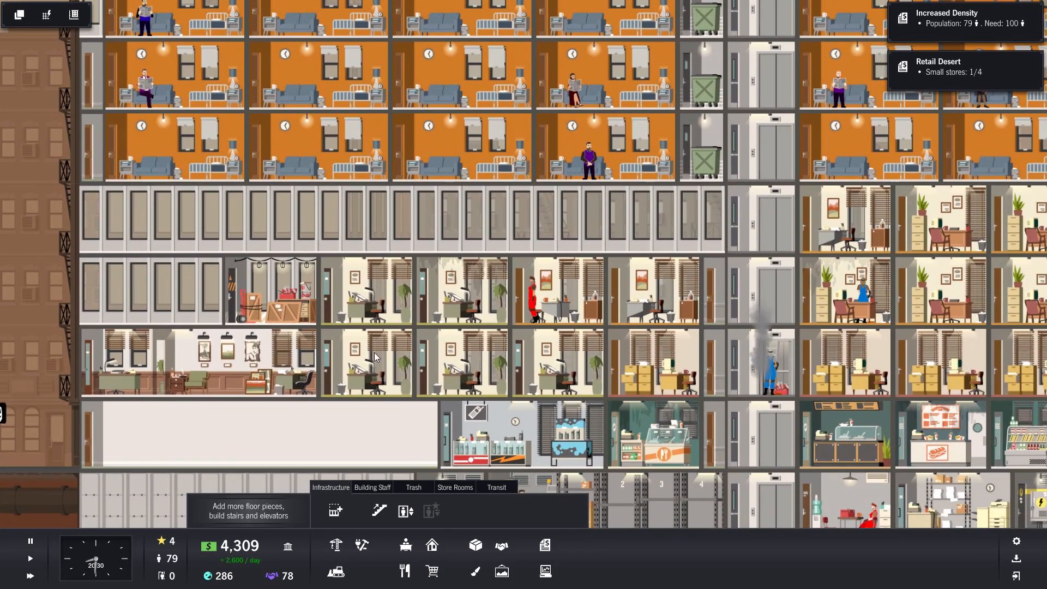
scroll("down", 3)
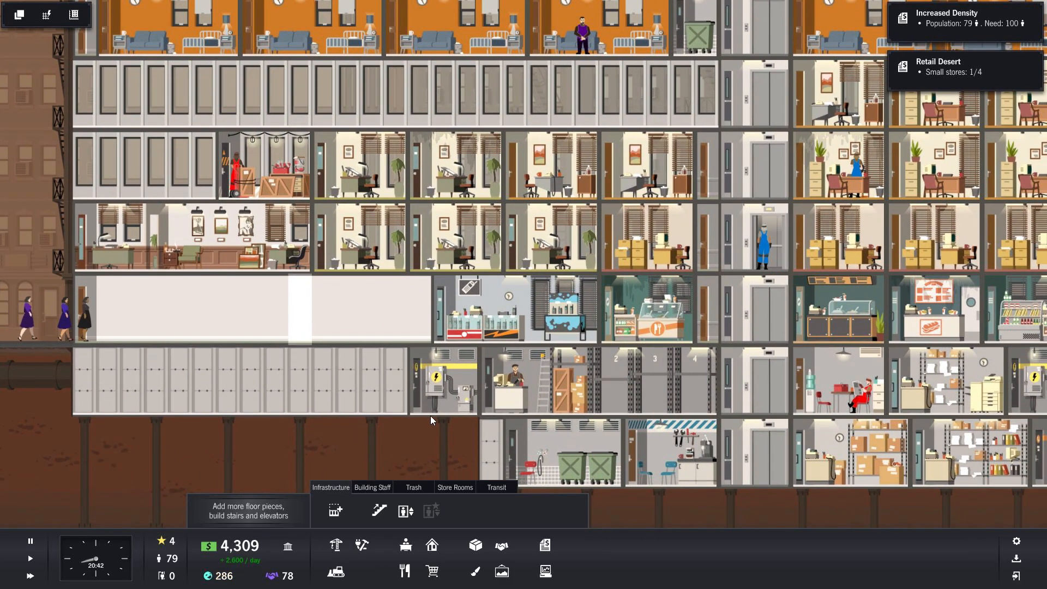
mouse_move(271, 576)
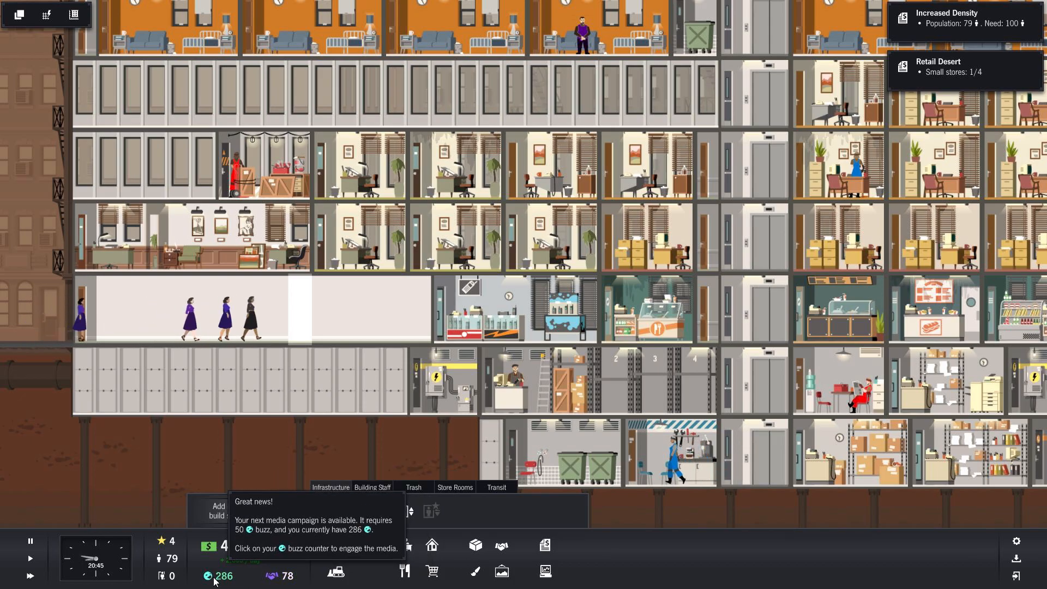
left_click(215, 576)
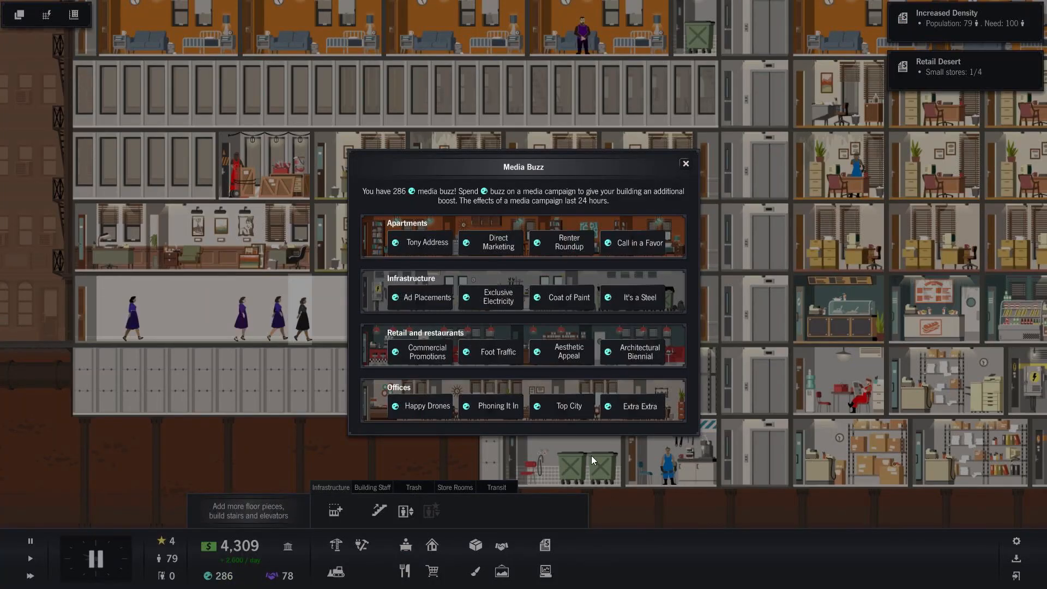
mouse_move(426, 242)
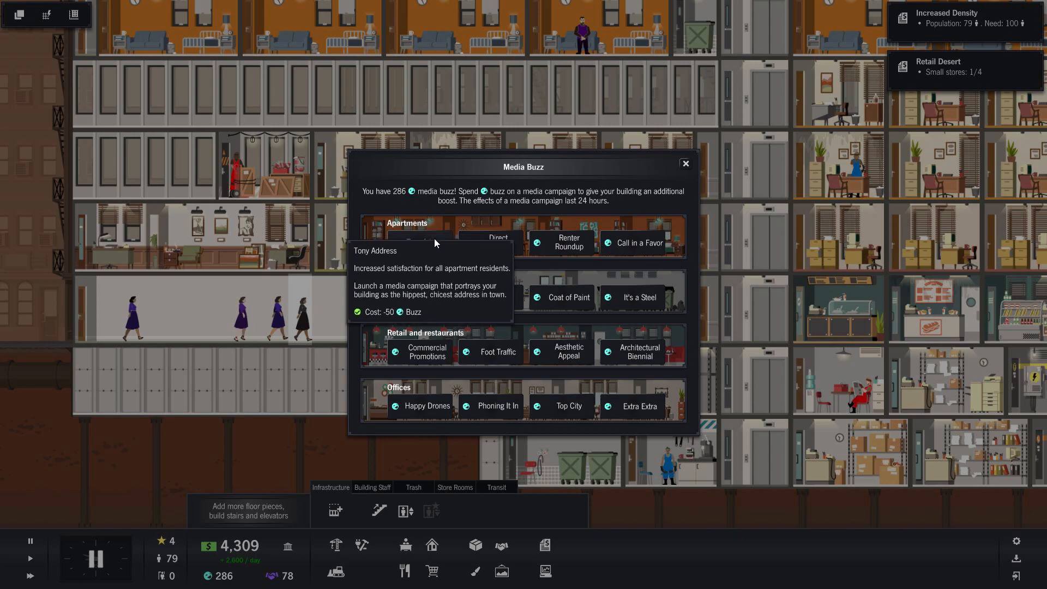
mouse_move(652, 171)
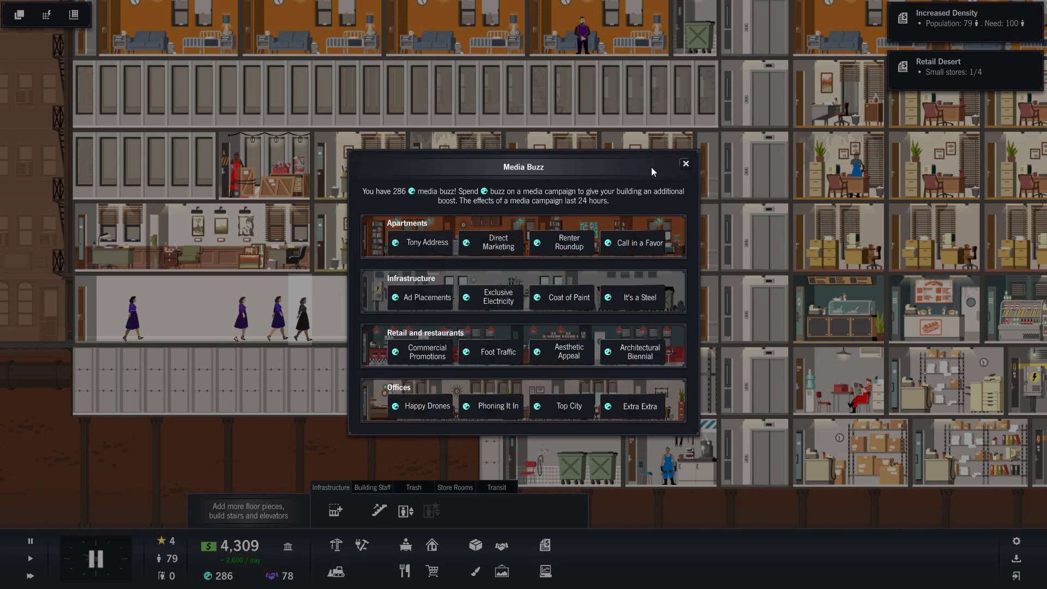
mouse_move(684, 167)
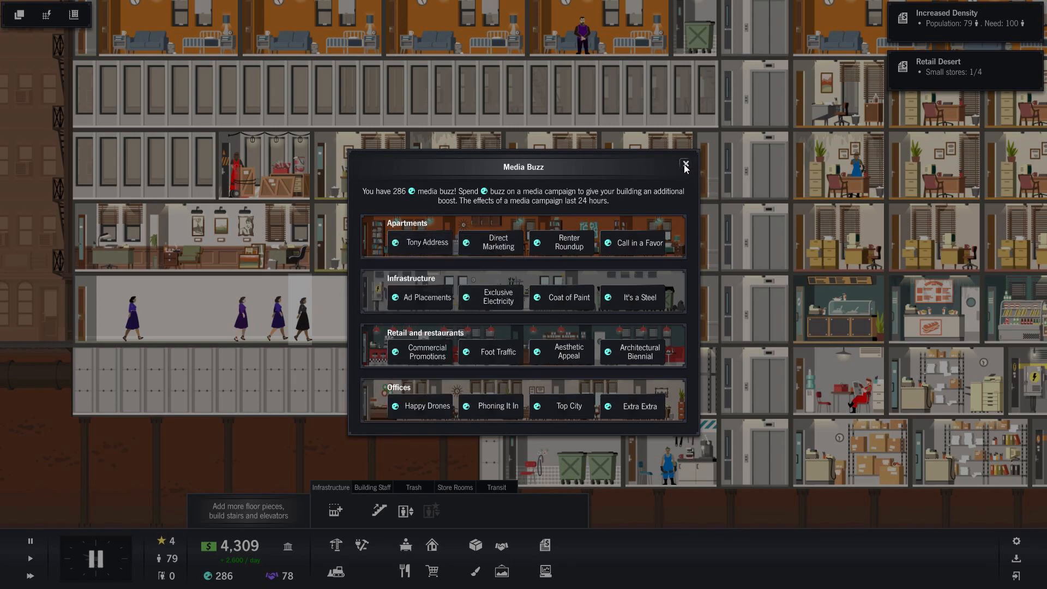
mouse_move(421, 242)
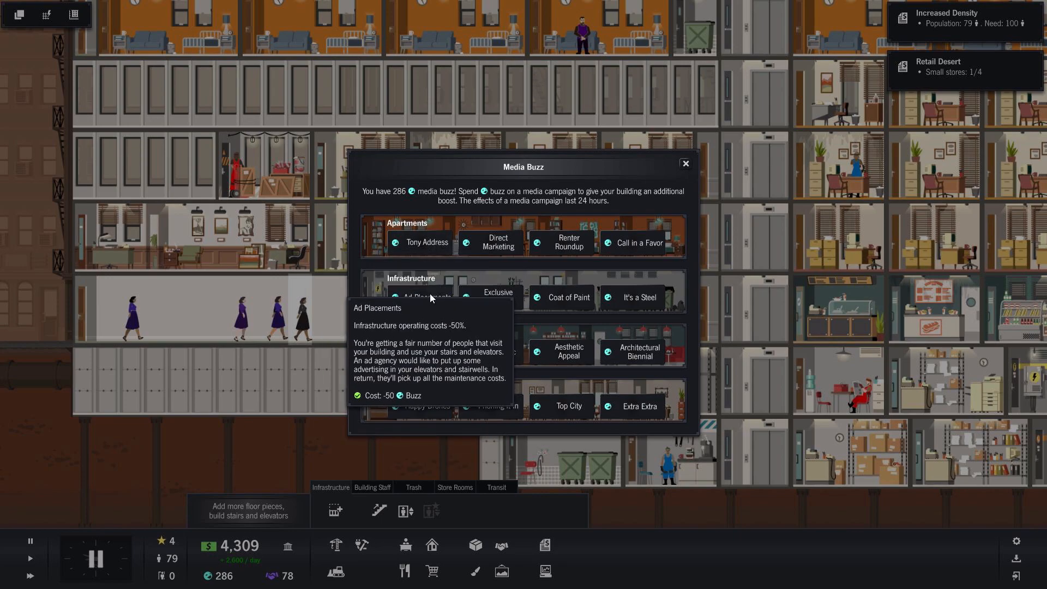
mouse_move(427, 241)
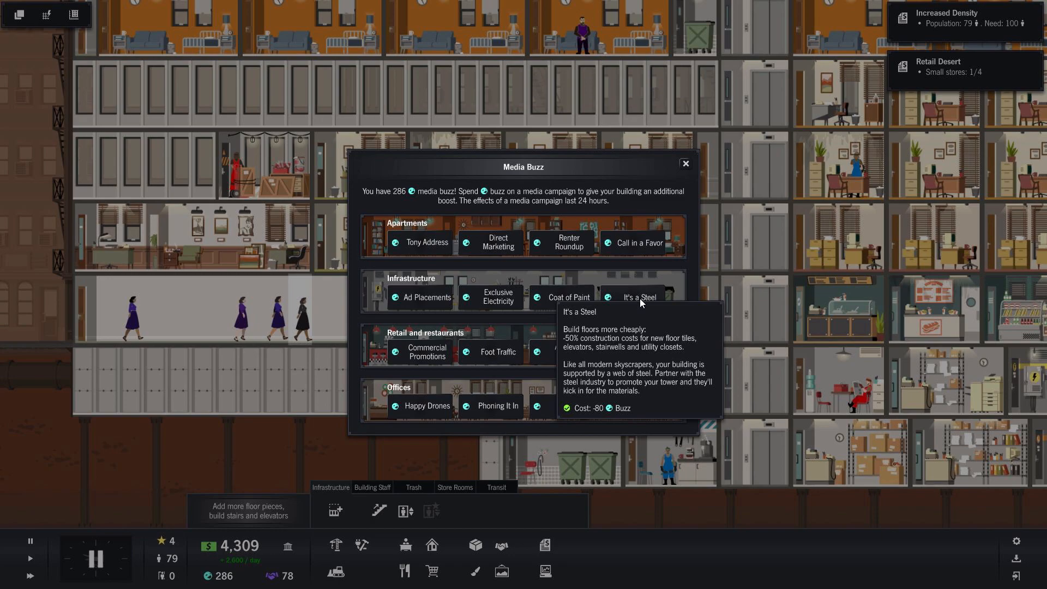
mouse_move(637, 301)
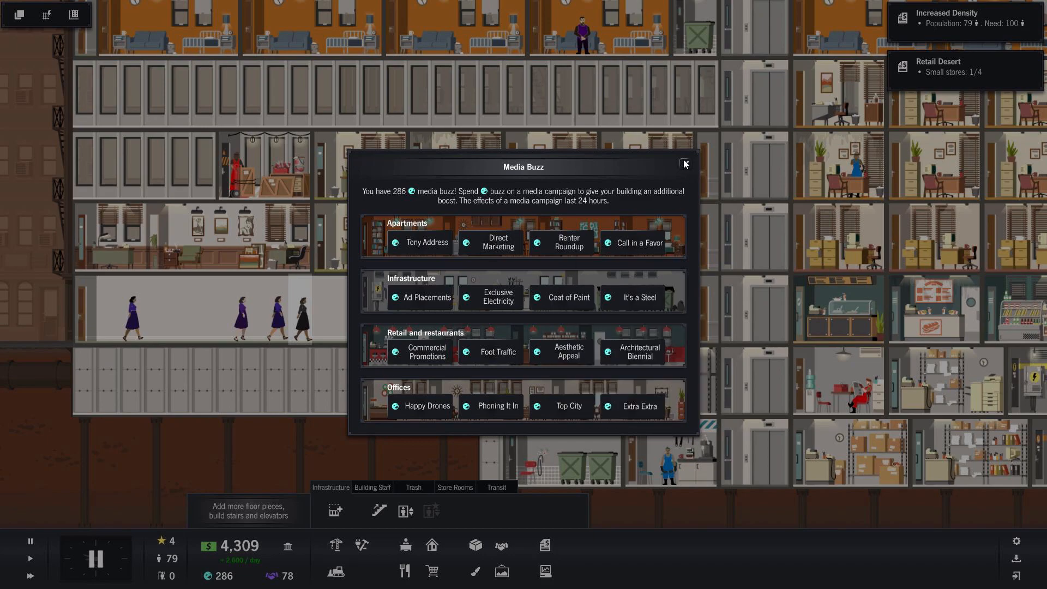
left_click(683, 163)
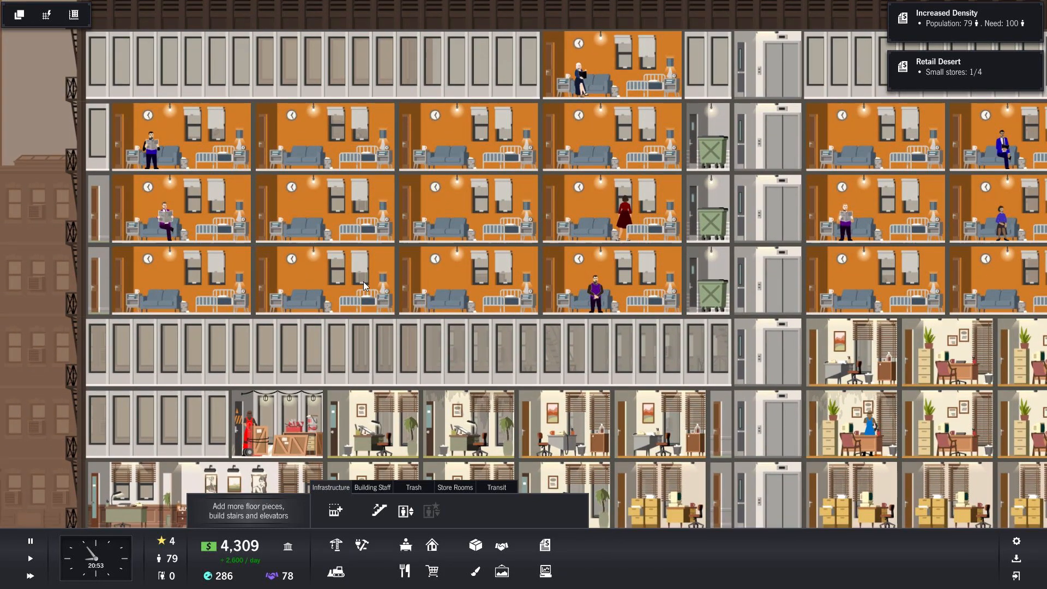
scroll("down", 3)
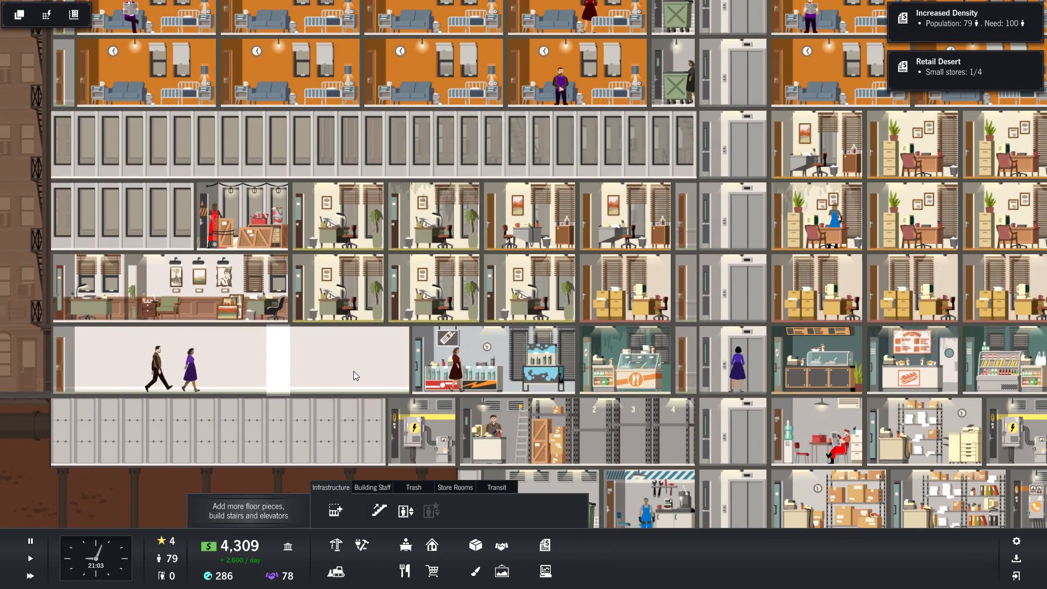
scroll("right", 3)
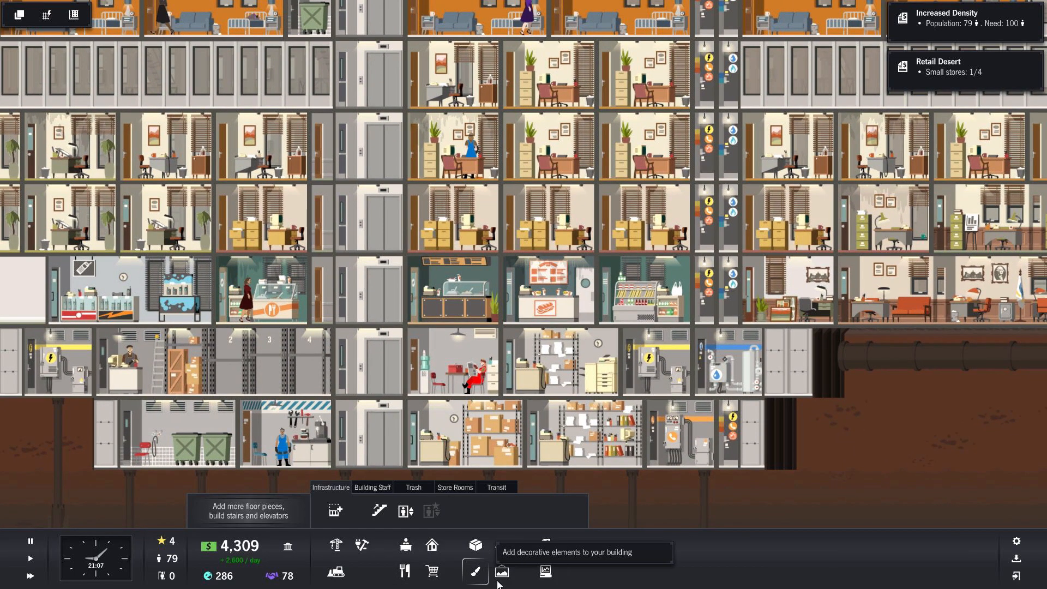
Bring up the small art catalog of paintings and sculptures and zoom out over the tower
left_click(475, 571)
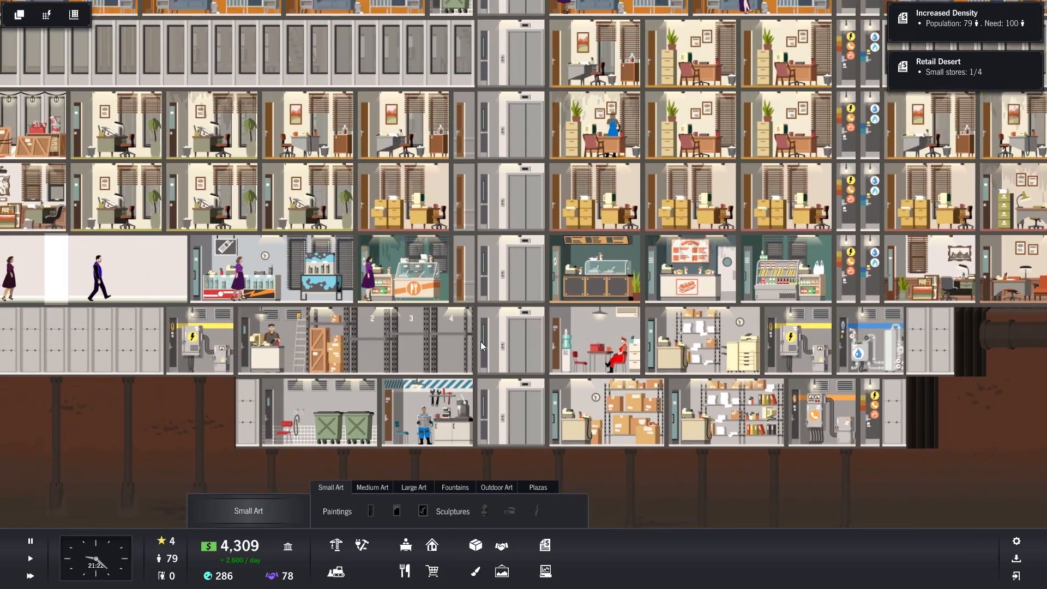
scroll("down", 3)
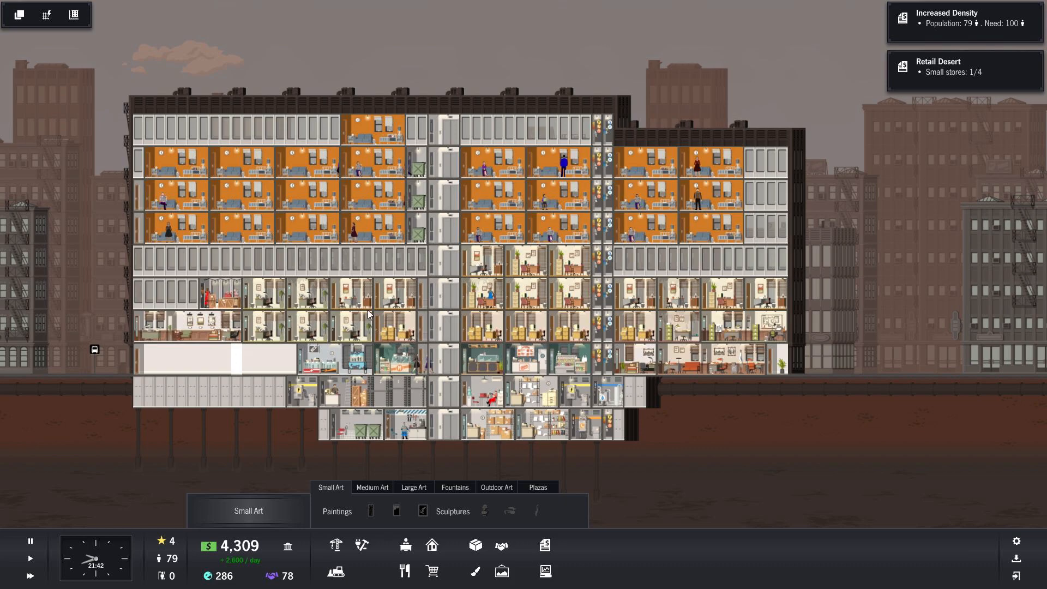
mouse_move(539, 240)
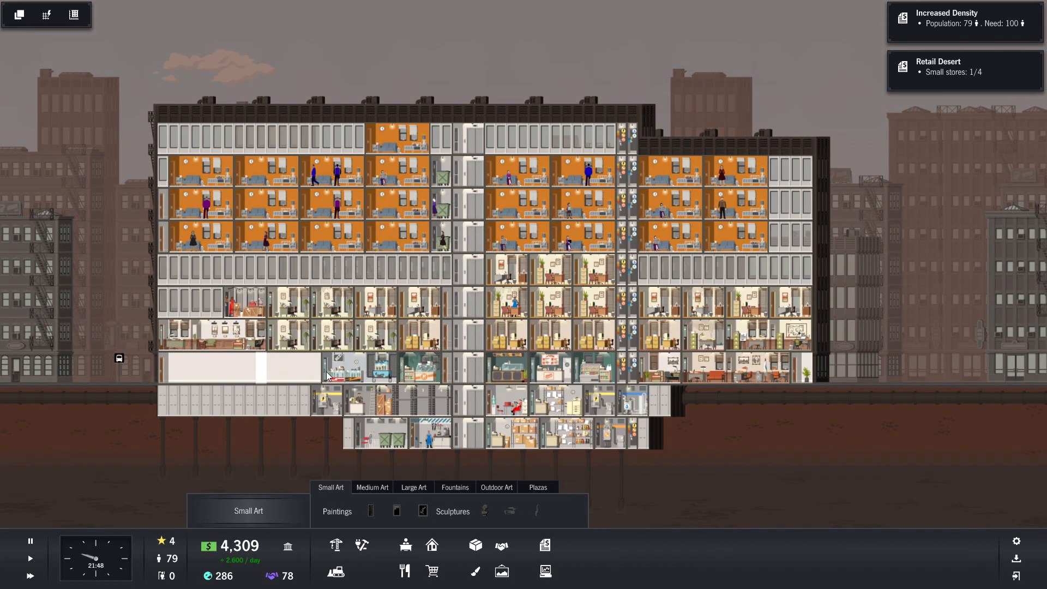
mouse_move(371, 511)
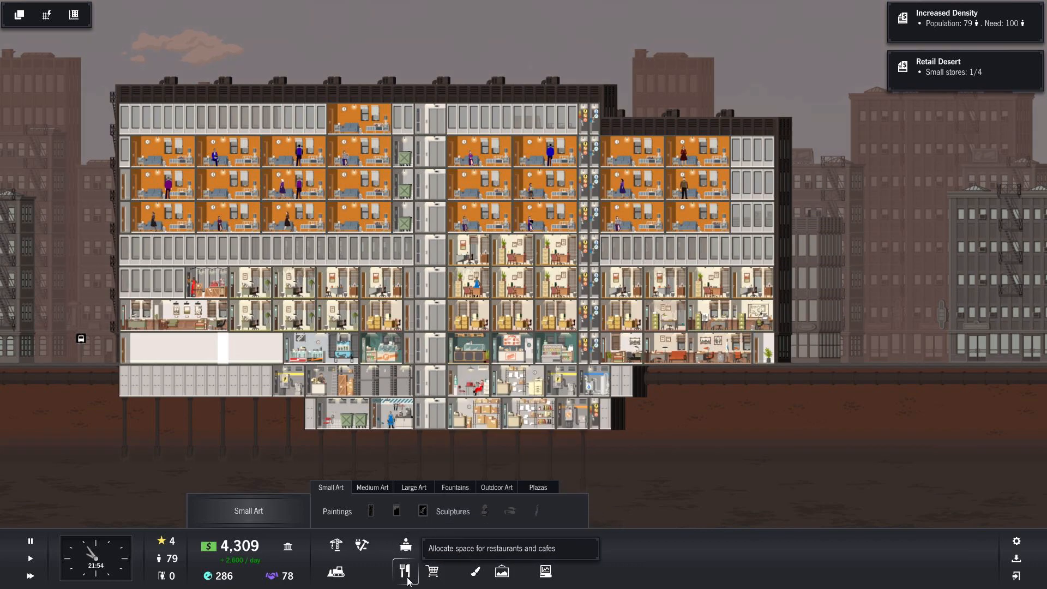
mouse_move(360, 544)
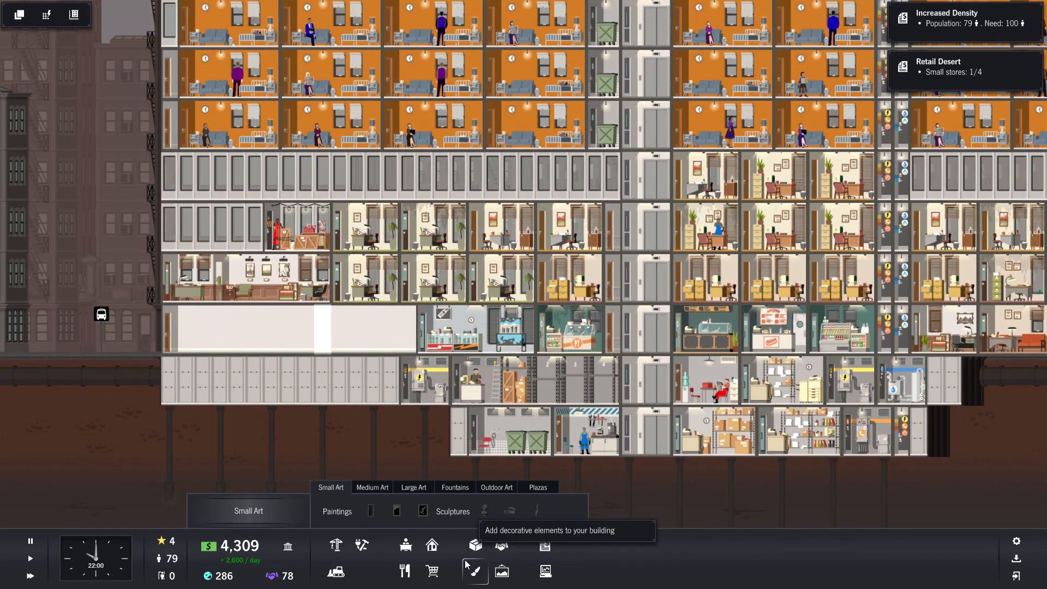
Paint the ground-floor lobby with wainscoted wallpaper and add potted indoor plants
left_click(502, 573)
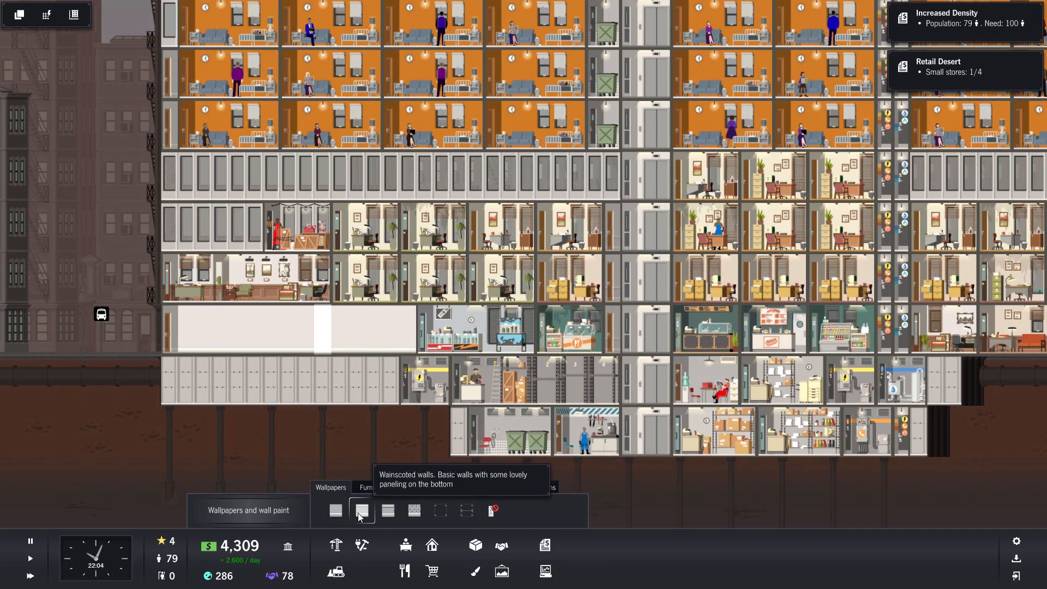
left_click(361, 511)
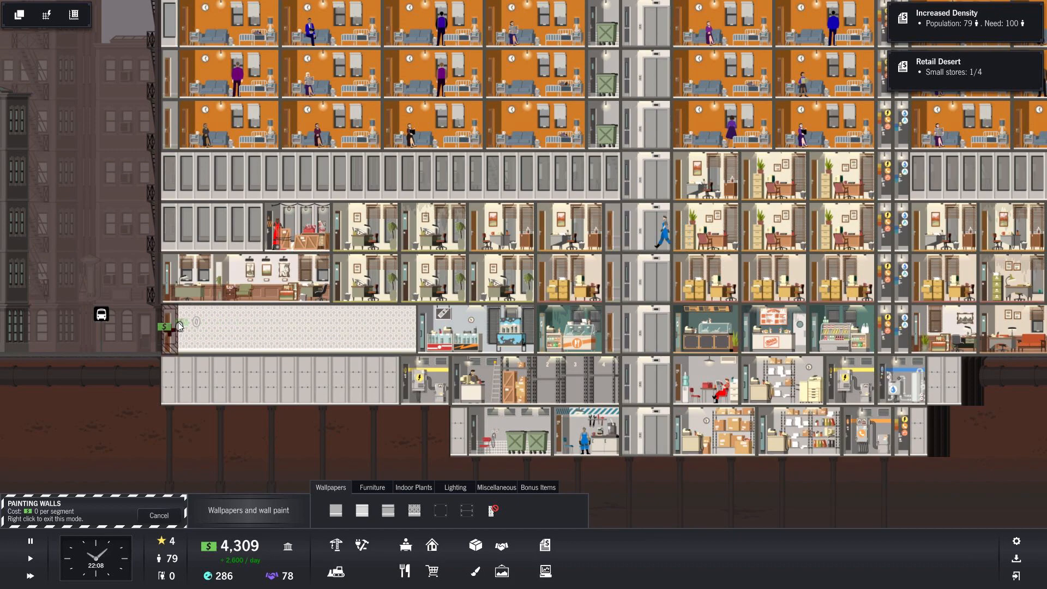
mouse_move(474, 544)
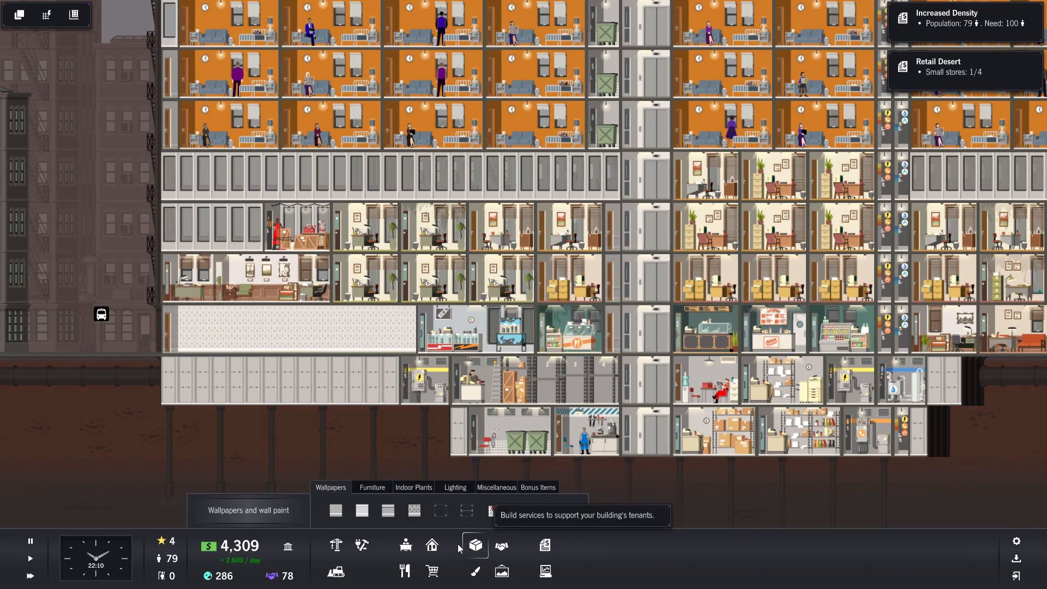
left_click(413, 486)
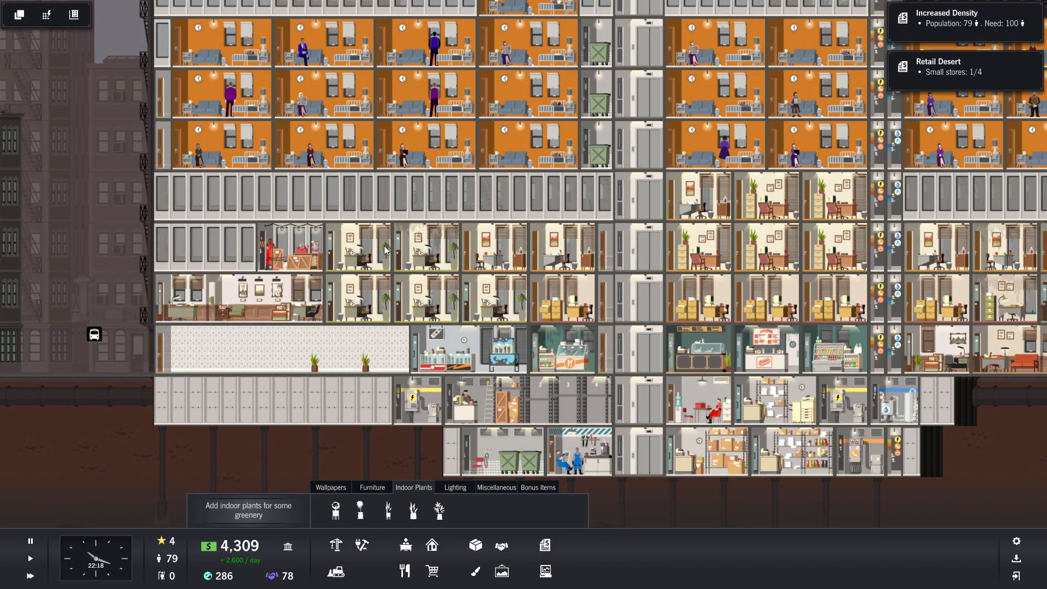
left_click(357, 247)
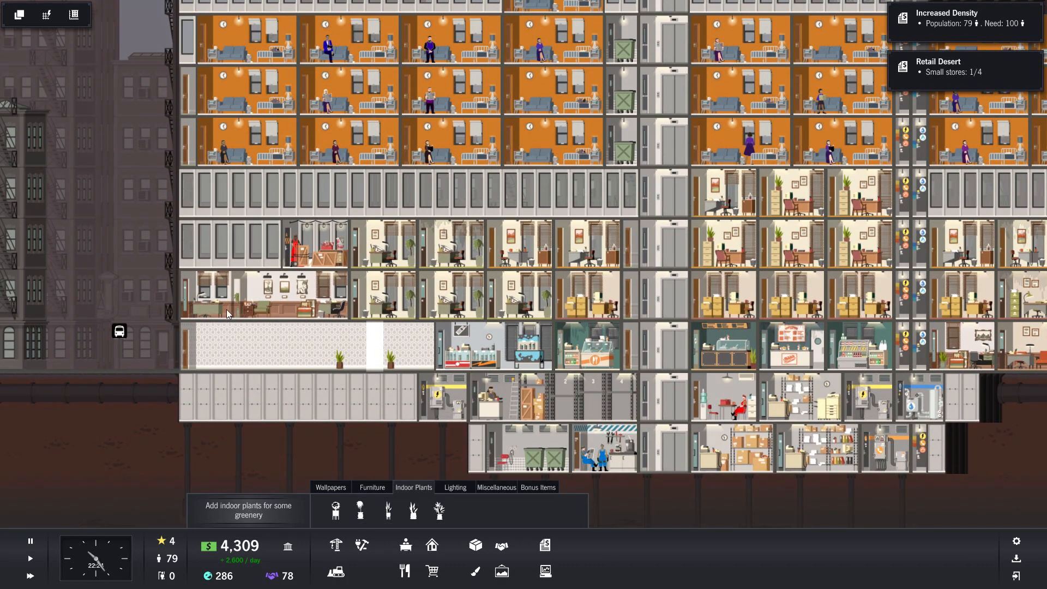
left_click(330, 486)
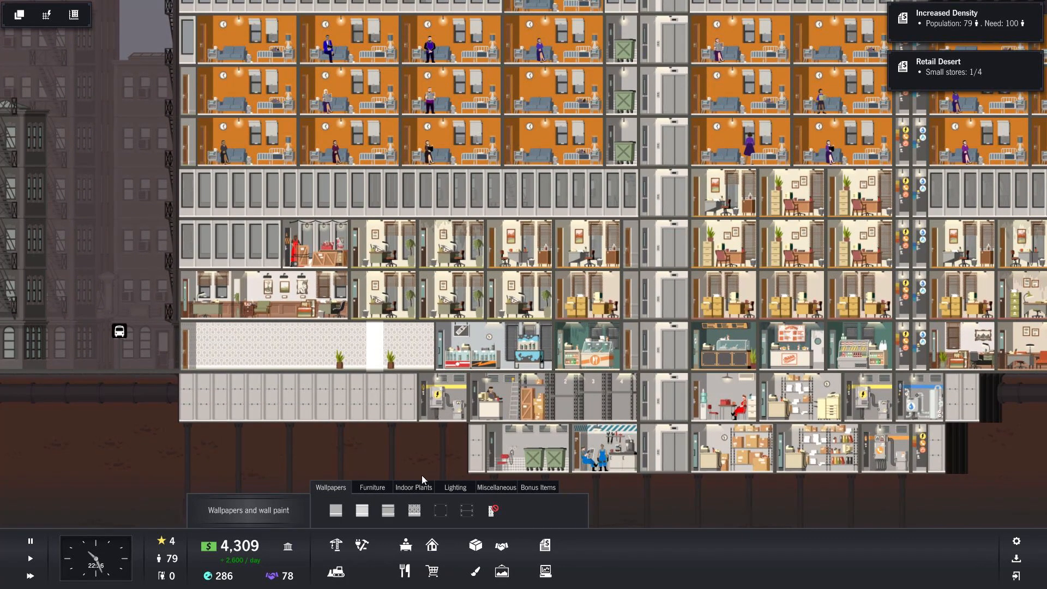
left_click(425, 347)
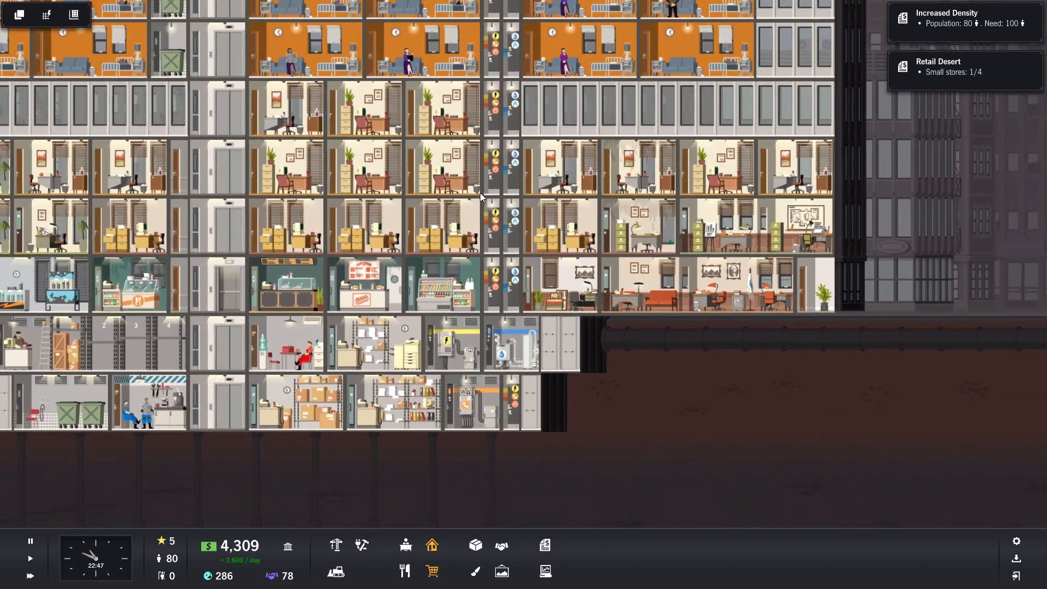
Scroll the tower view toward the top floor's service column
scroll("down", 3)
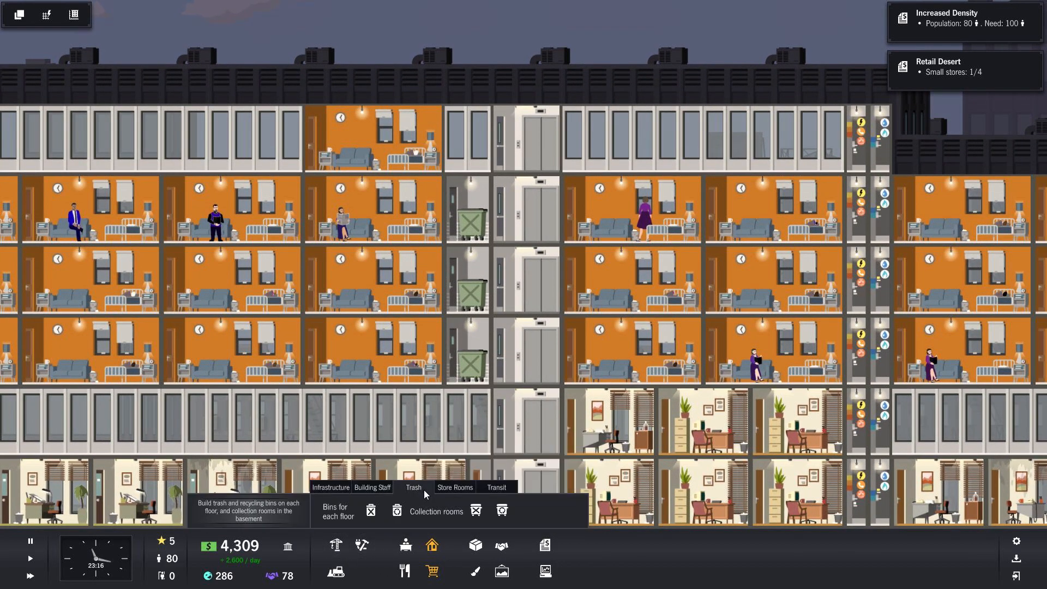
mouse_move(379, 536)
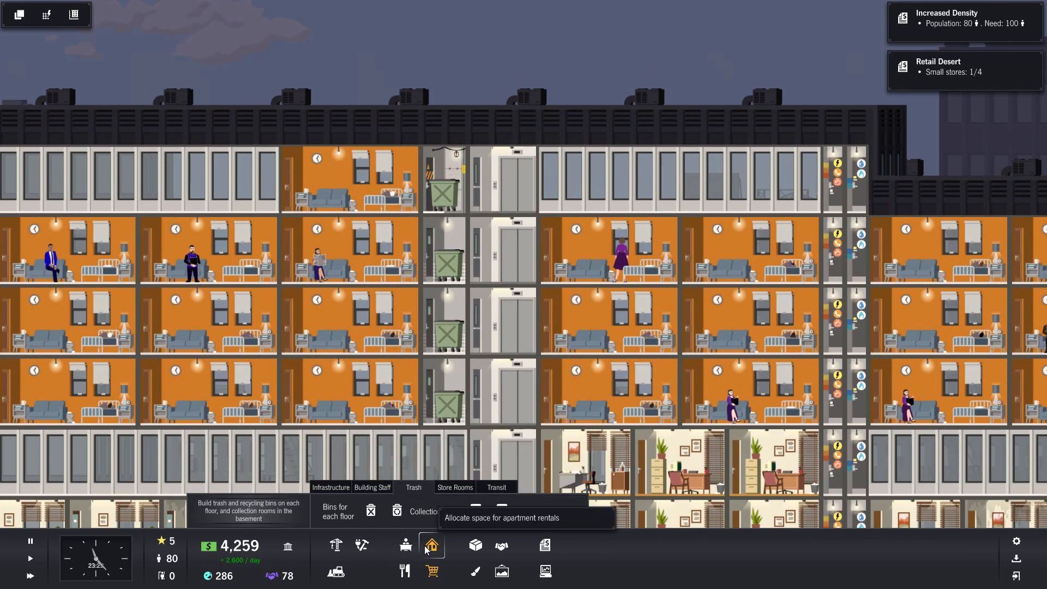
left_click(349, 179)
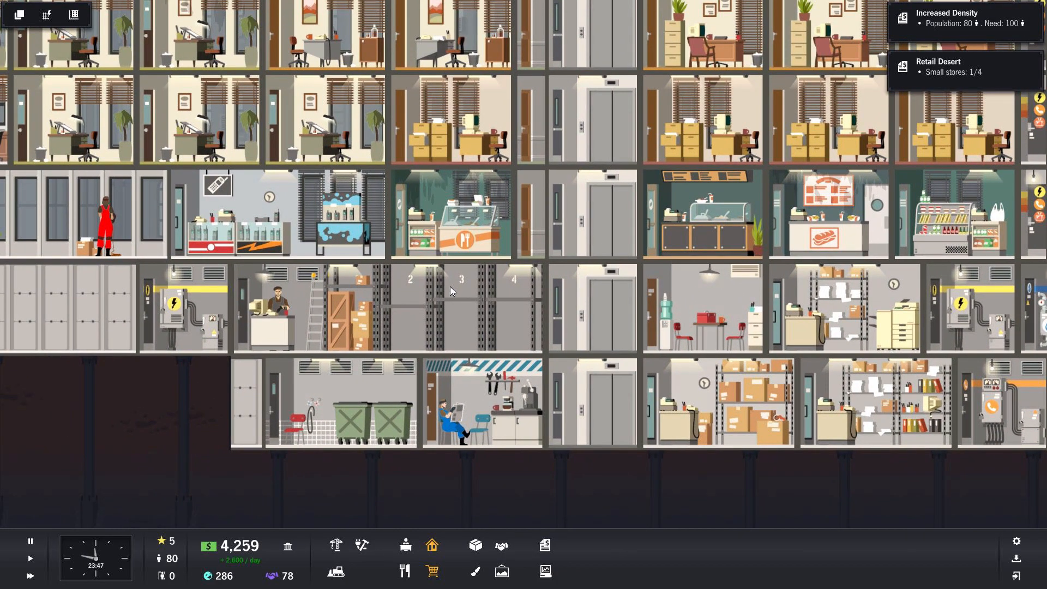
scroll("down", 3)
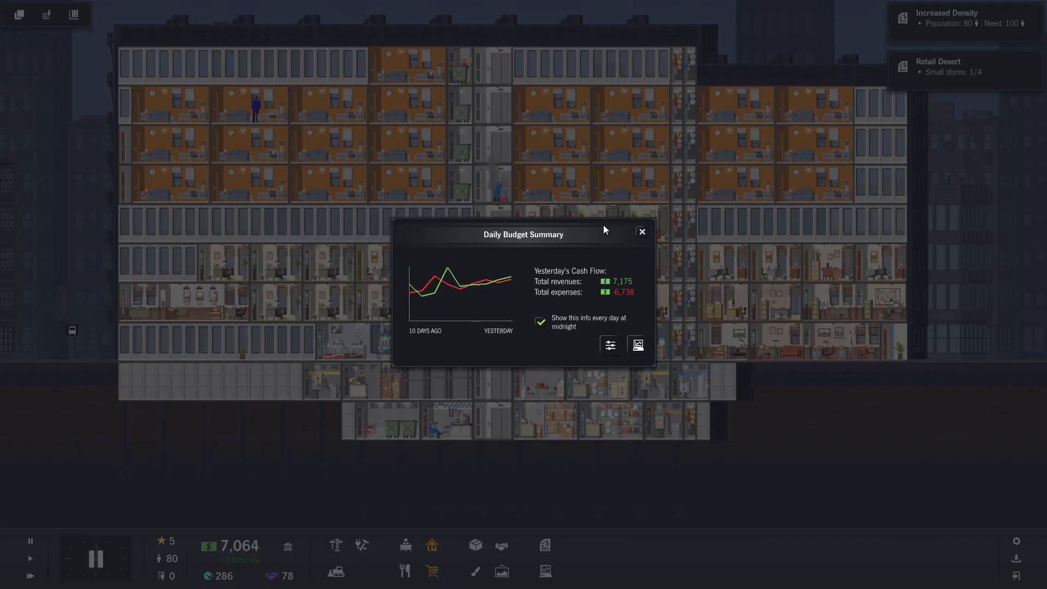
mouse_move(515, 360)
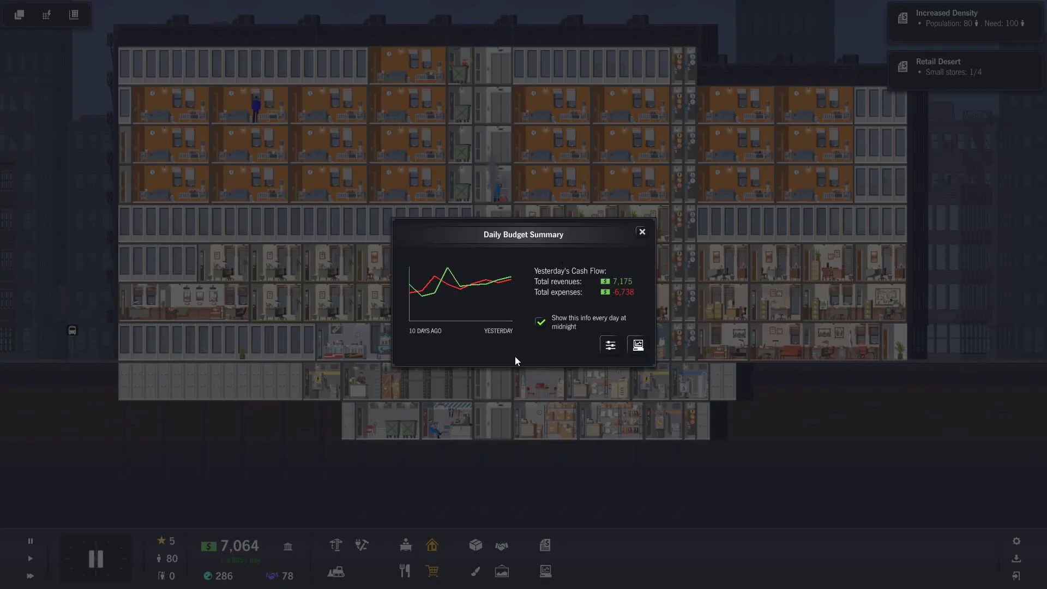
mouse_move(670, 295)
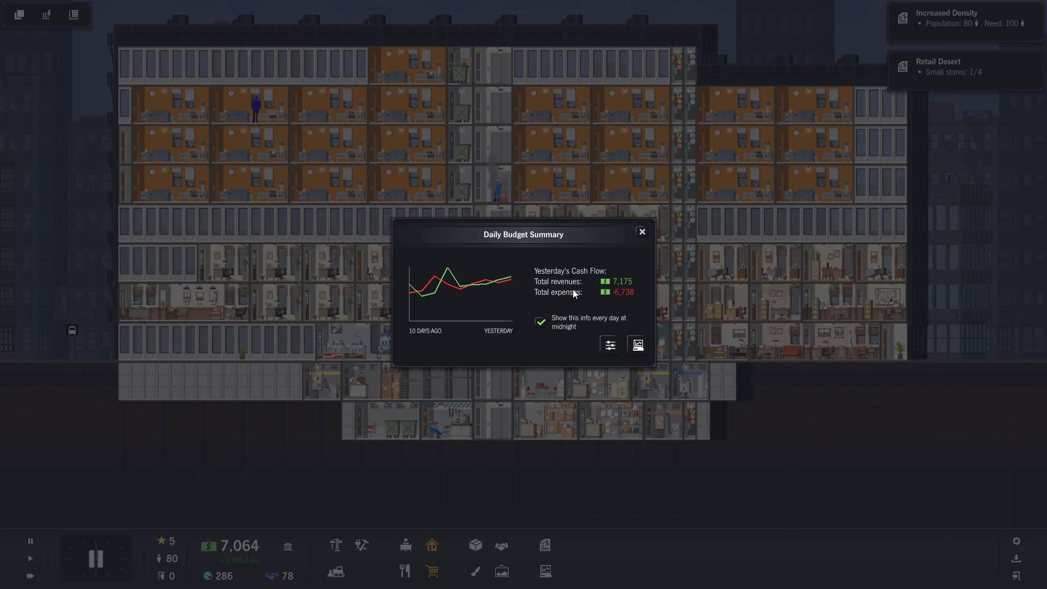
mouse_move(578, 286)
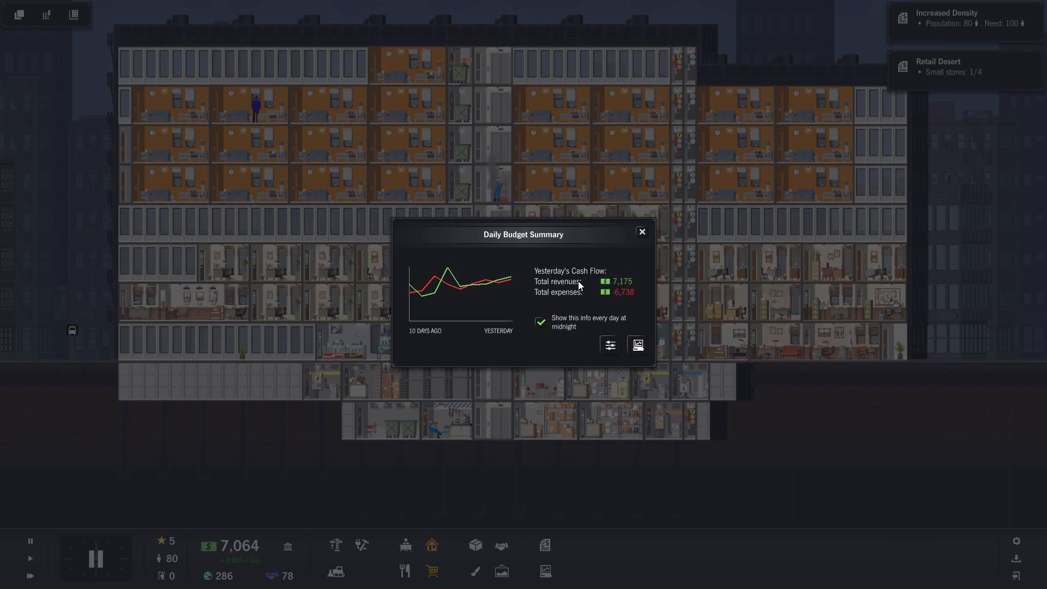
mouse_move(515, 354)
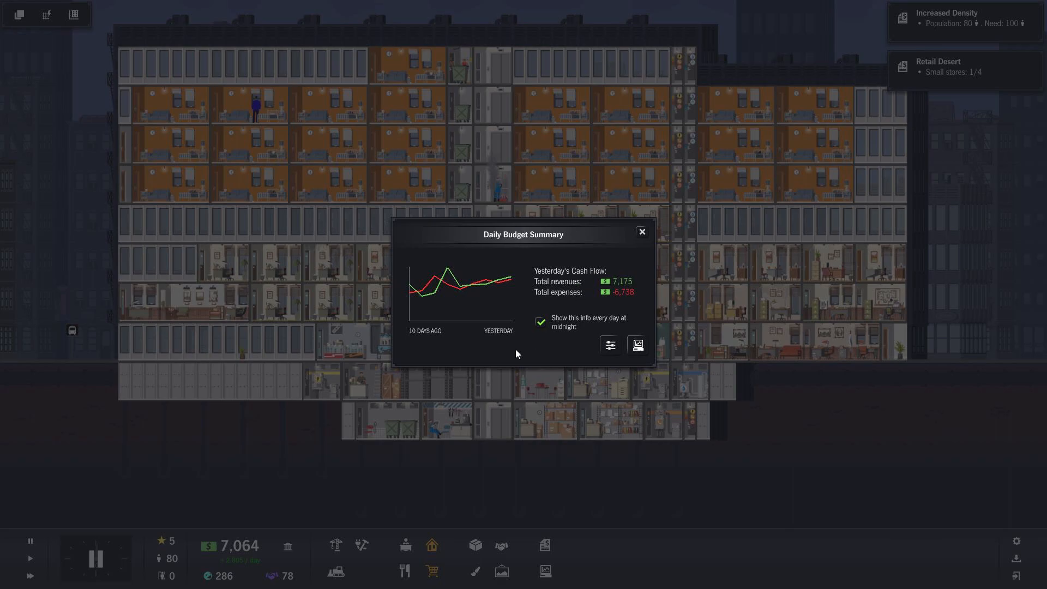
mouse_move(270, 570)
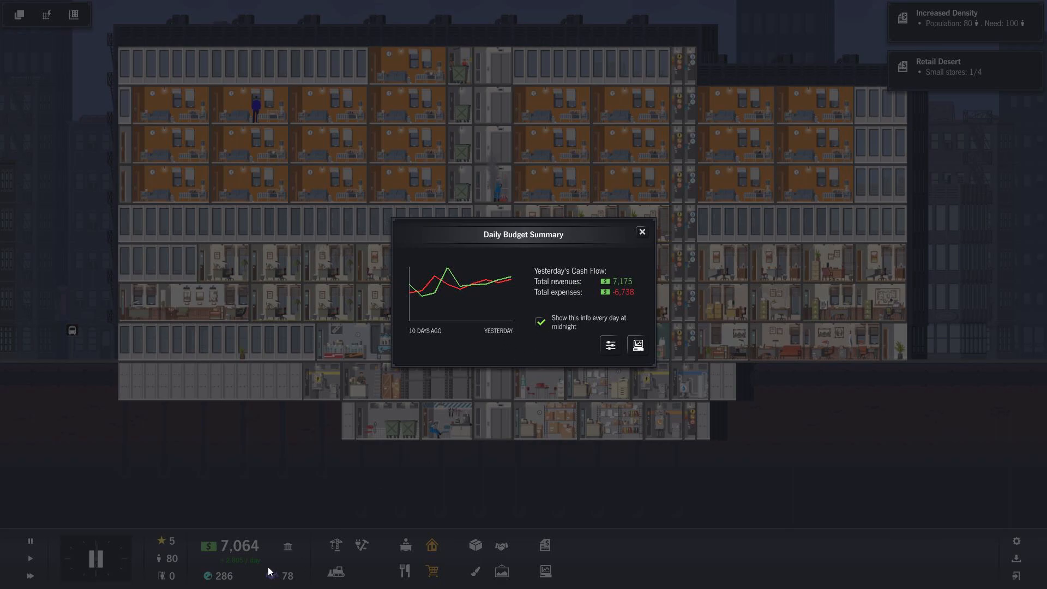
mouse_move(633, 255)
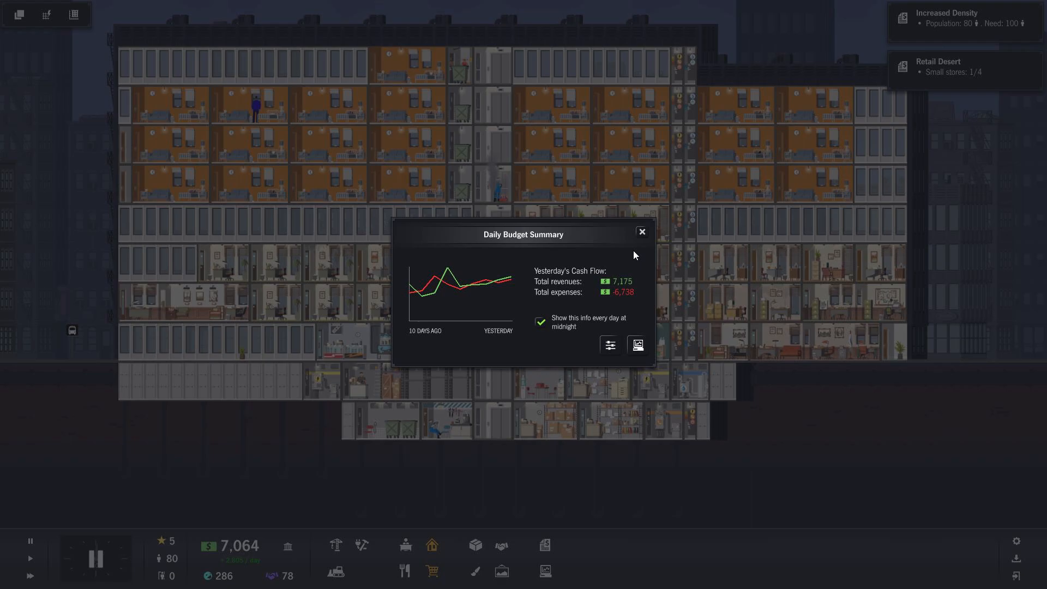
mouse_move(624, 296)
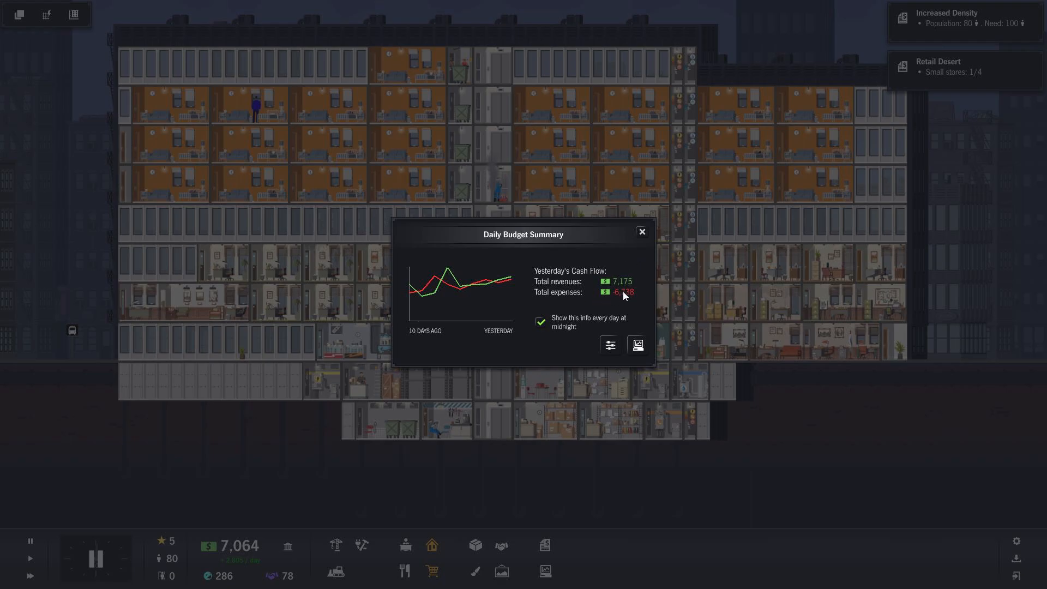
mouse_move(630, 279)
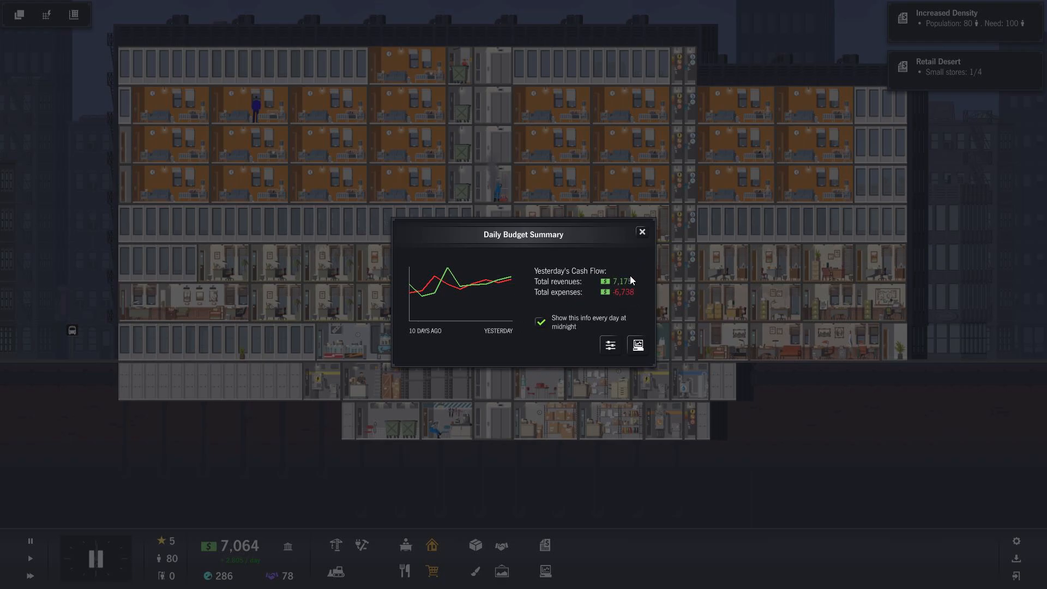
Close the Daily Budget Summary showing 7,175 revenue against 6,738 expenses
left_click(642, 232)
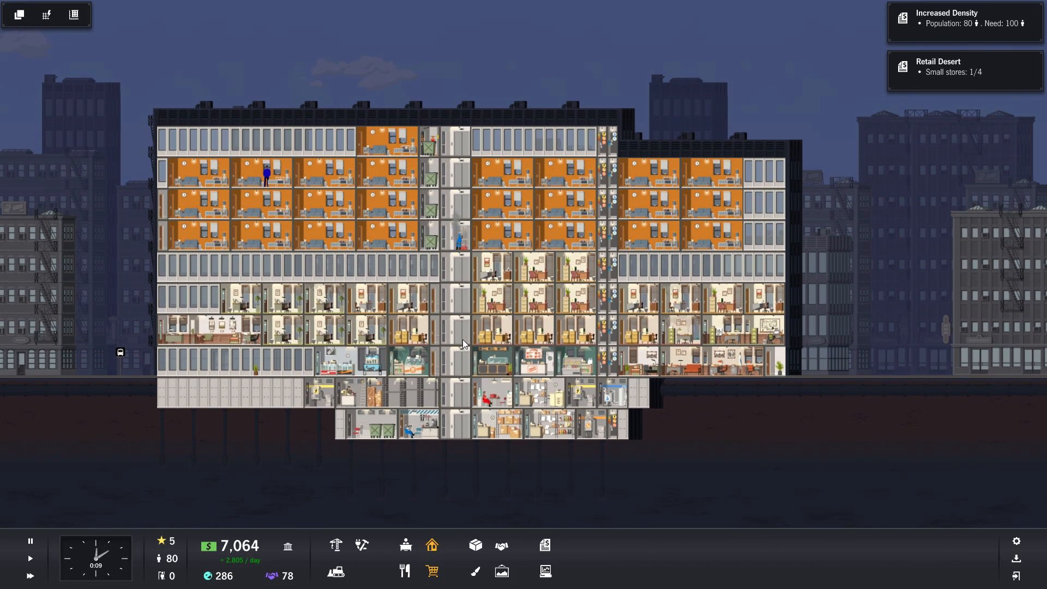
mouse_move(431, 545)
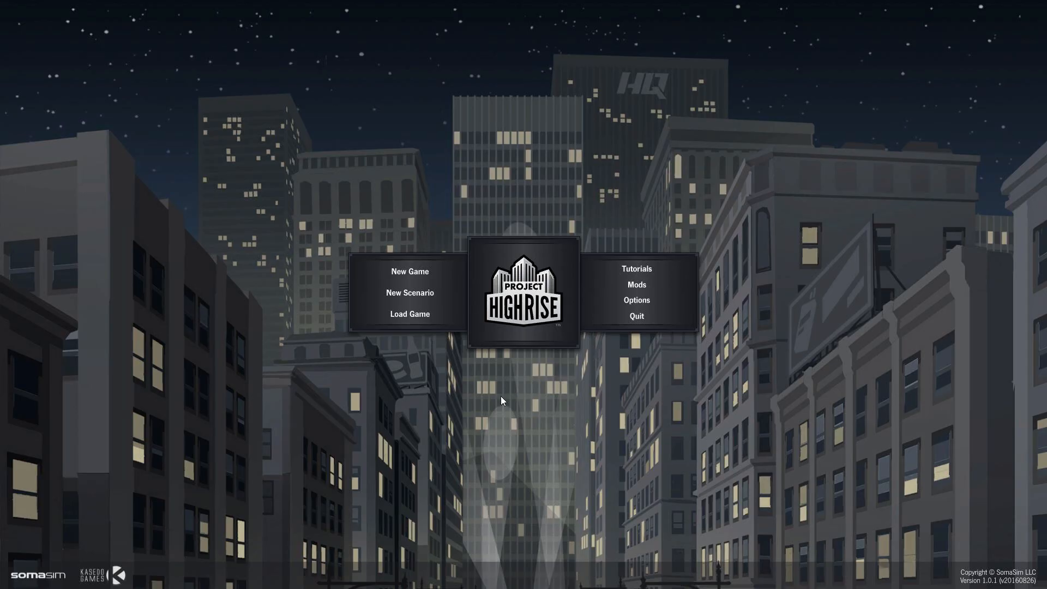
mouse_move(462, 344)
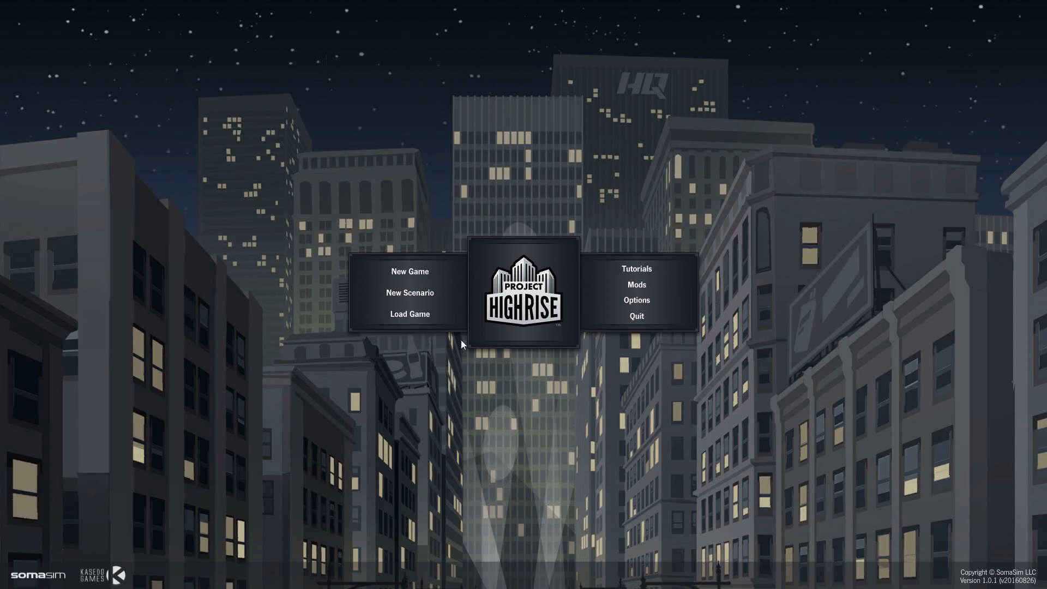
mouse_move(409, 292)
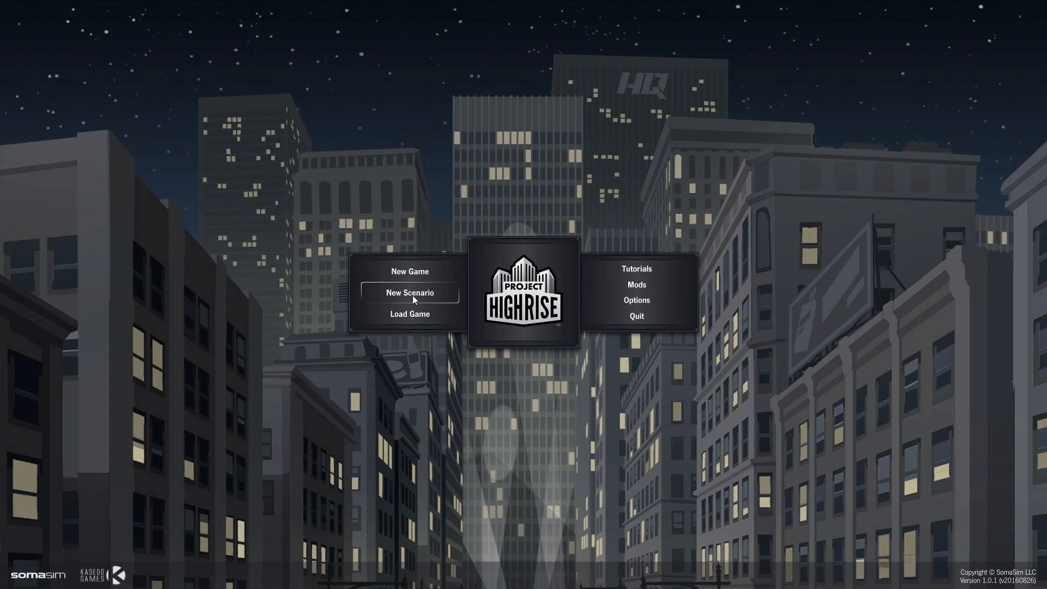
Preview the scenario list, including Neighborhood Revitalization, and return to the main menu
left_click(409, 292)
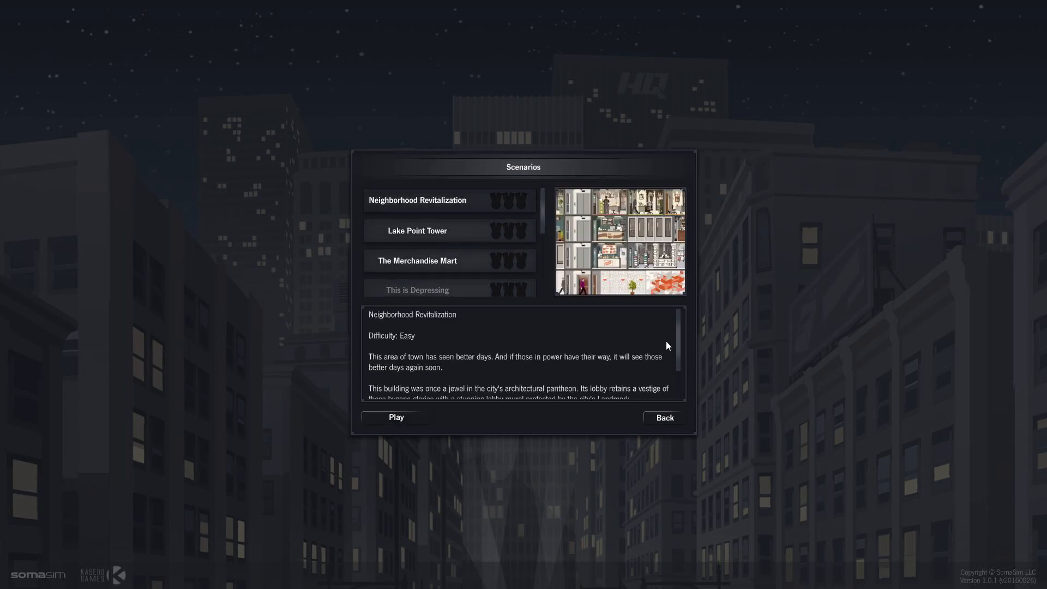
scroll("down", 3)
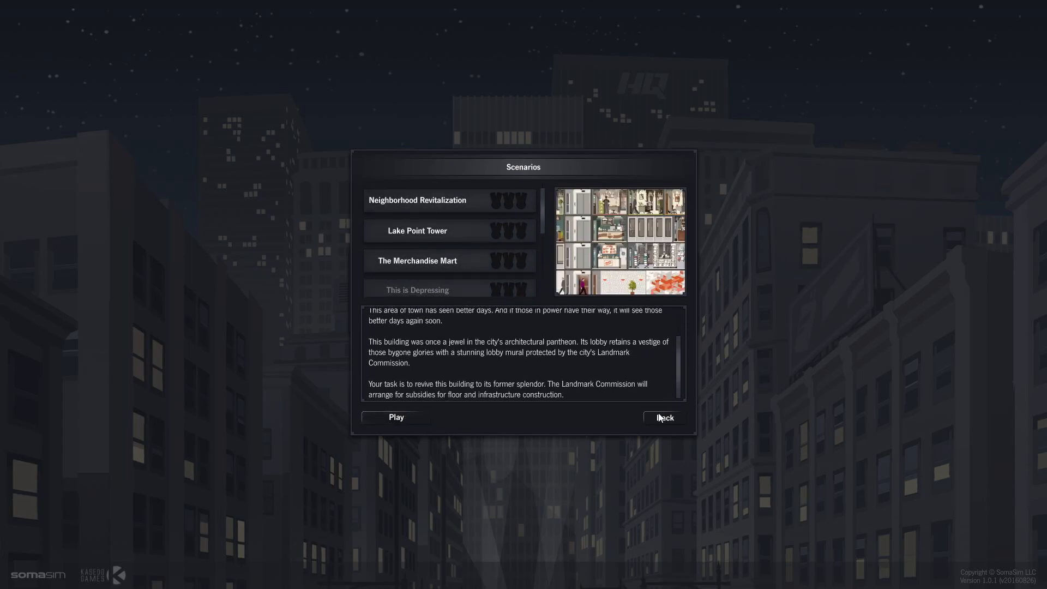
left_click(662, 417)
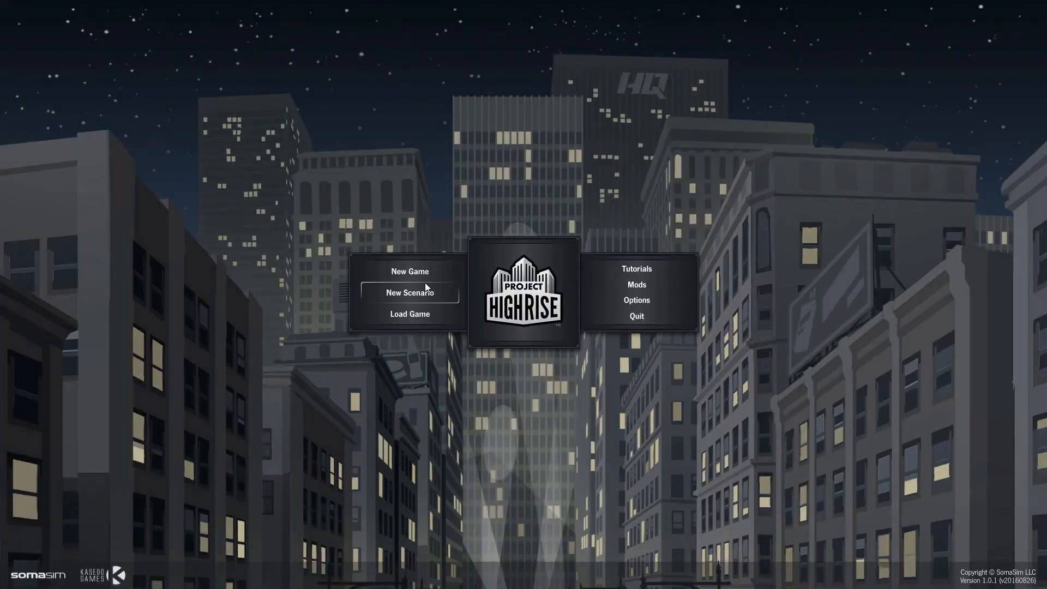
mouse_move(409, 314)
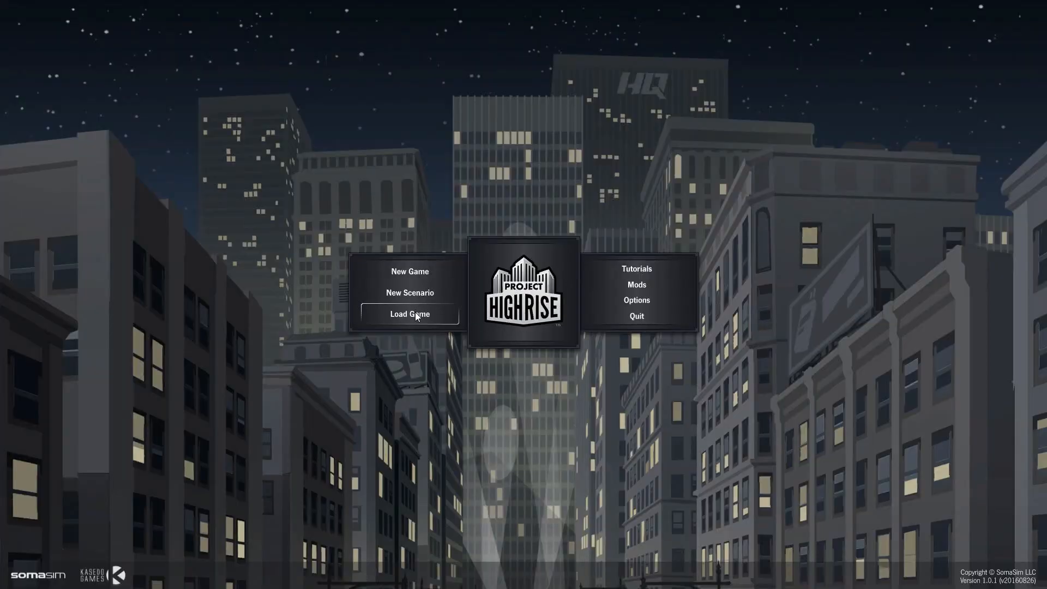
mouse_move(409, 271)
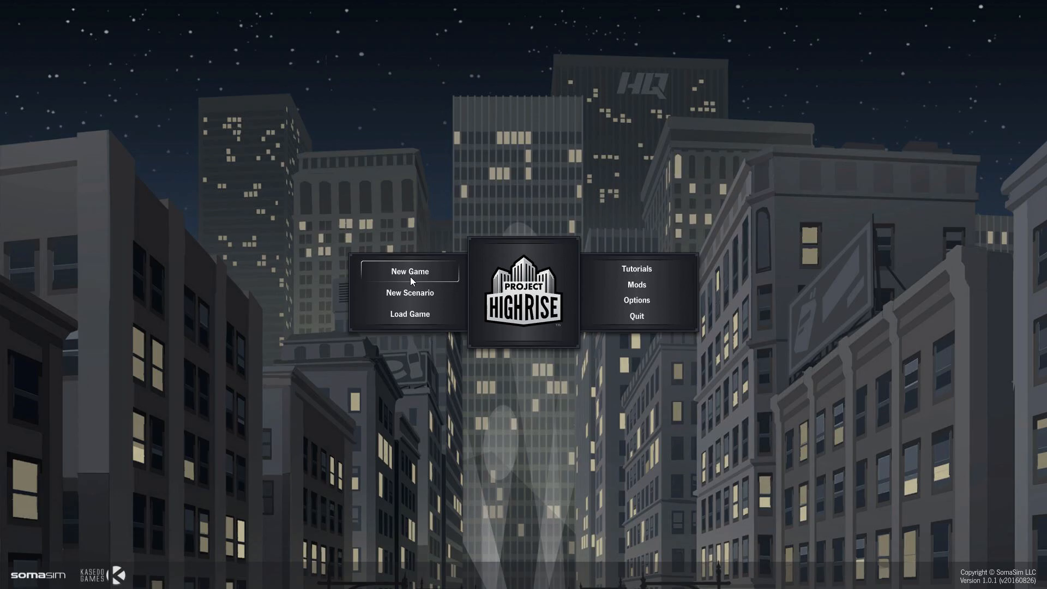
mouse_move(634, 268)
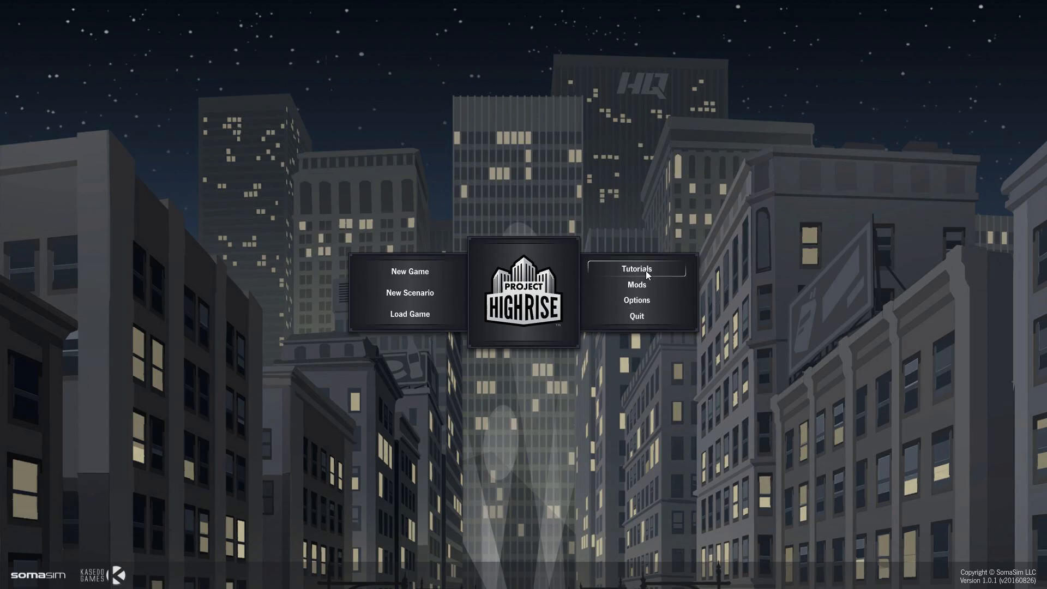
mouse_move(491, 330)
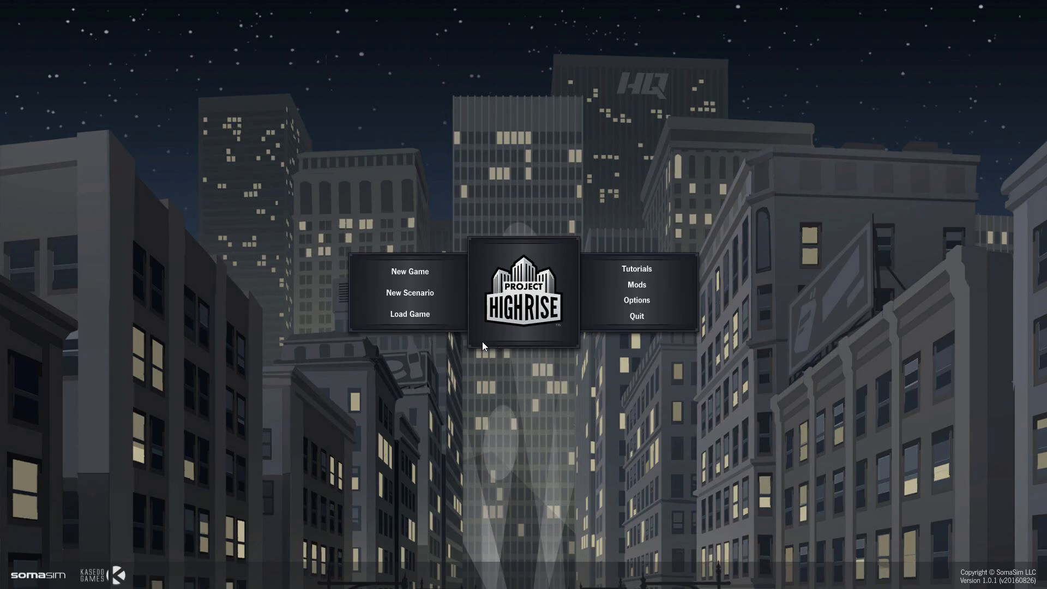
mouse_move(479, 342)
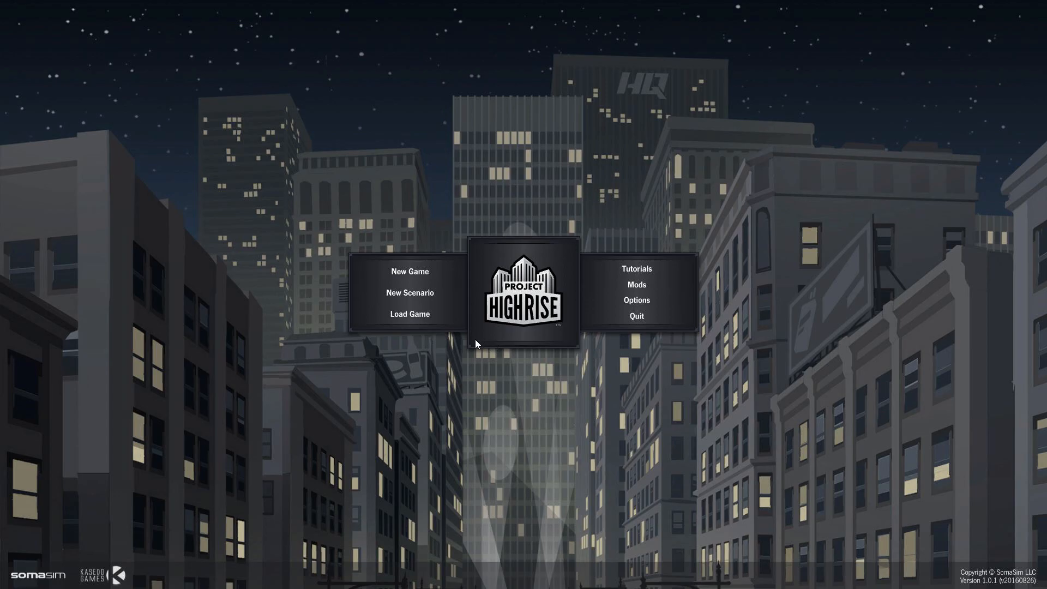